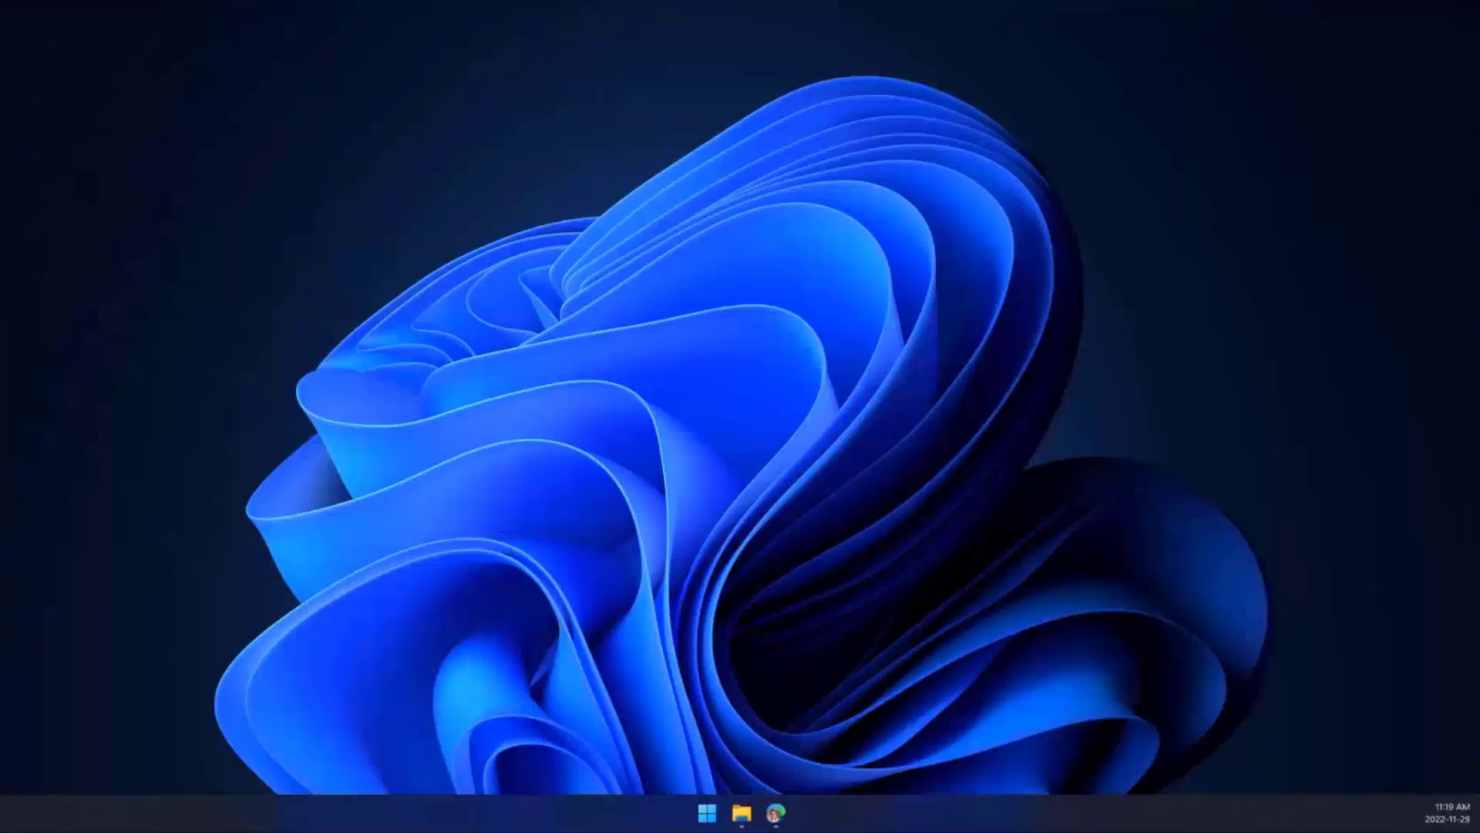
mouse_move(776, 811)
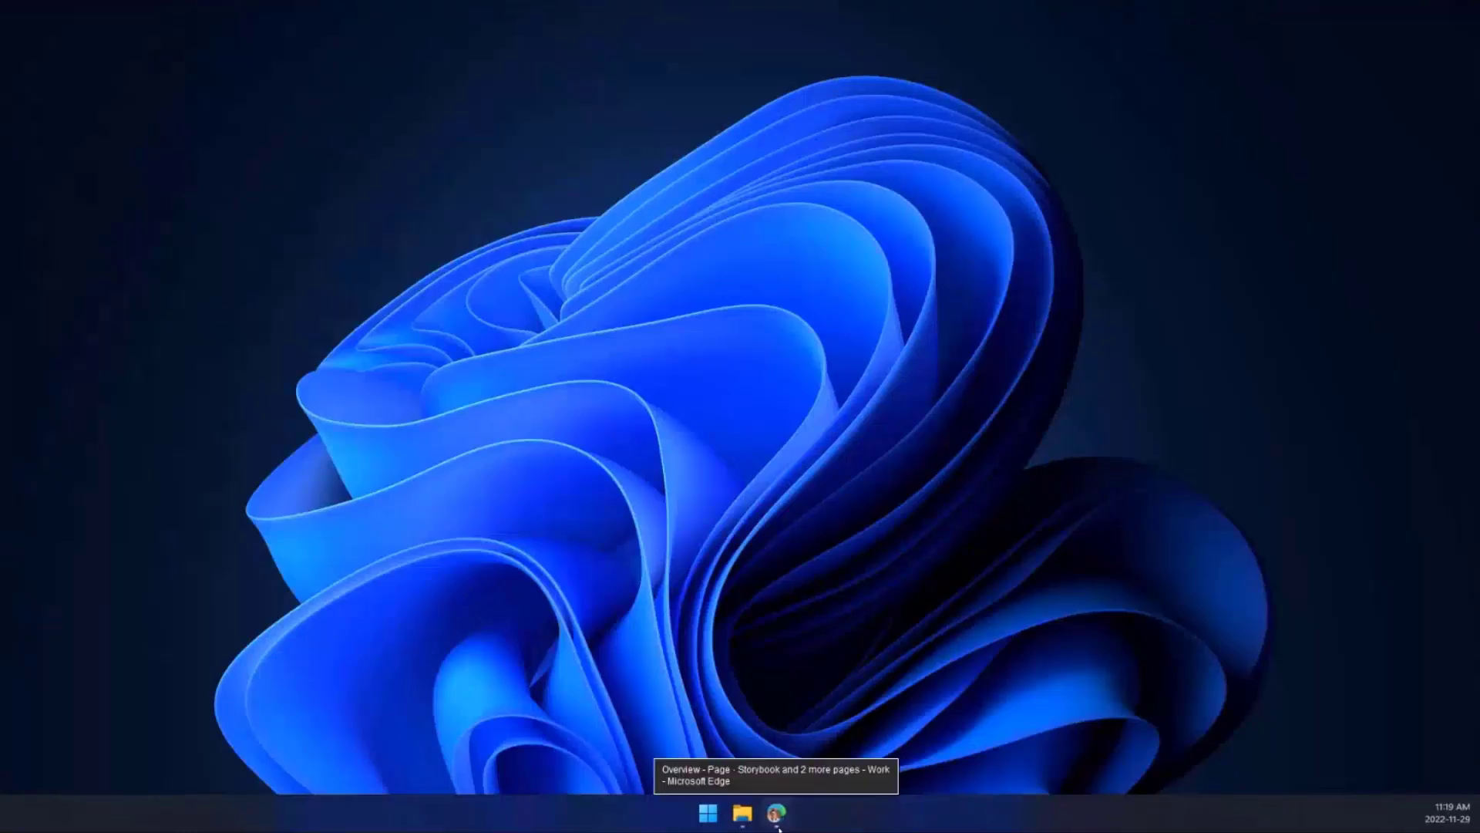
- Restore the Edge browser showing the MGT Playground Overview page
click(749, 813)
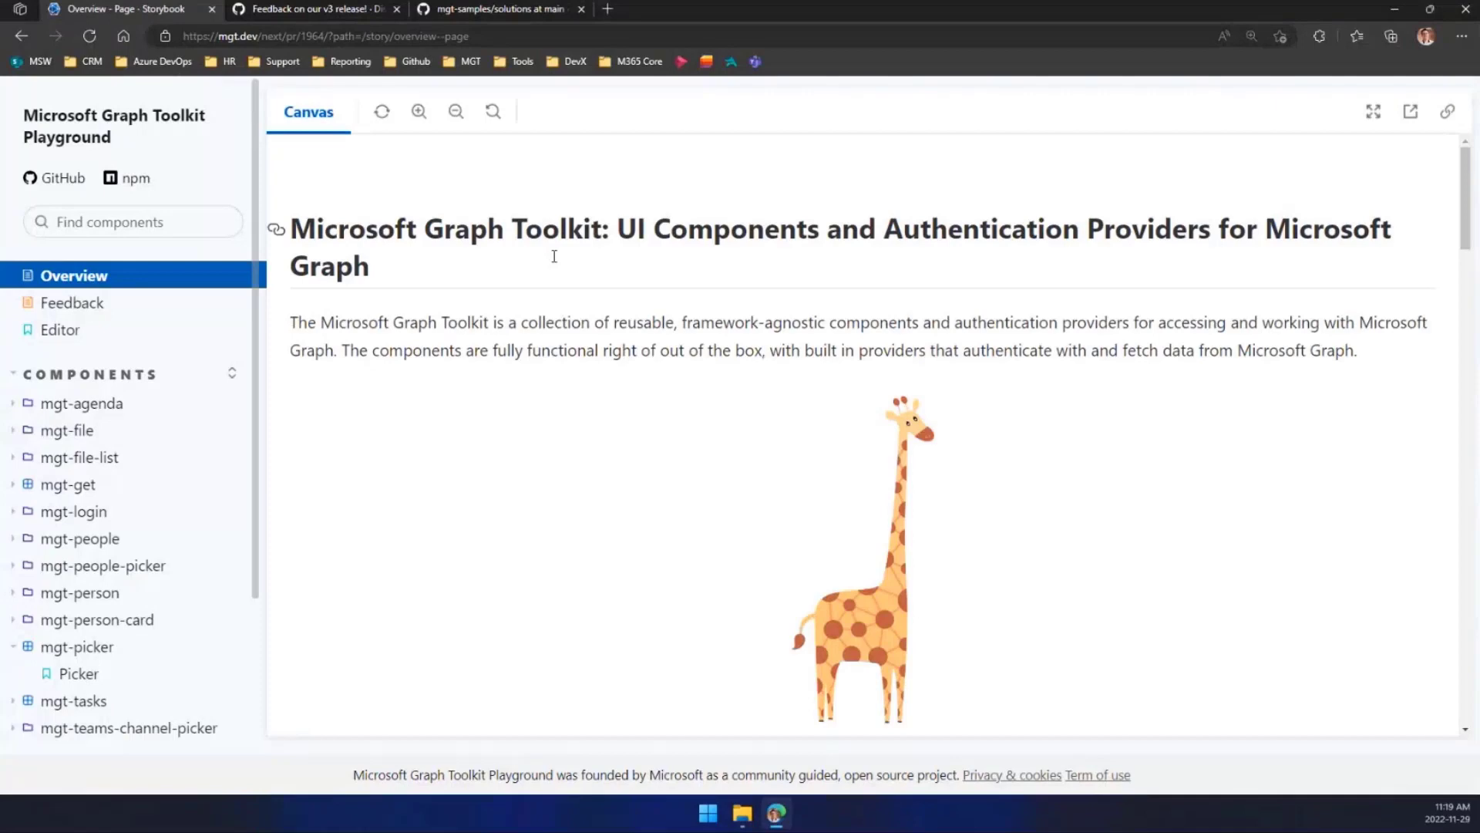
mouse_move(627, 347)
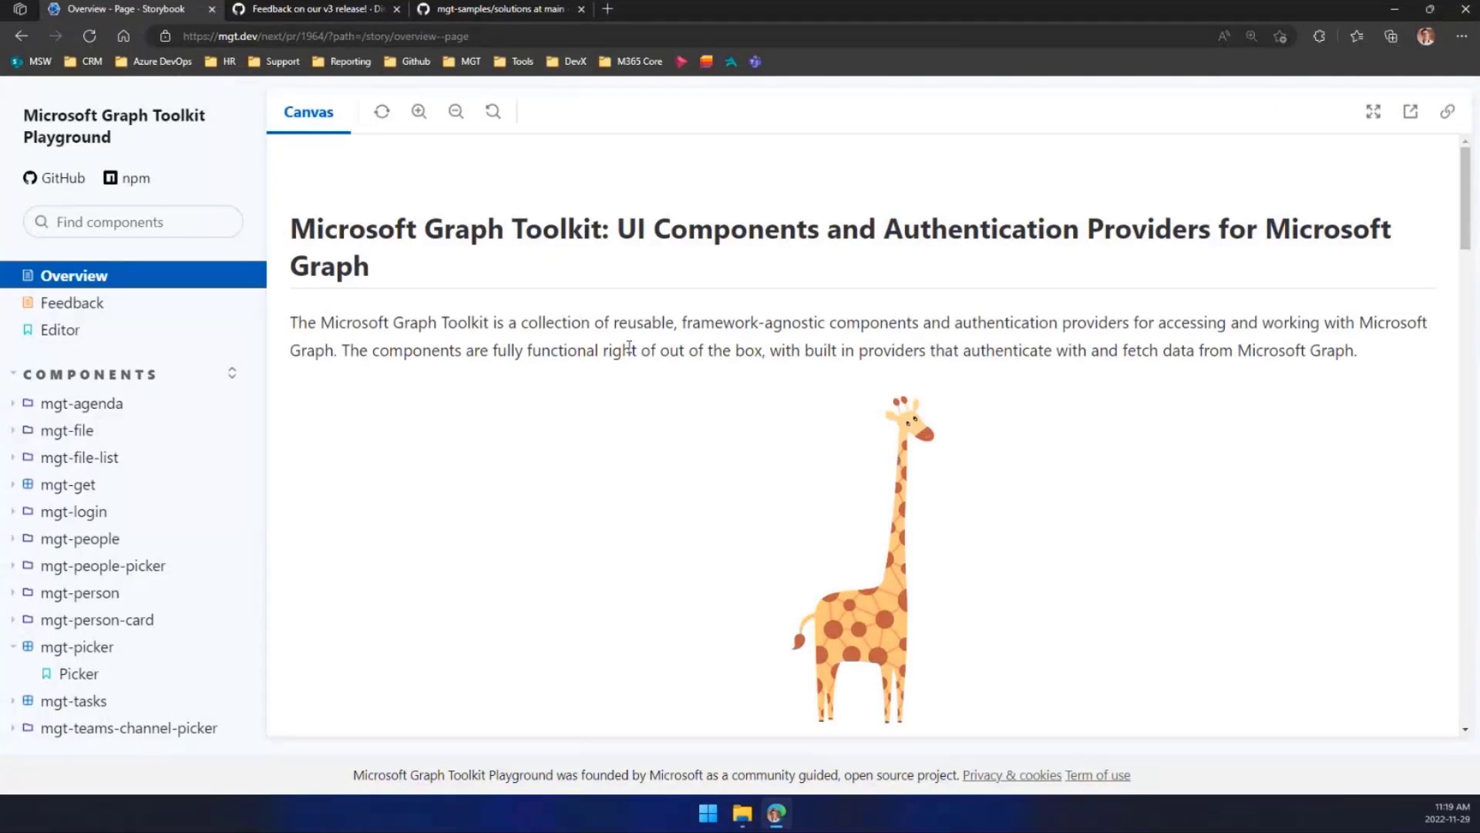
click(321, 35)
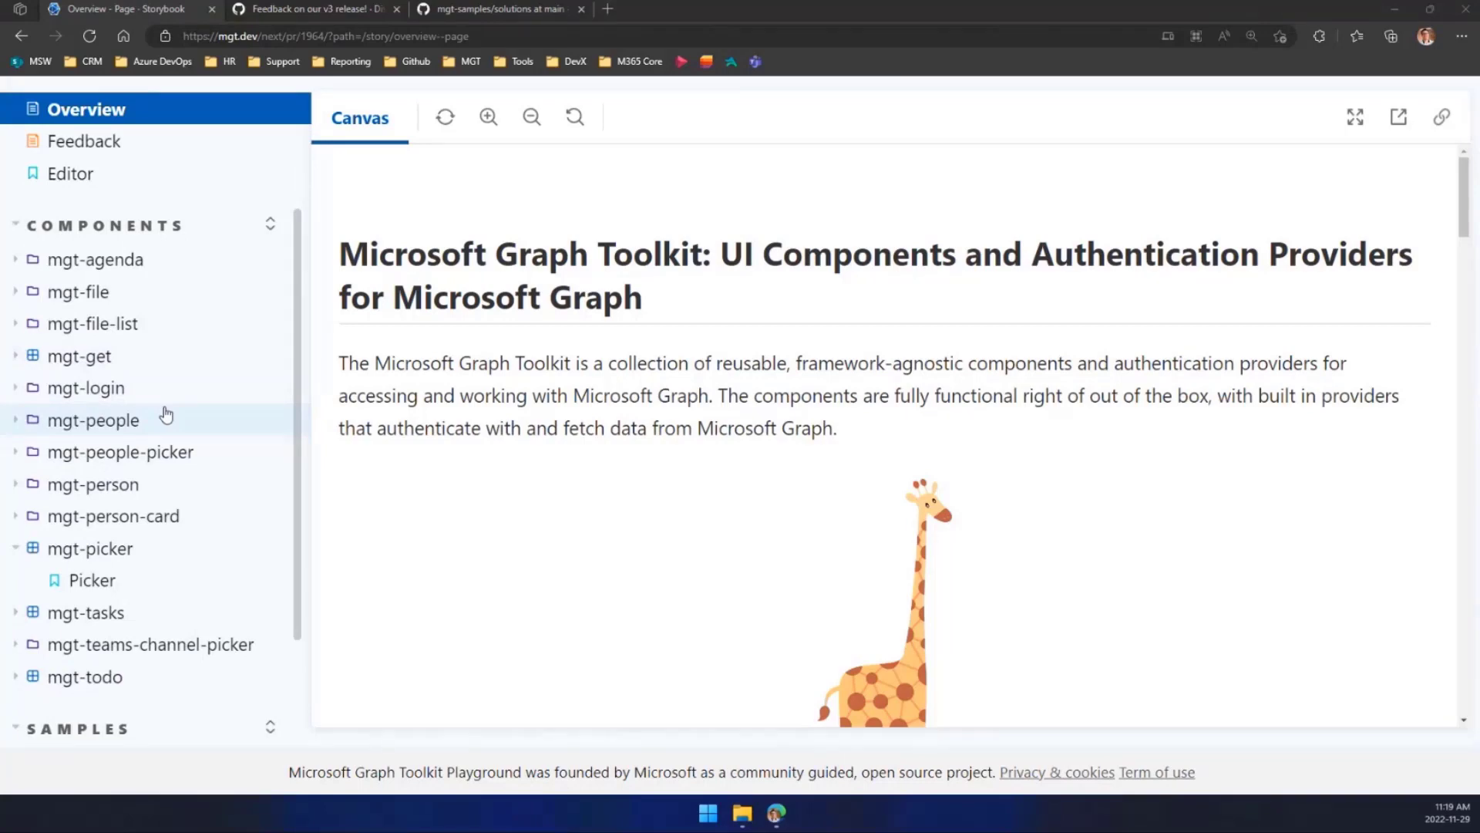
mouse_move(169, 413)
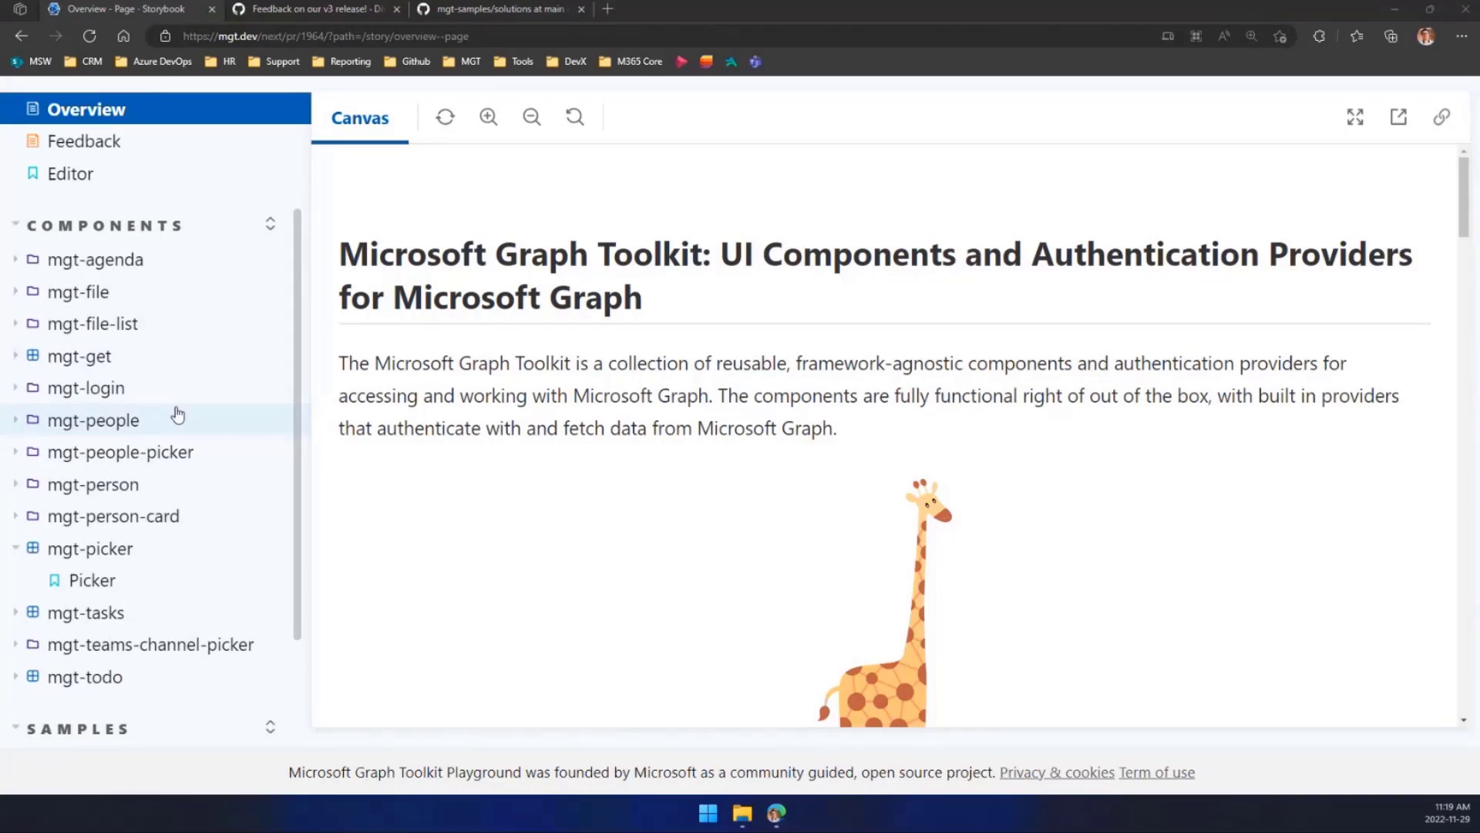
- Show the mgt-login Multiple Accounts story with its signed-in user and HTML sample
click(86, 387)
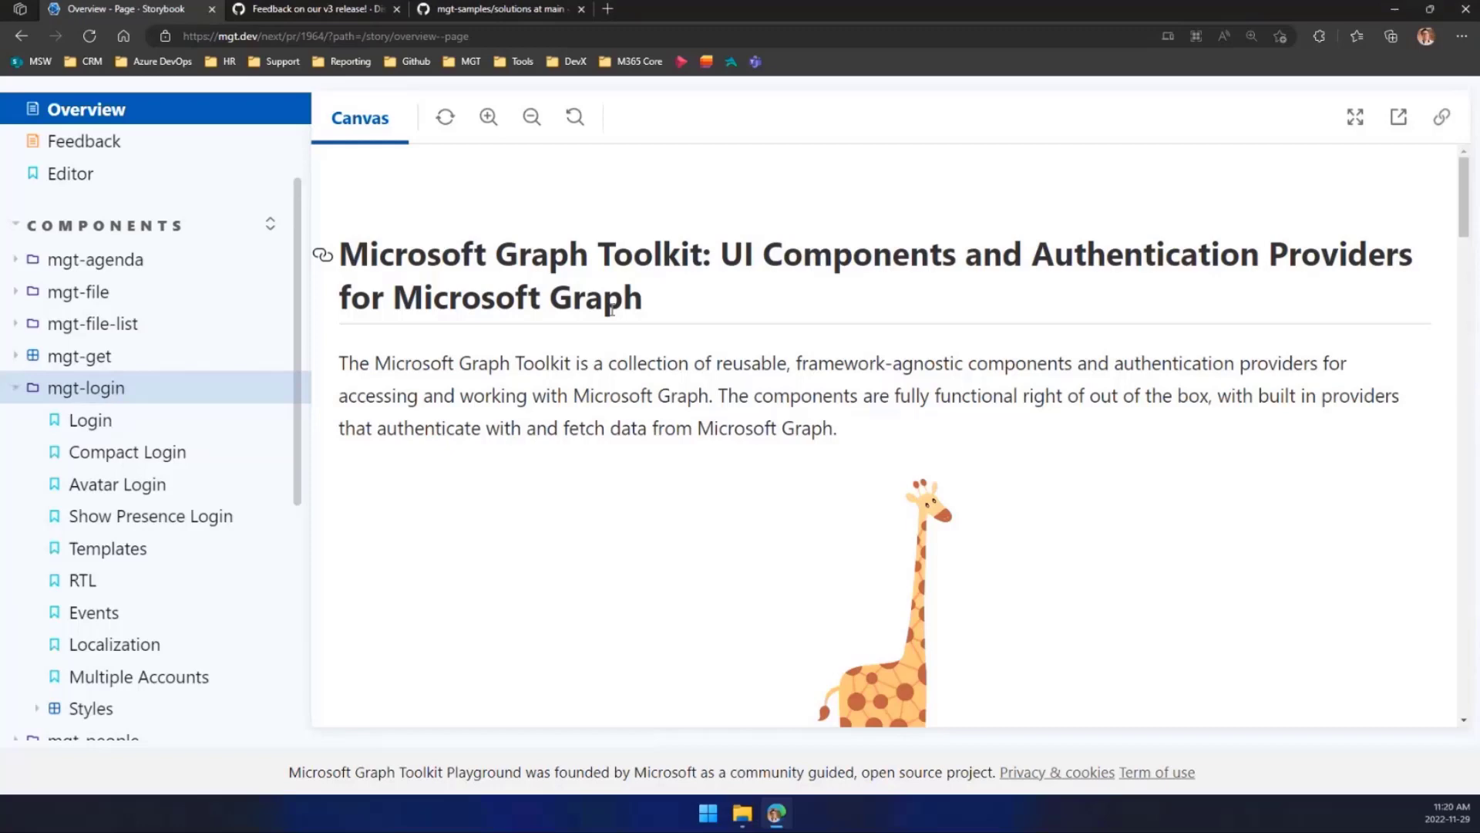
mouse_move(189, 293)
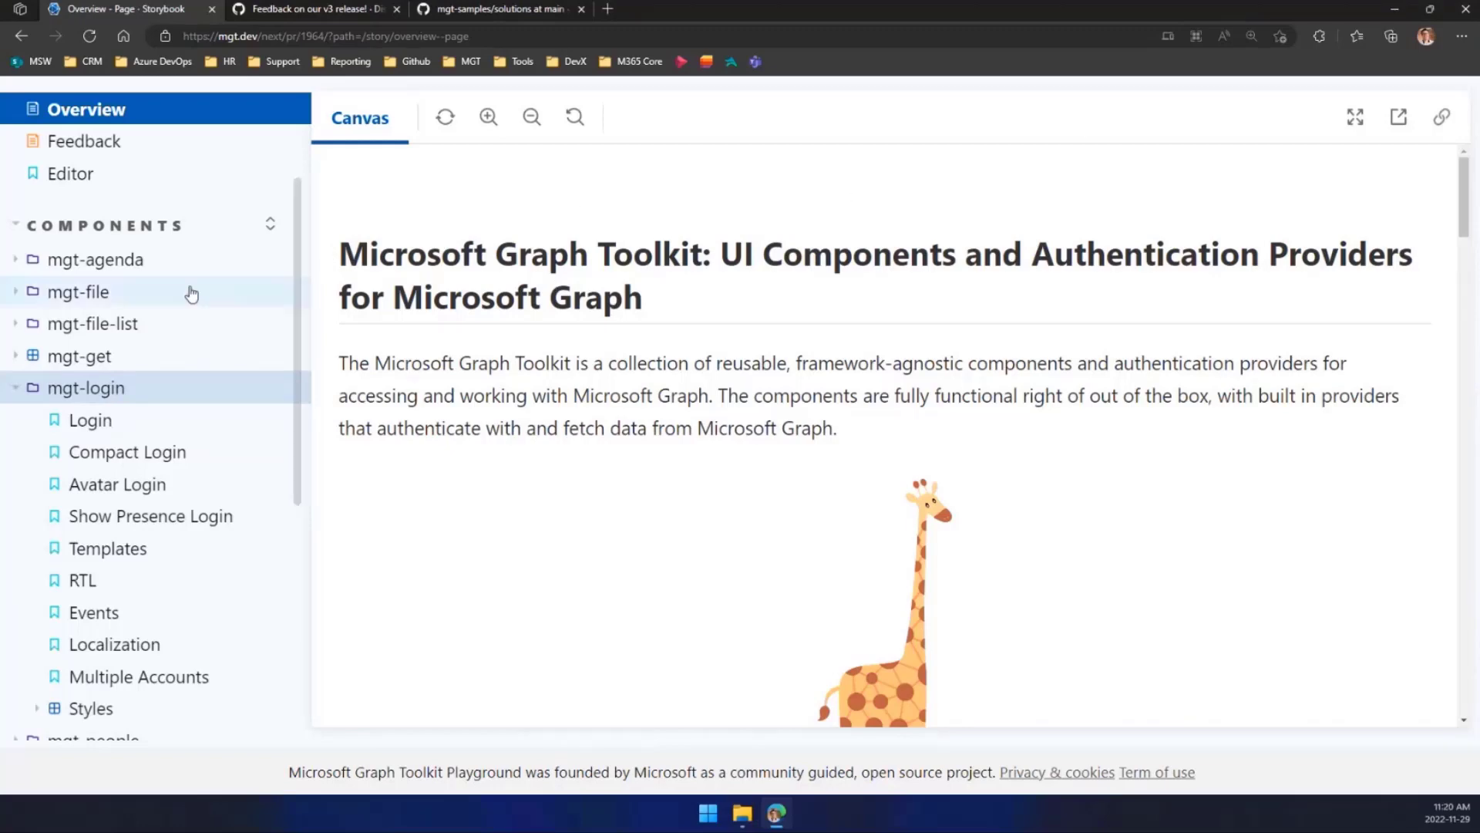
scroll(down, 3)
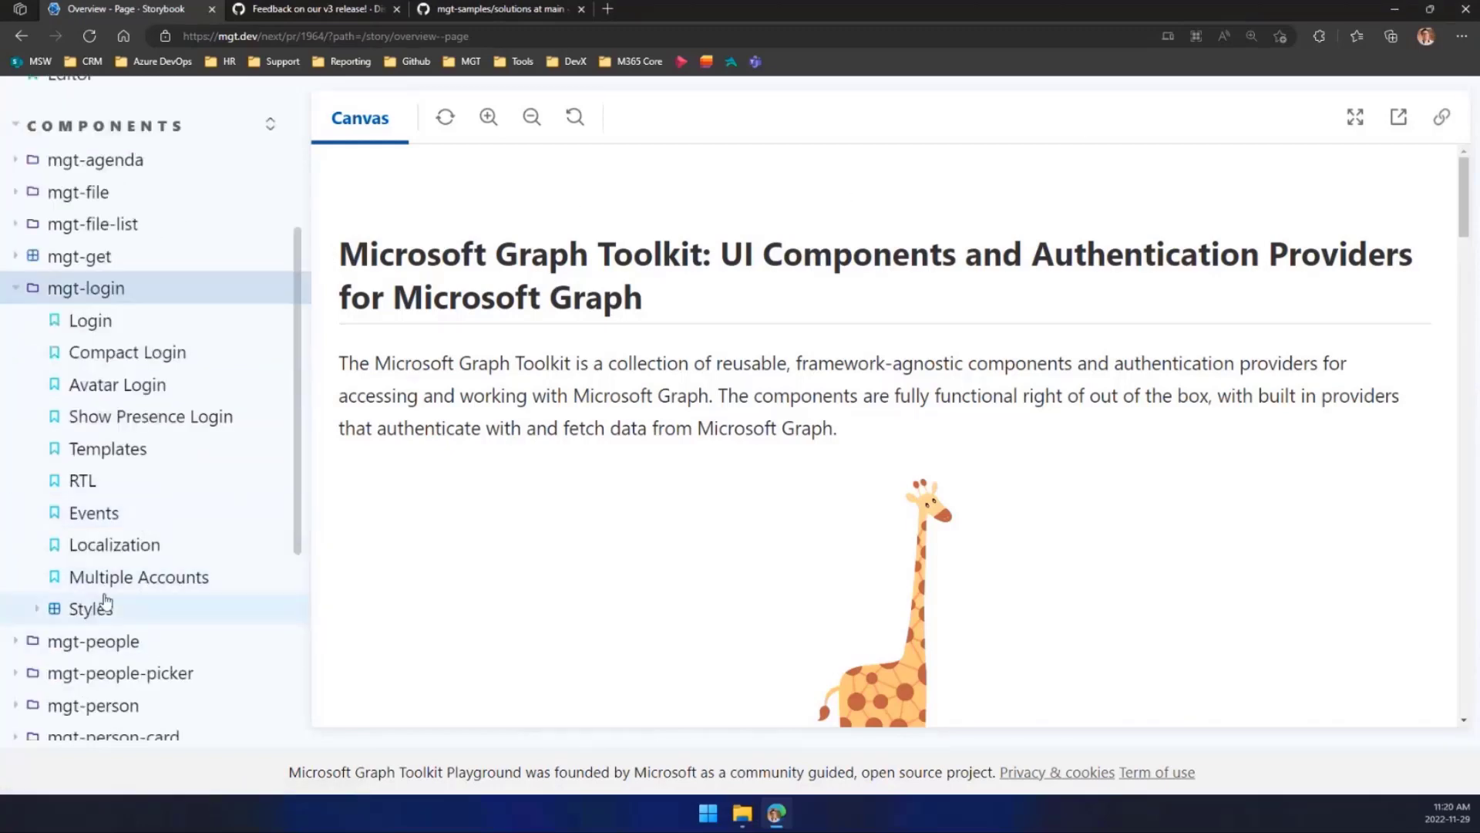
click(139, 576)
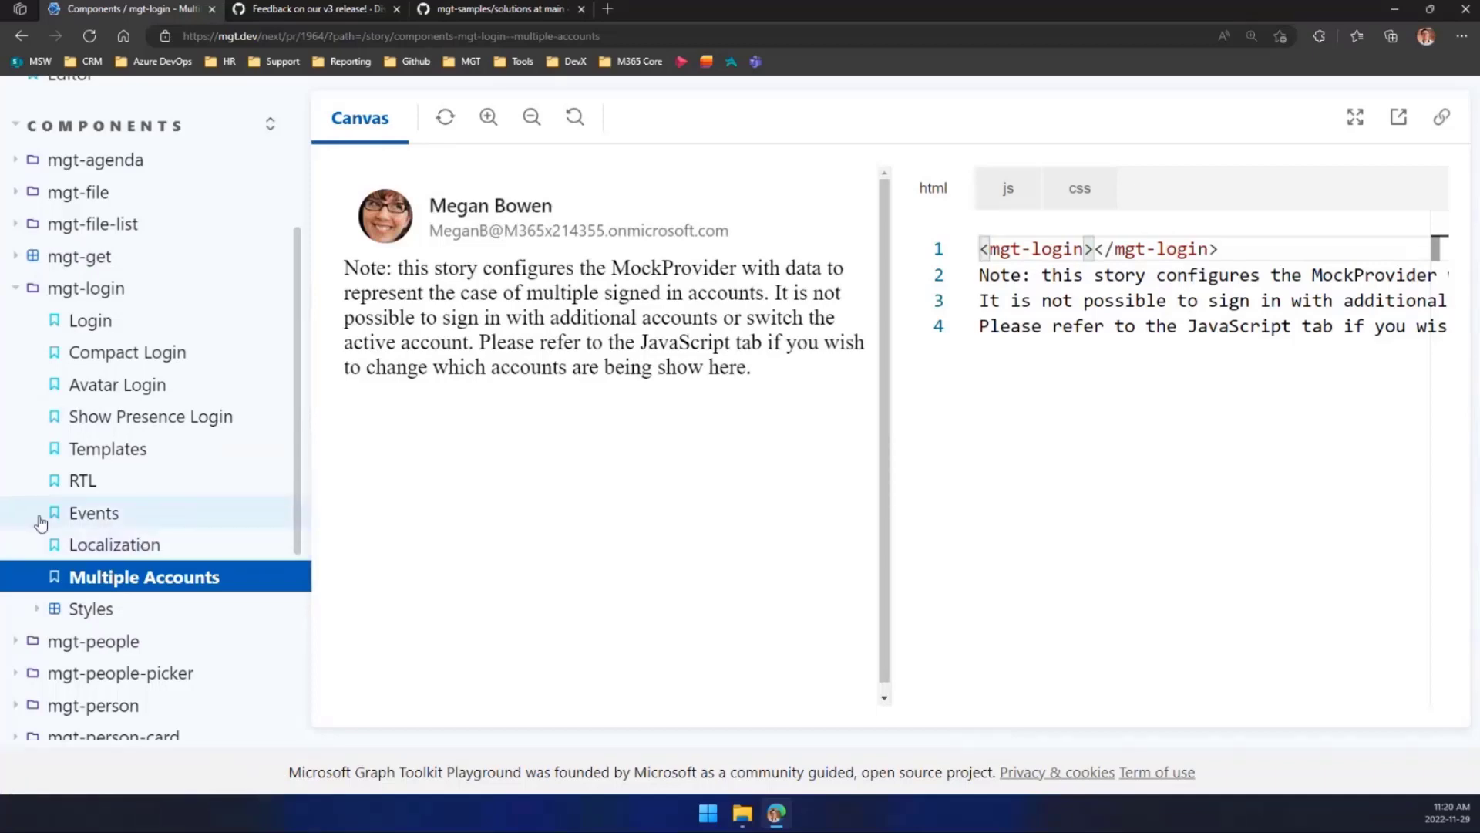
mouse_move(566, 232)
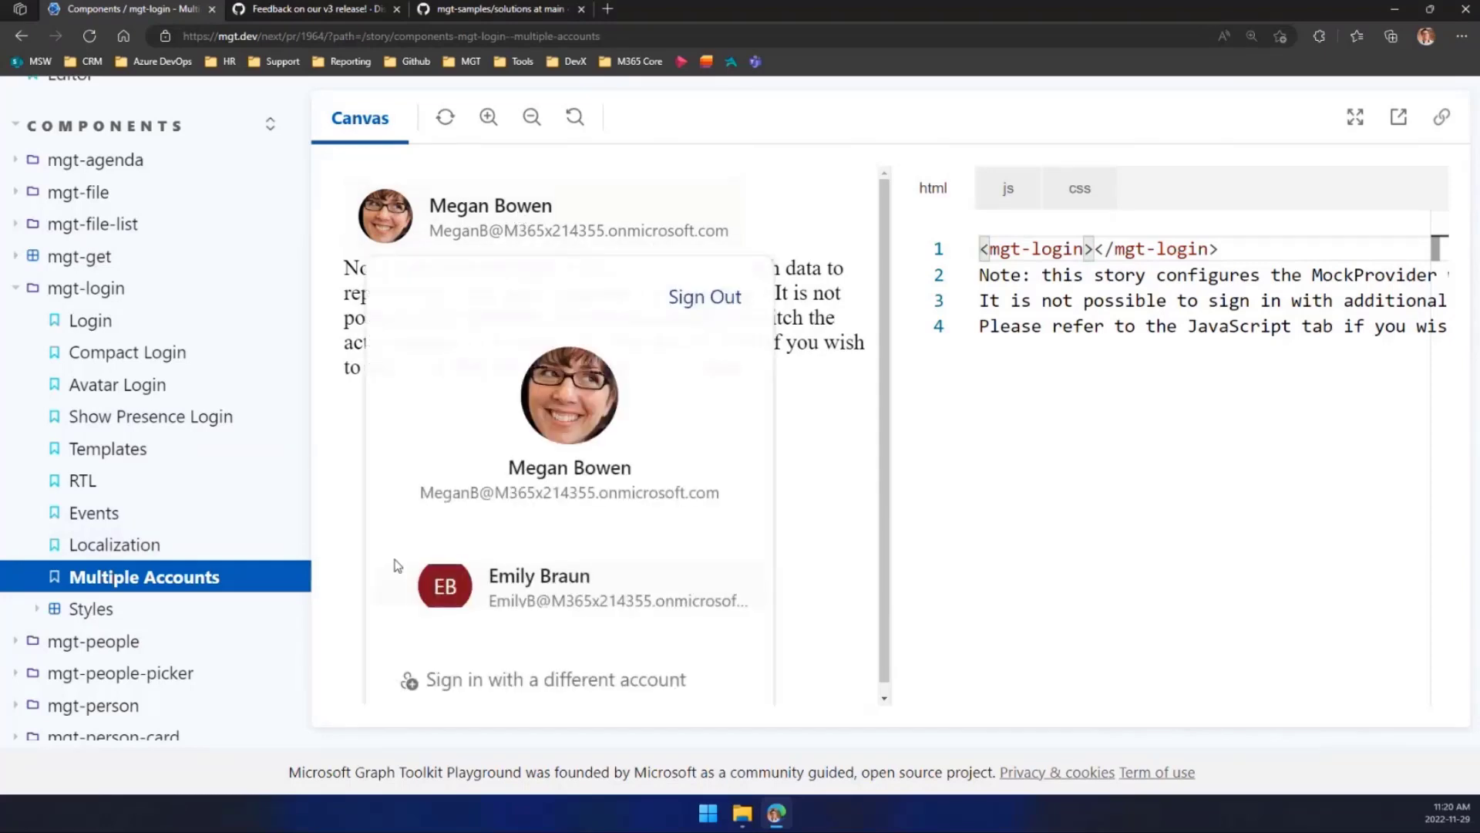
mouse_move(566, 583)
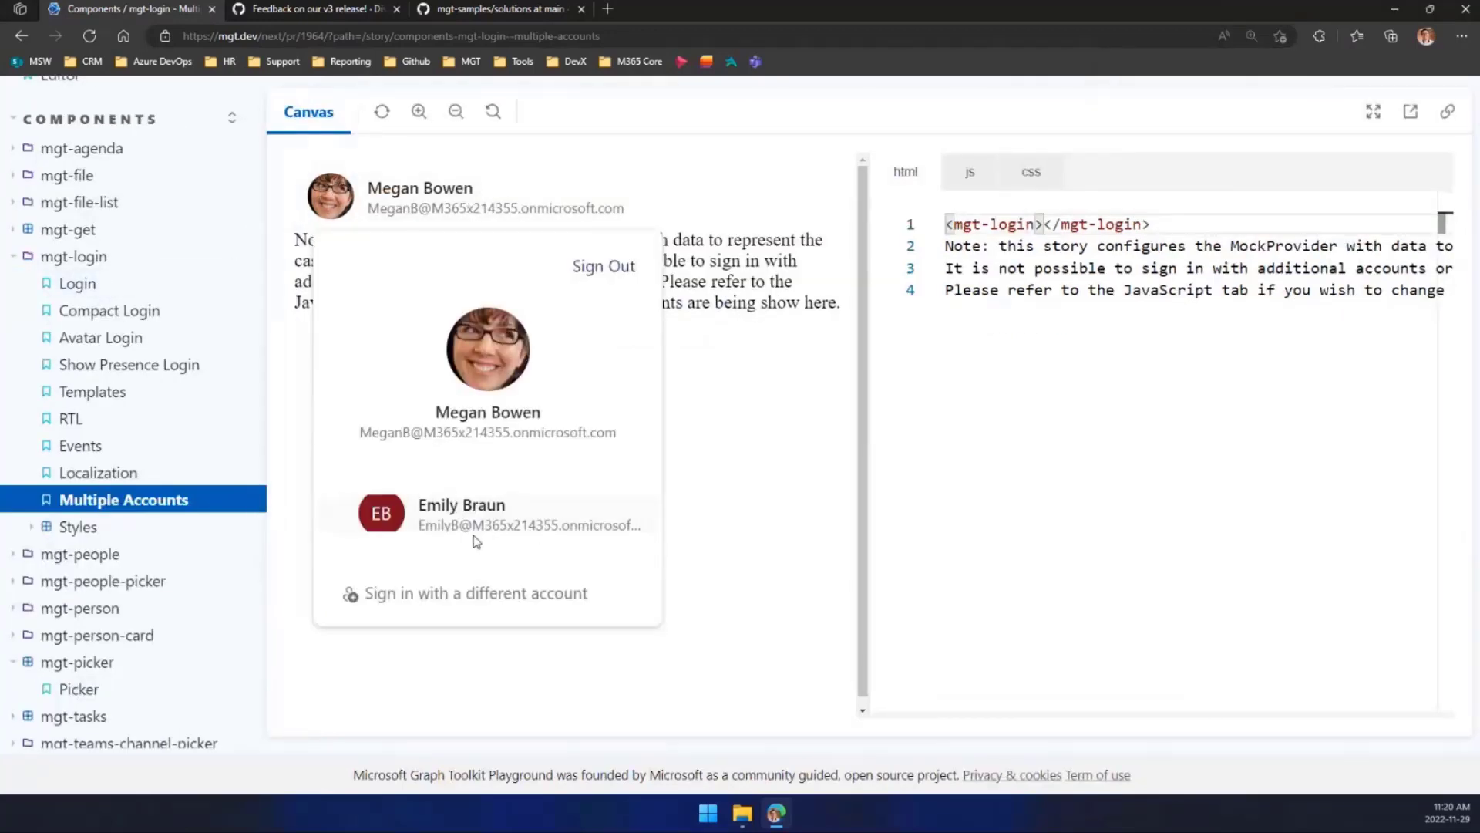
mouse_move(495, 604)
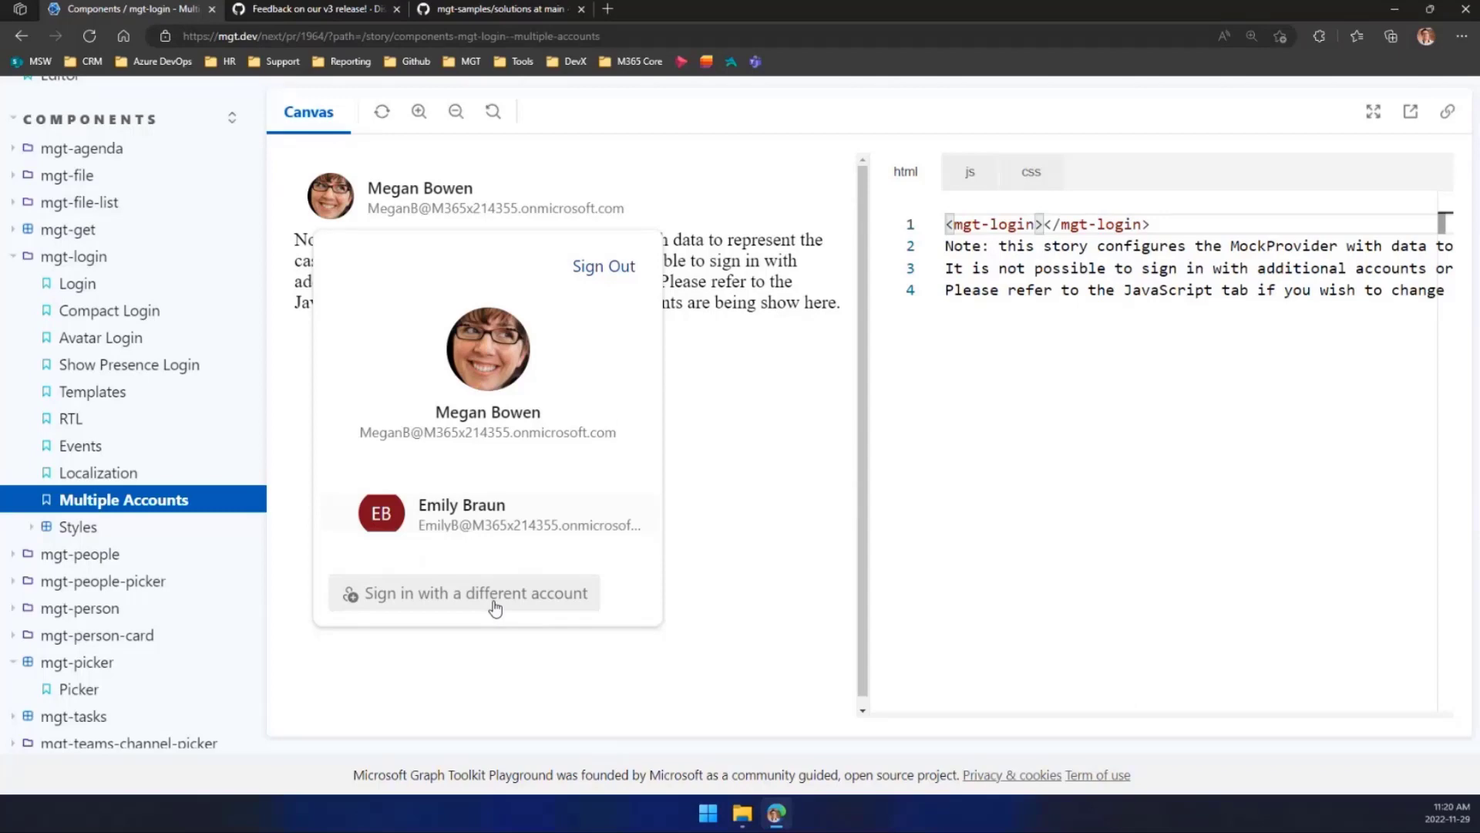
mouse_move(563, 590)
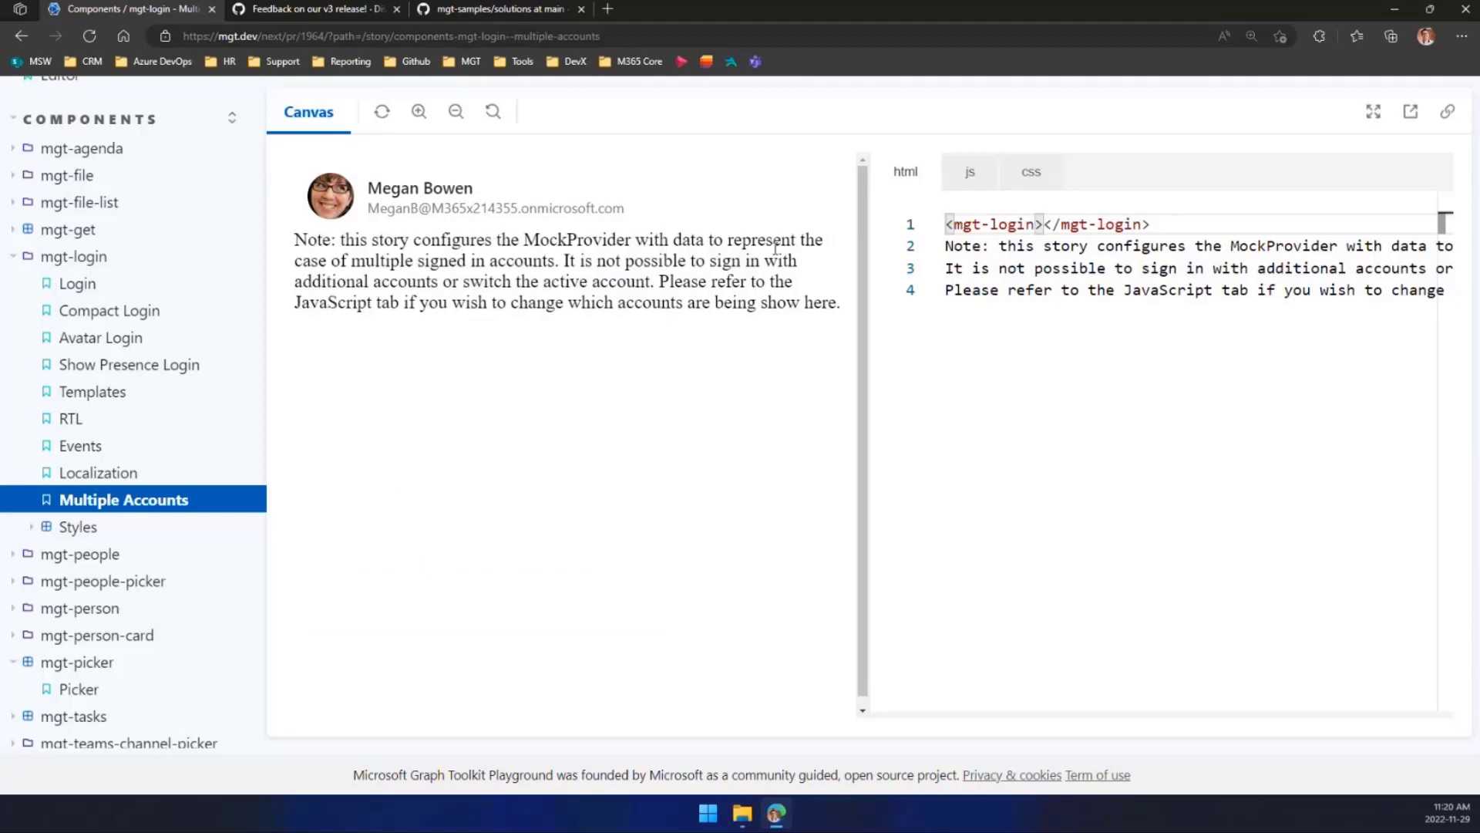
mouse_move(108, 309)
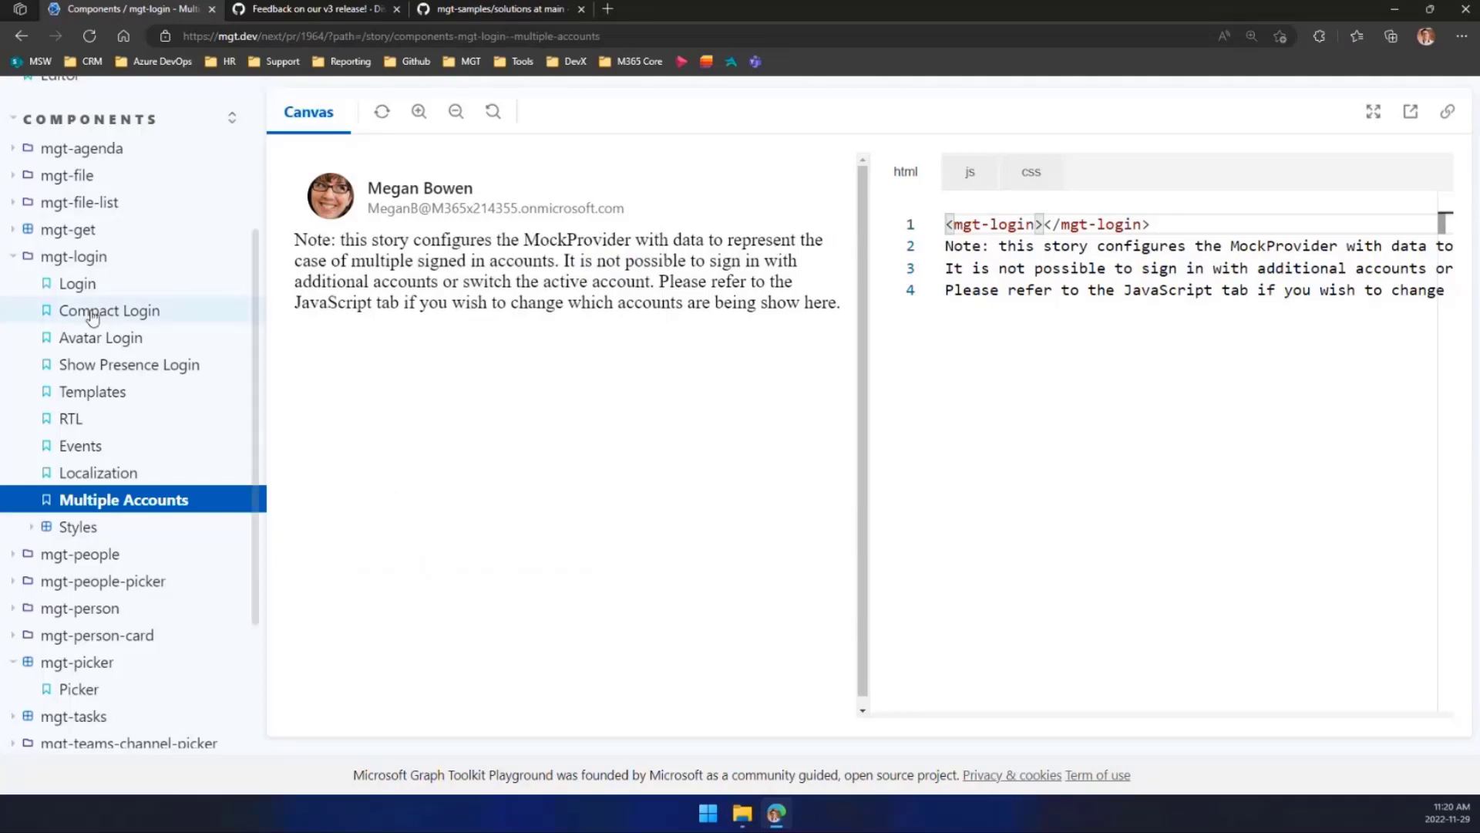
scroll(up, 3)
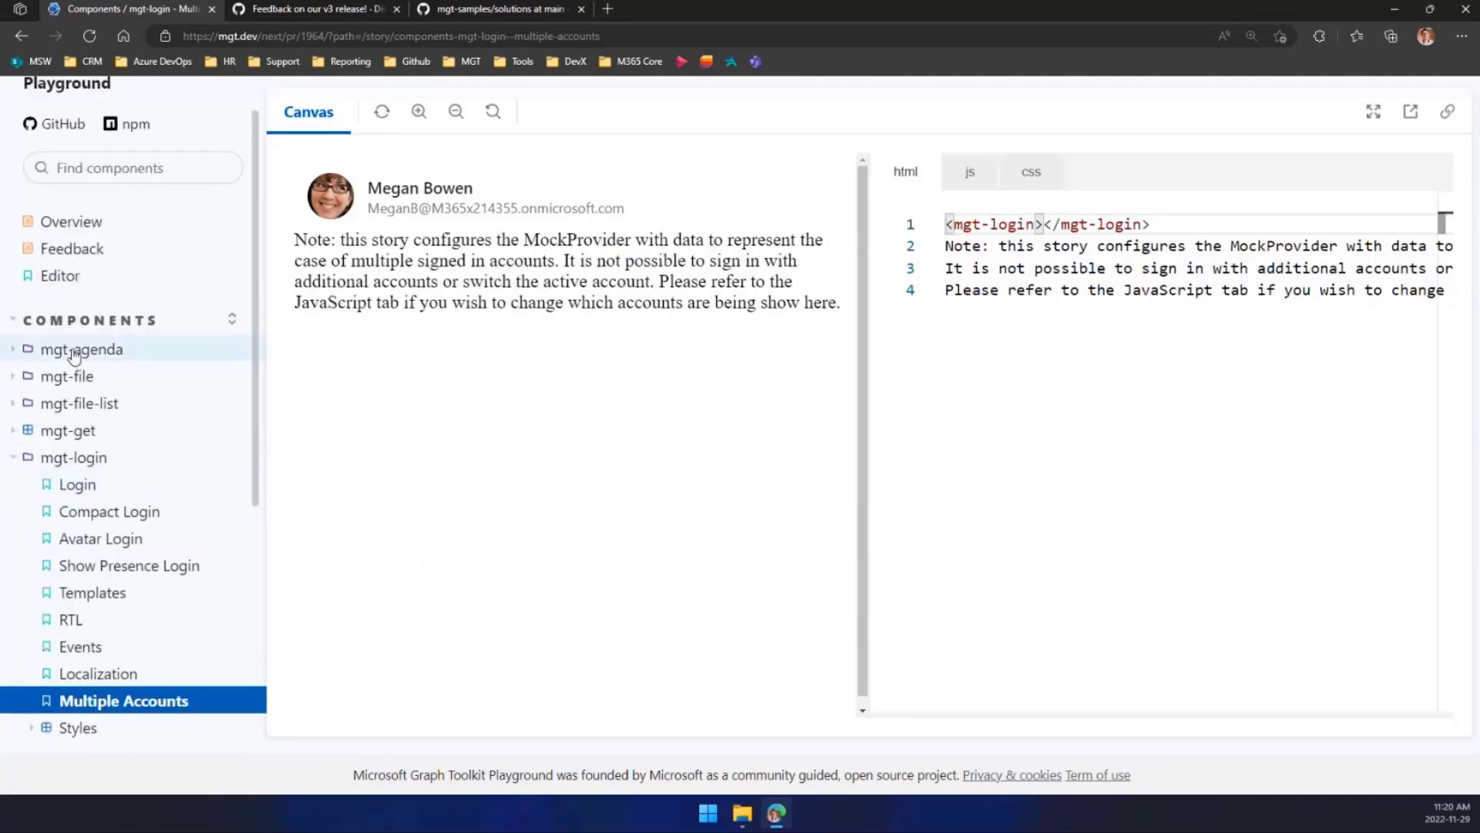
- Show the mgt-agenda Simple story rendering the day's meetings and look through the list
click(81, 348)
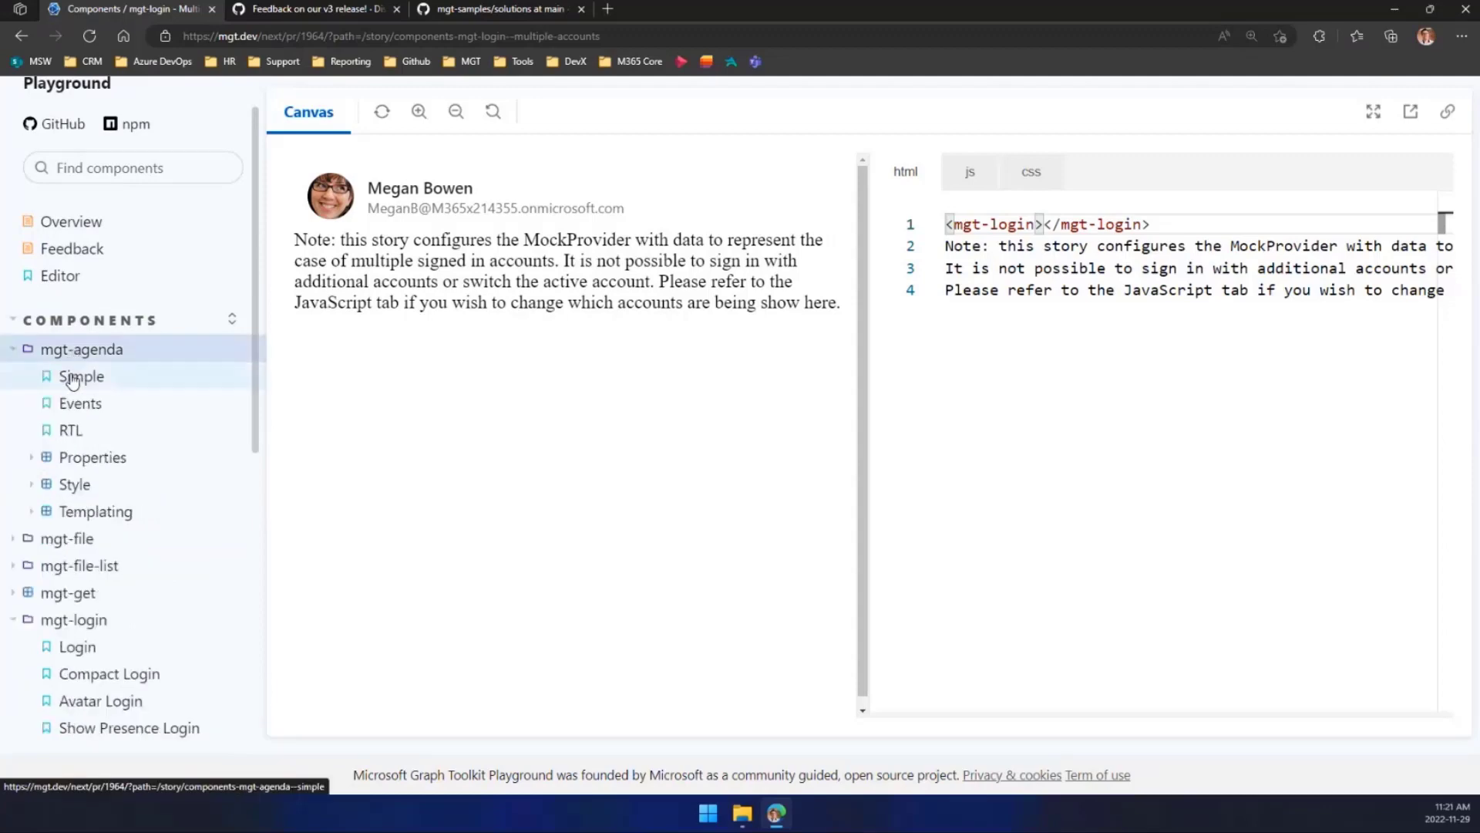
click(82, 376)
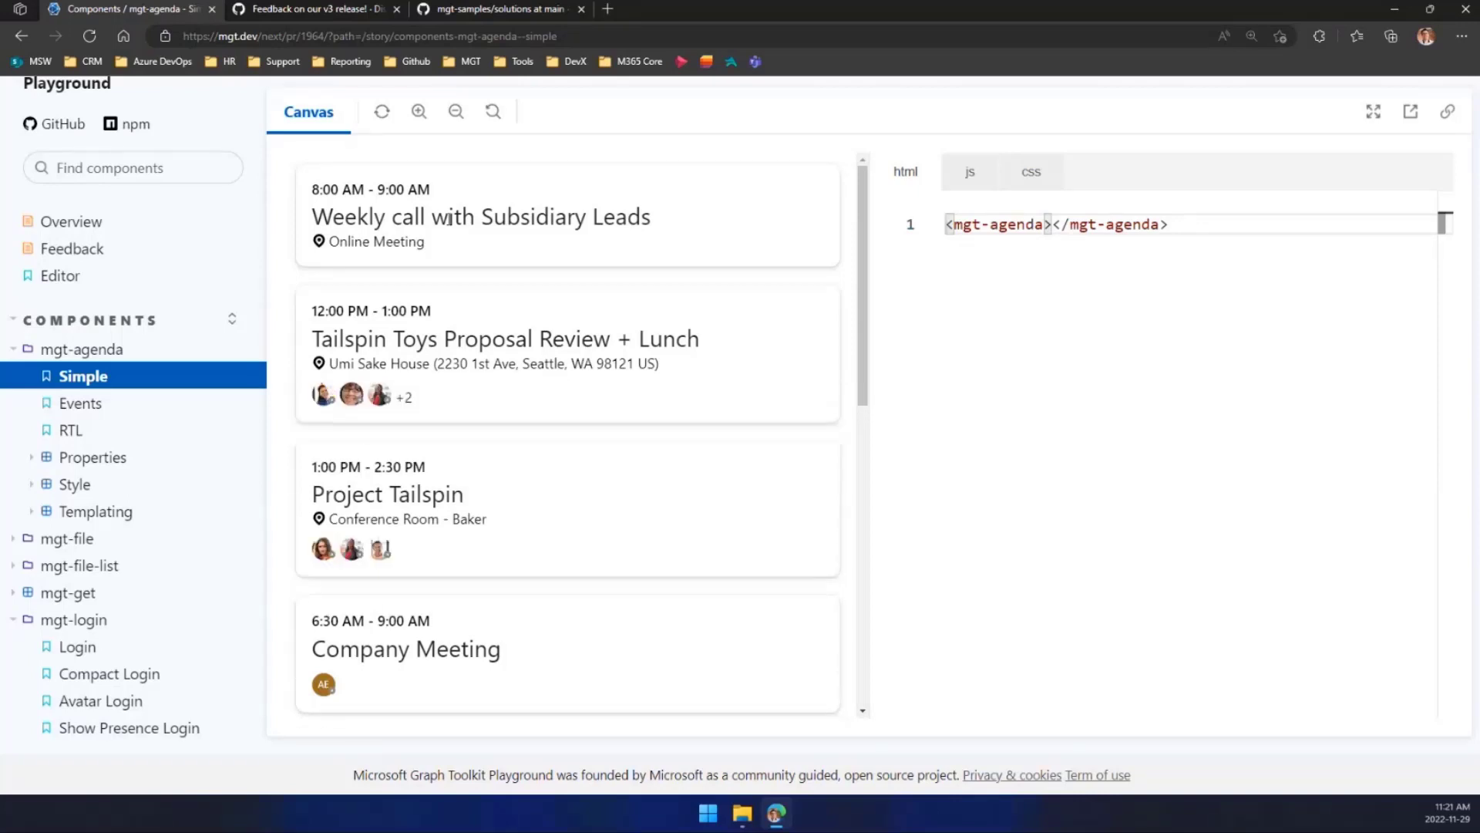
click(947, 223)
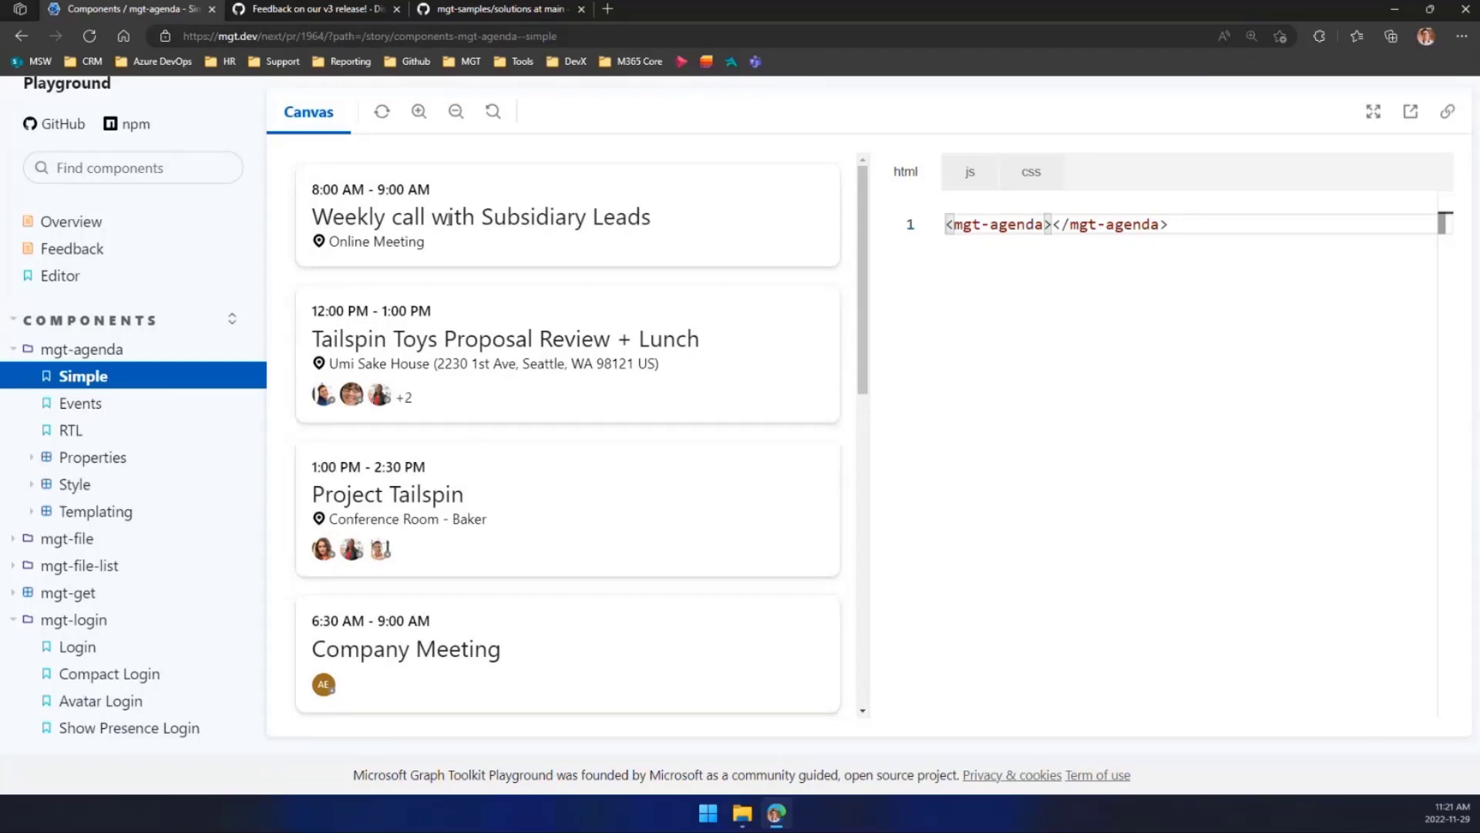
scroll(down, 3)
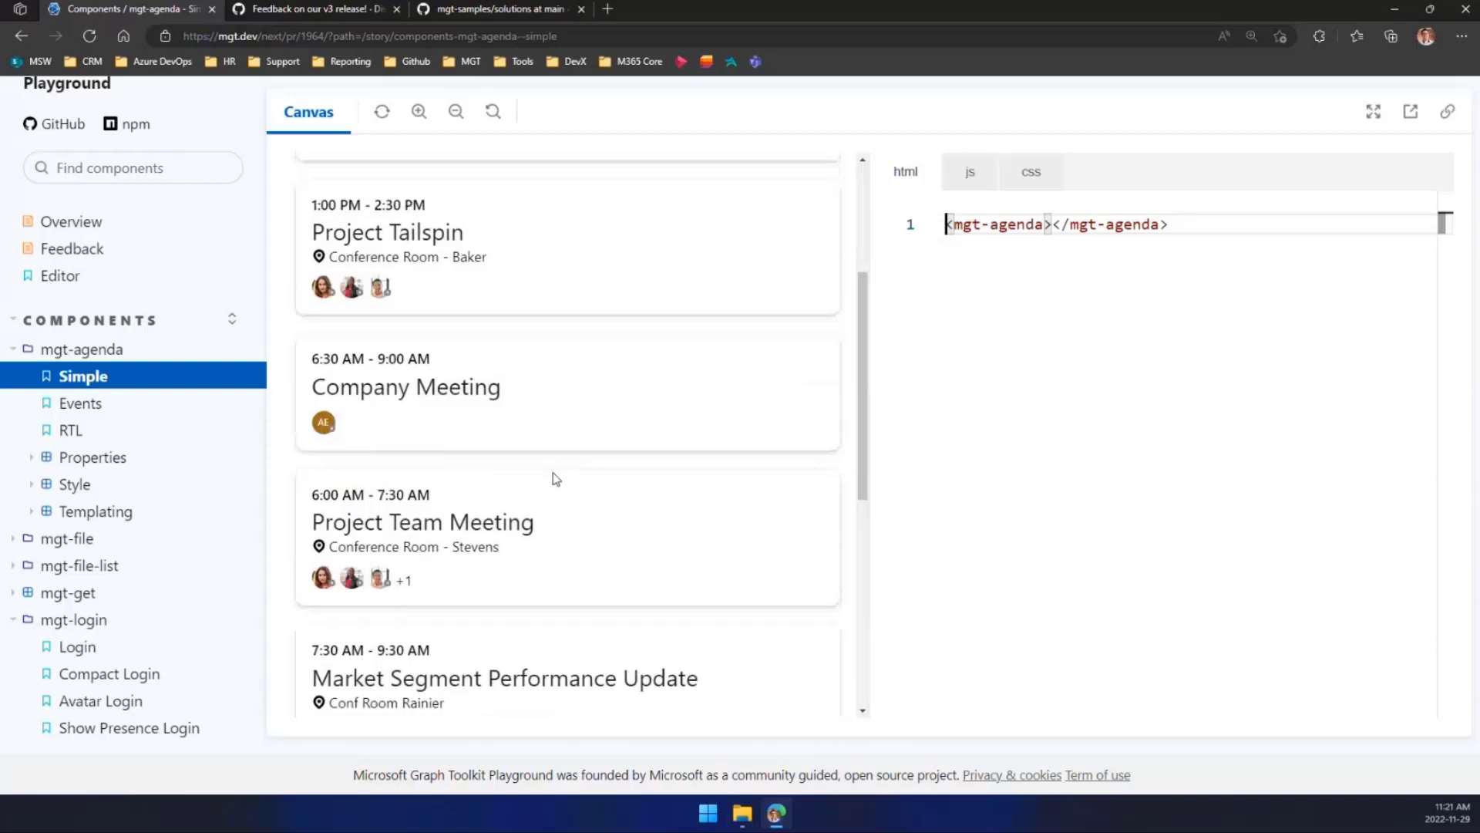
scroll(up, 3)
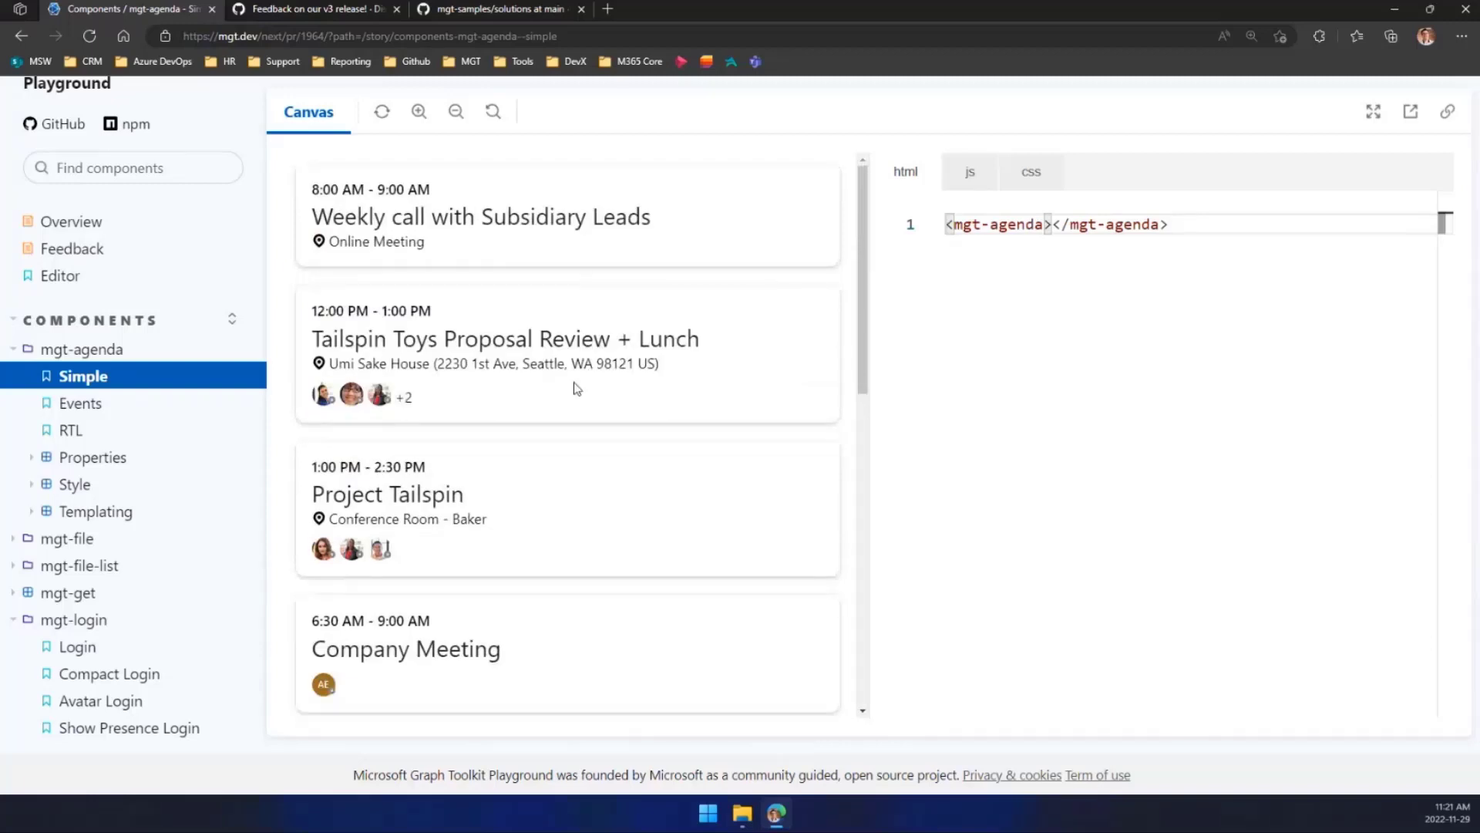
click(948, 224)
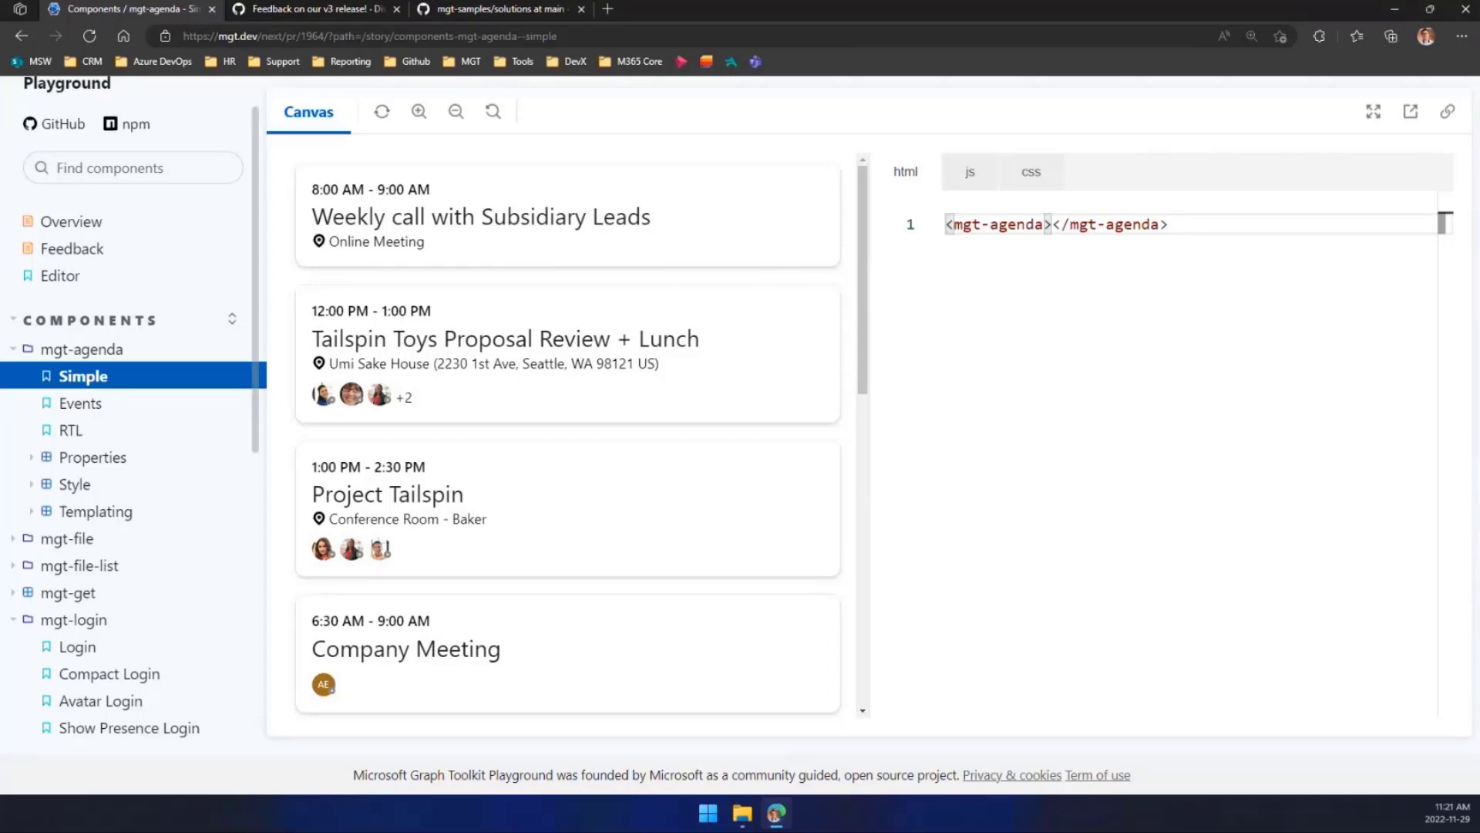
click(949, 224)
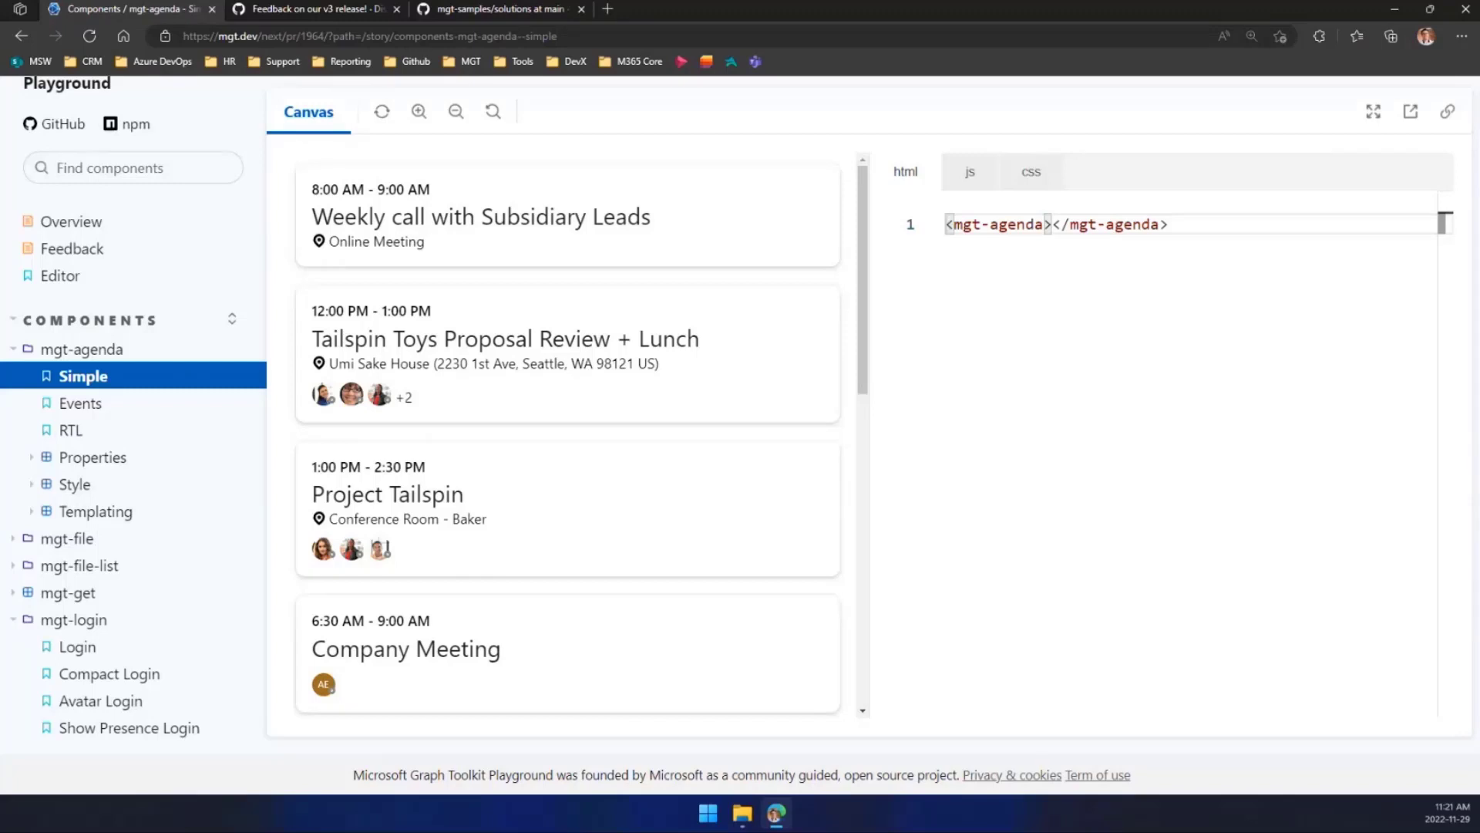
click(947, 223)
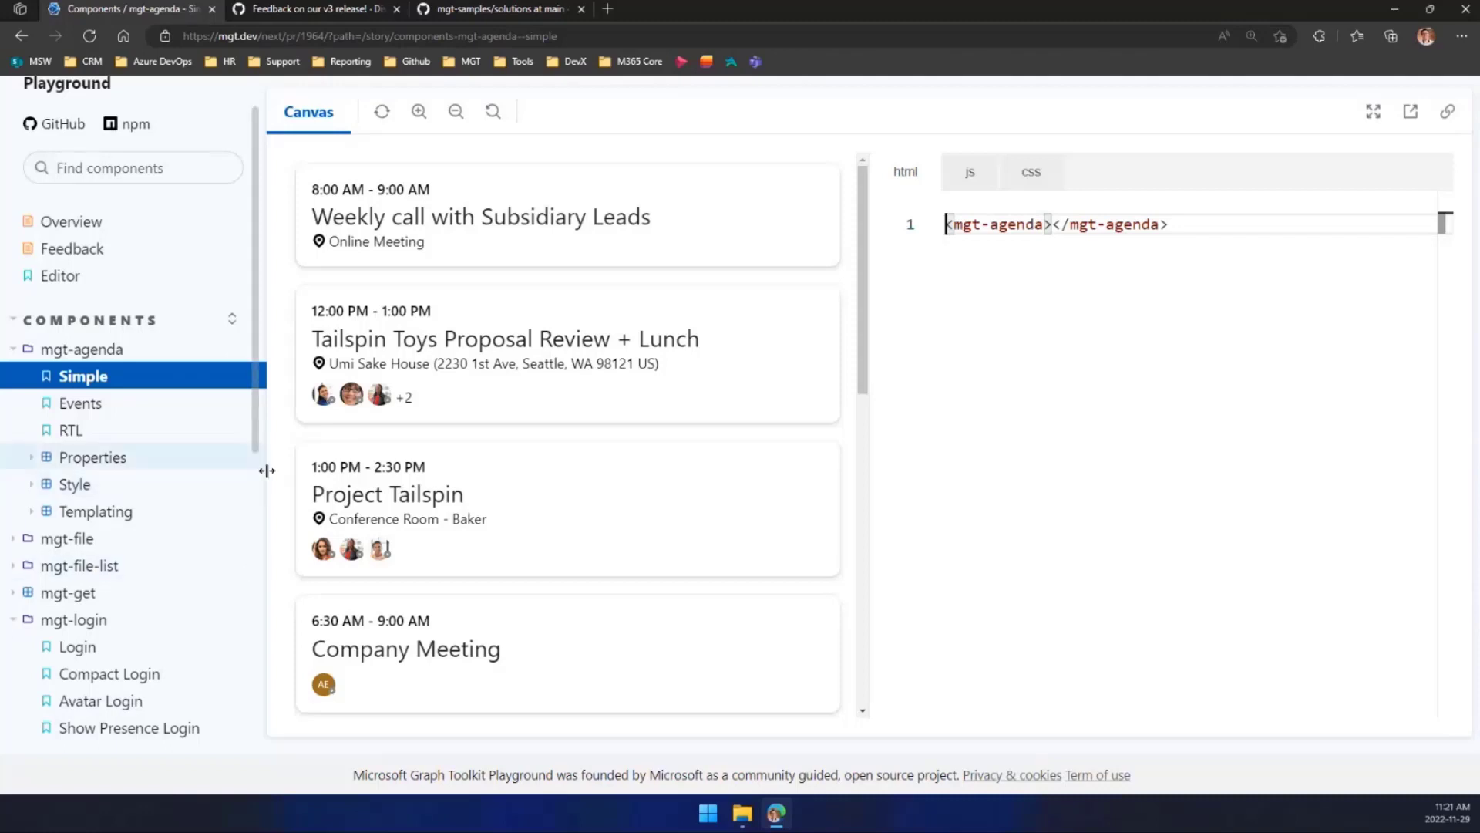
scroll(down, 3)
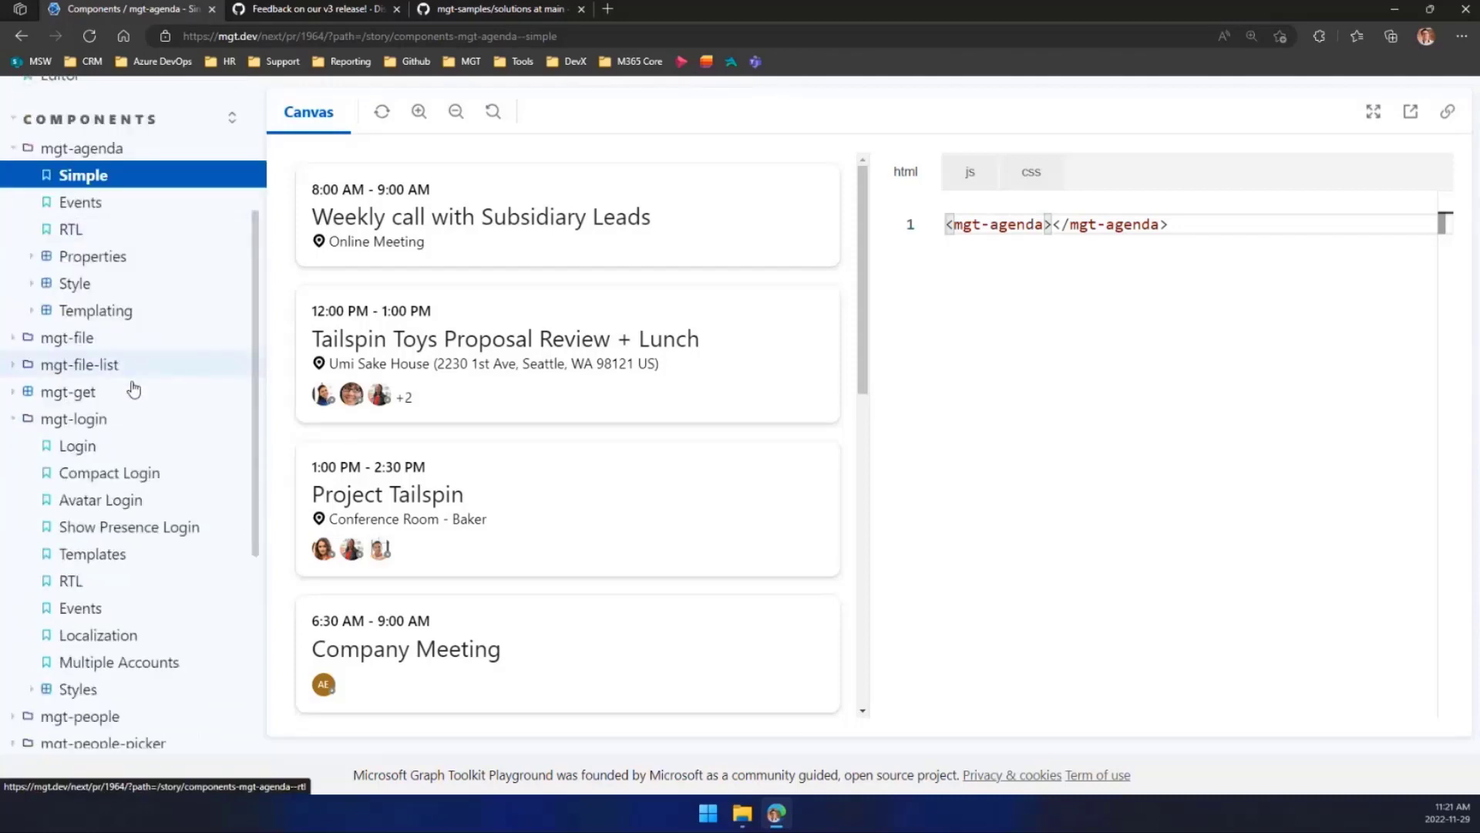
- Show the mgt-file-list File List story with folders and modified dates
click(79, 364)
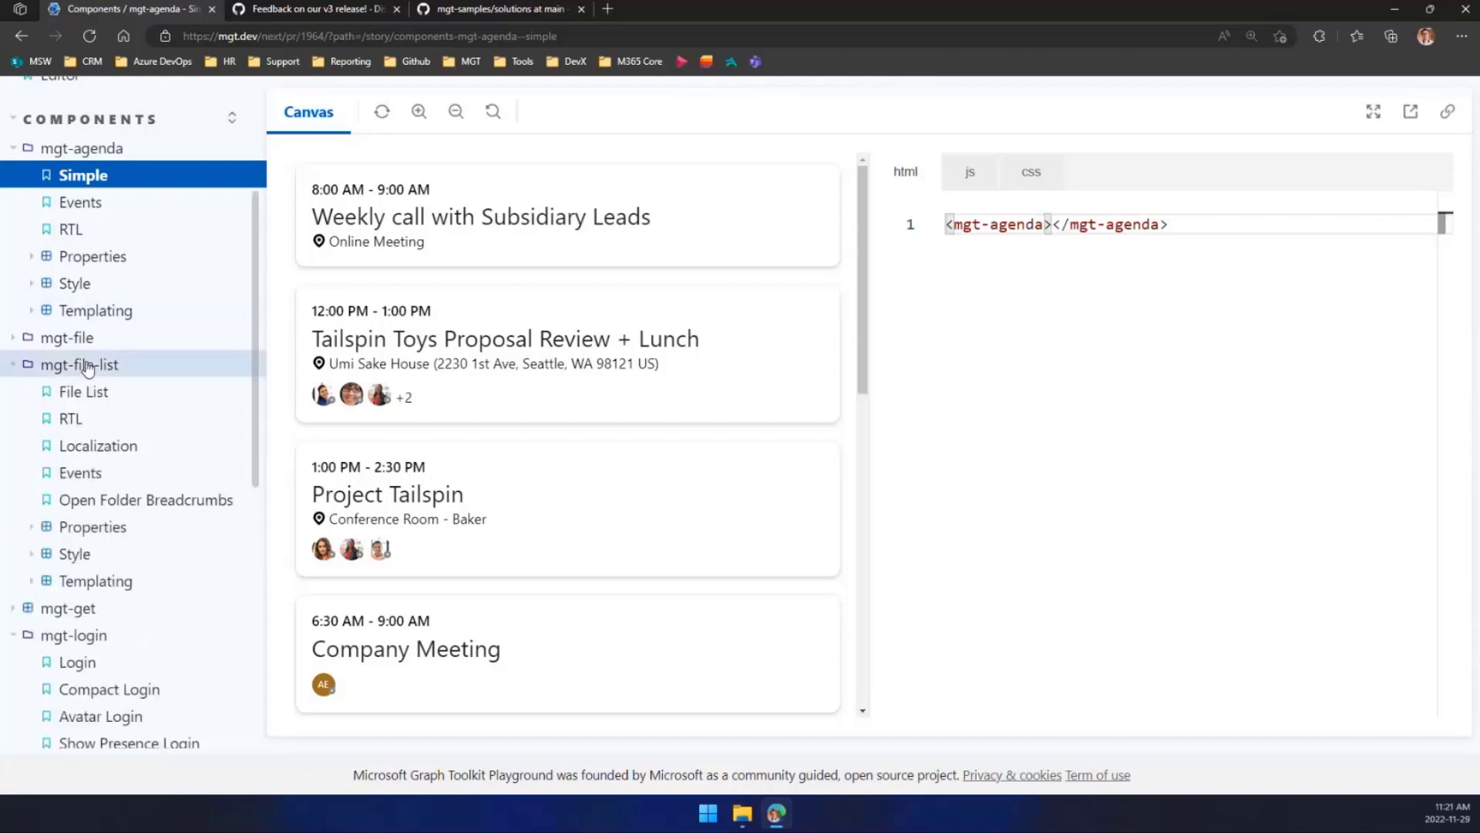
click(84, 390)
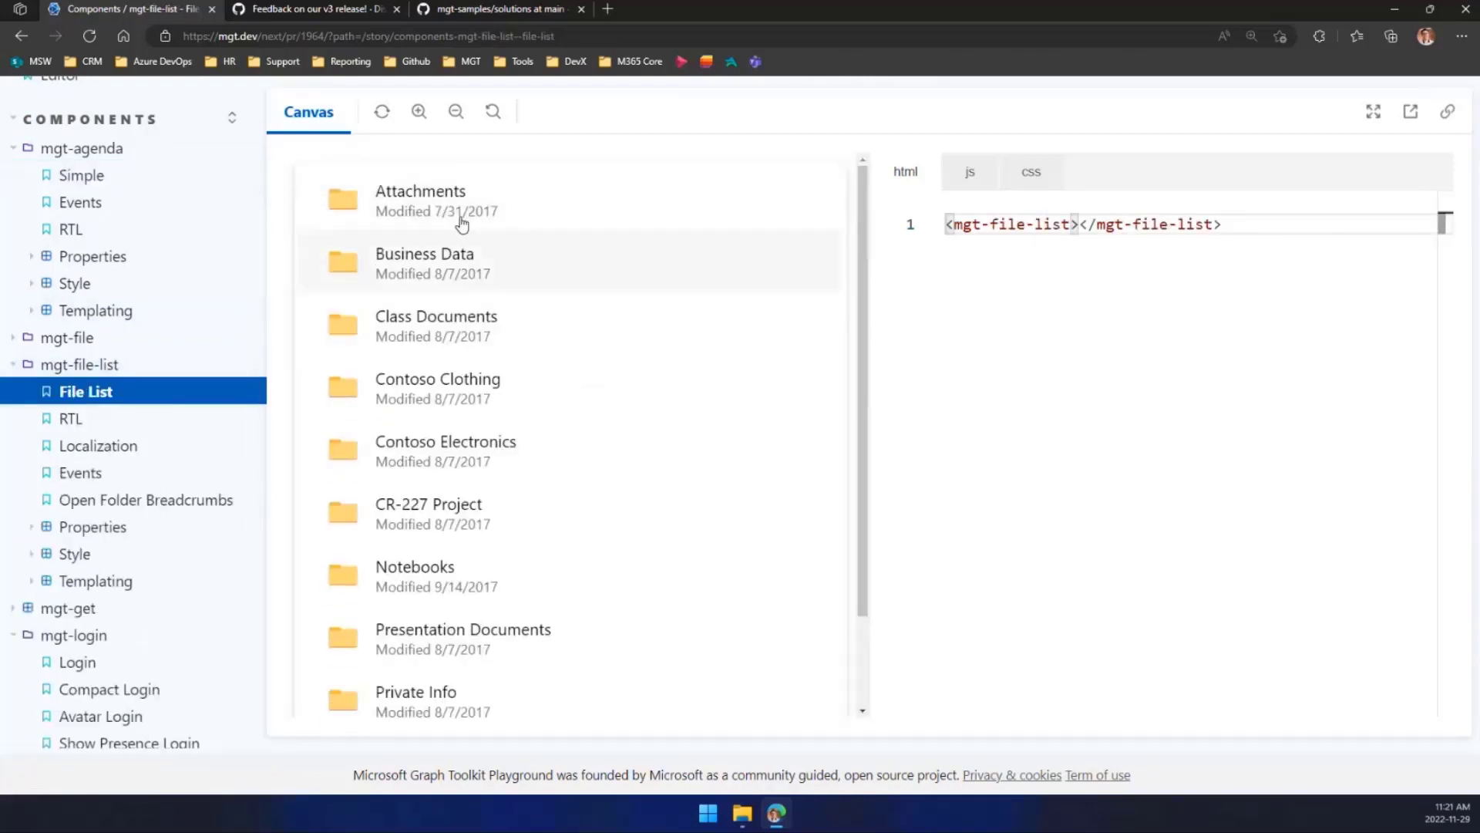
mouse_move(543, 217)
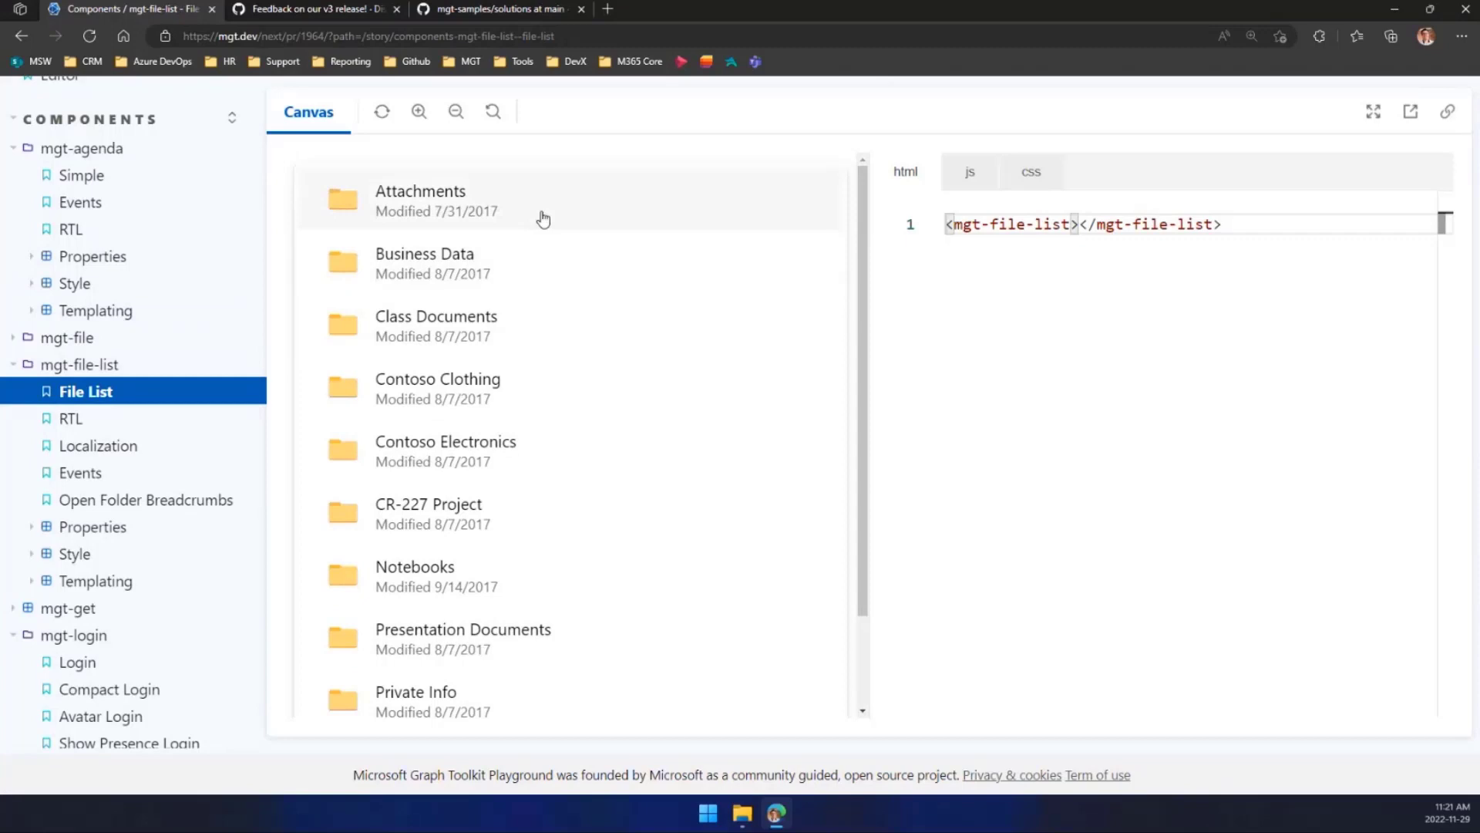
mouse_move(410, 252)
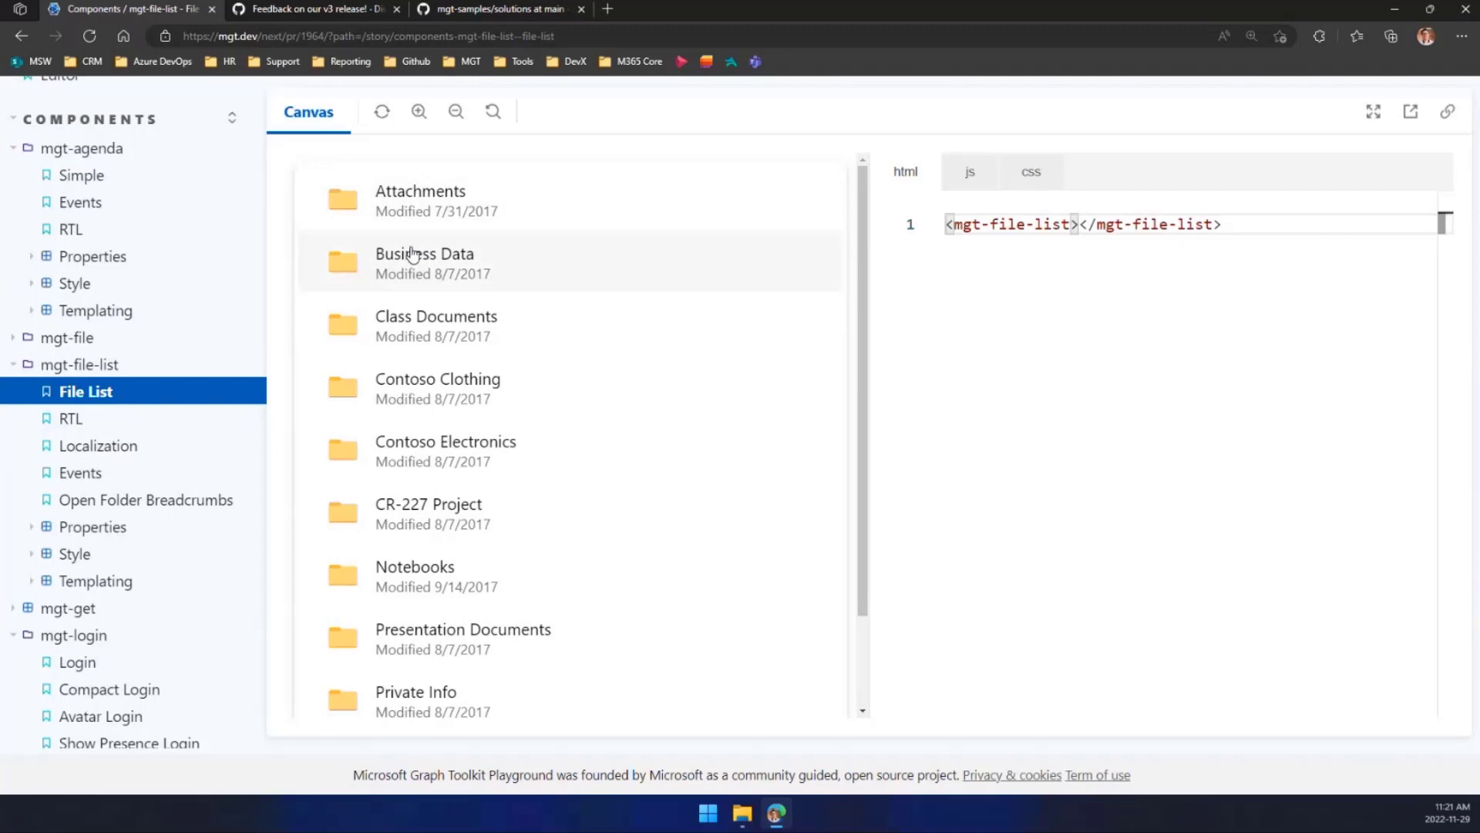
scroll(down, 3)
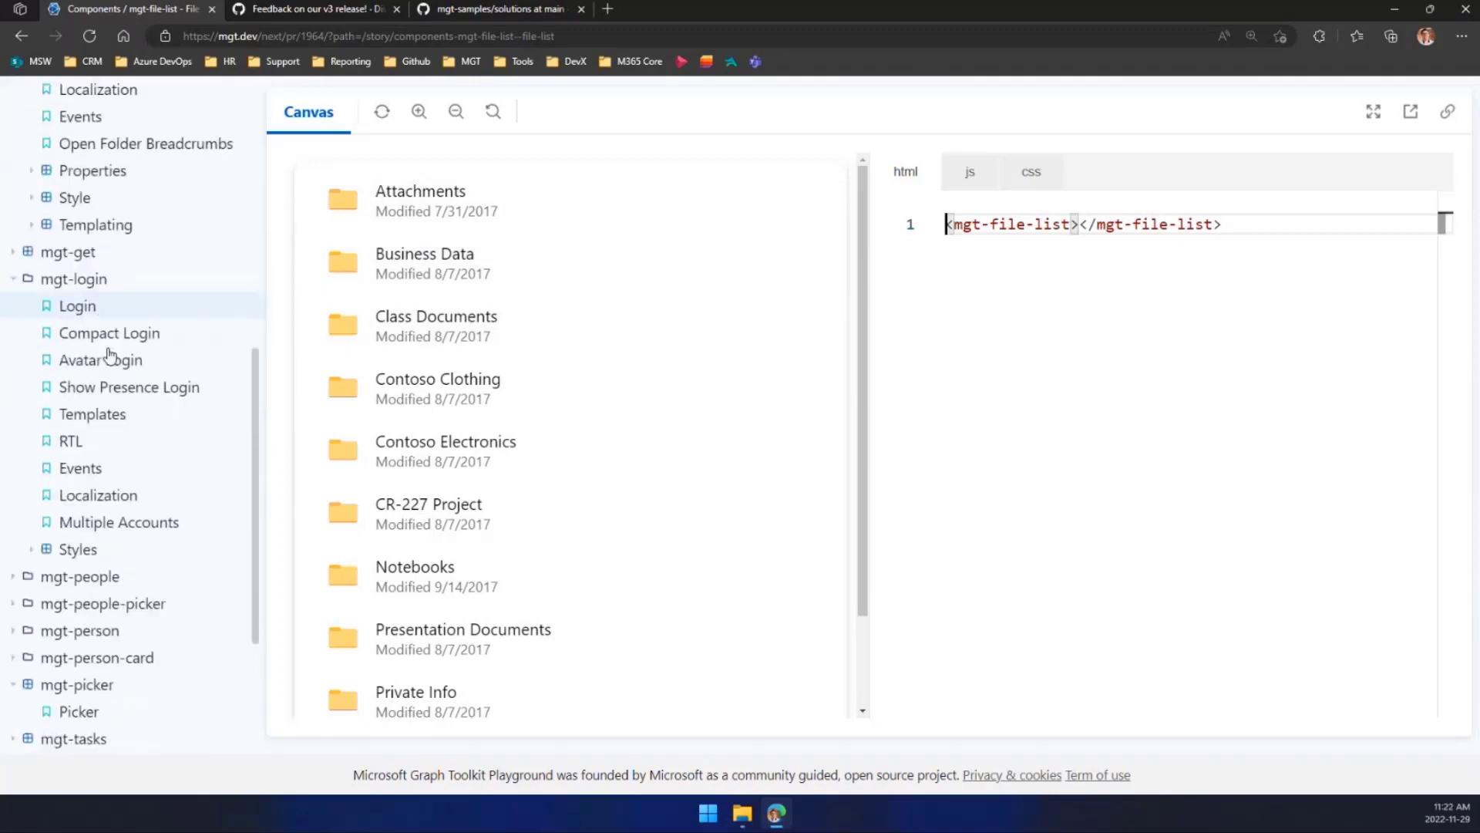
- Show the mgt-person basic Person story rendering a user's name and title
click(79, 576)
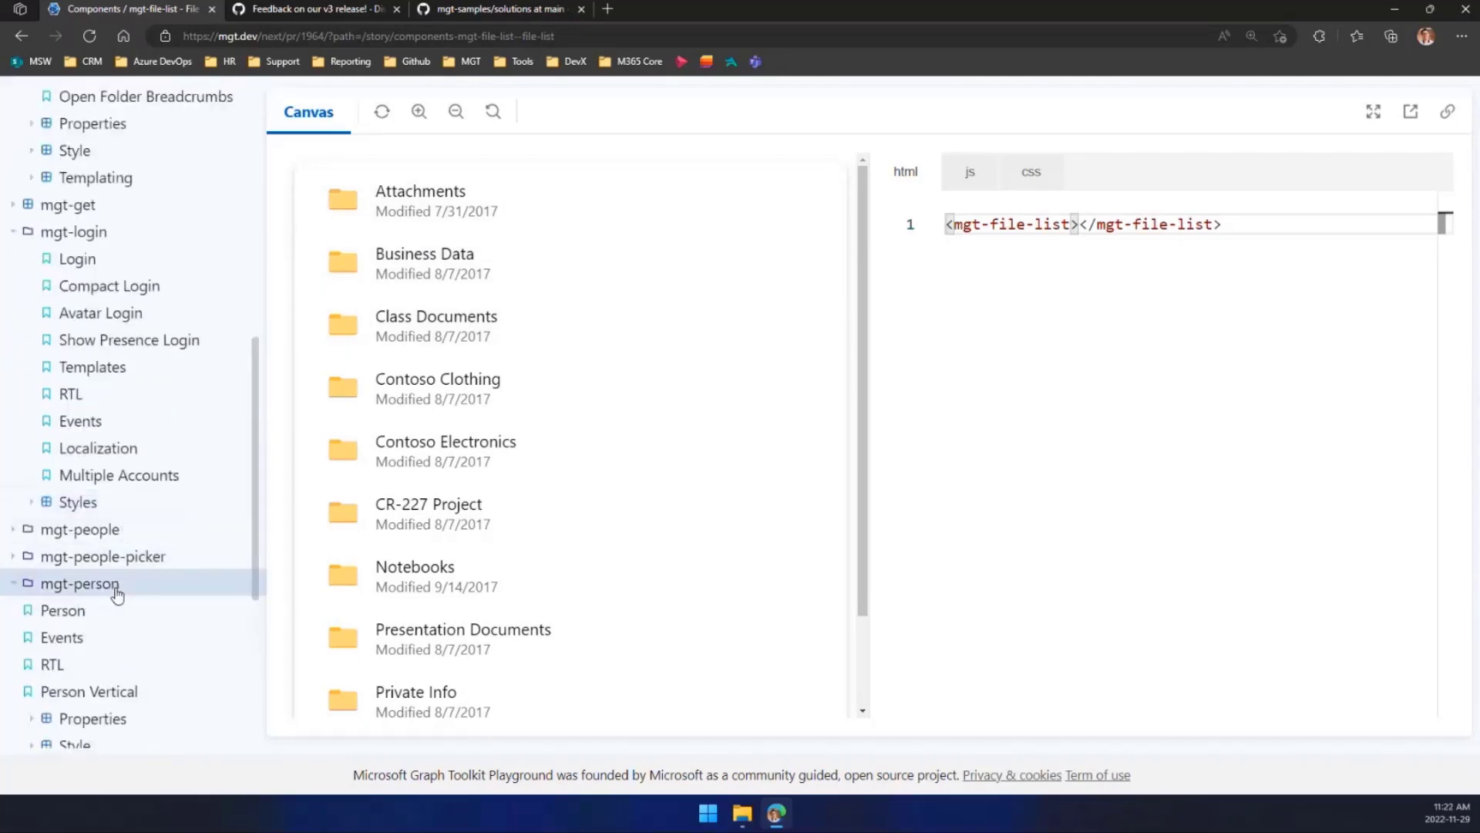
click(64, 610)
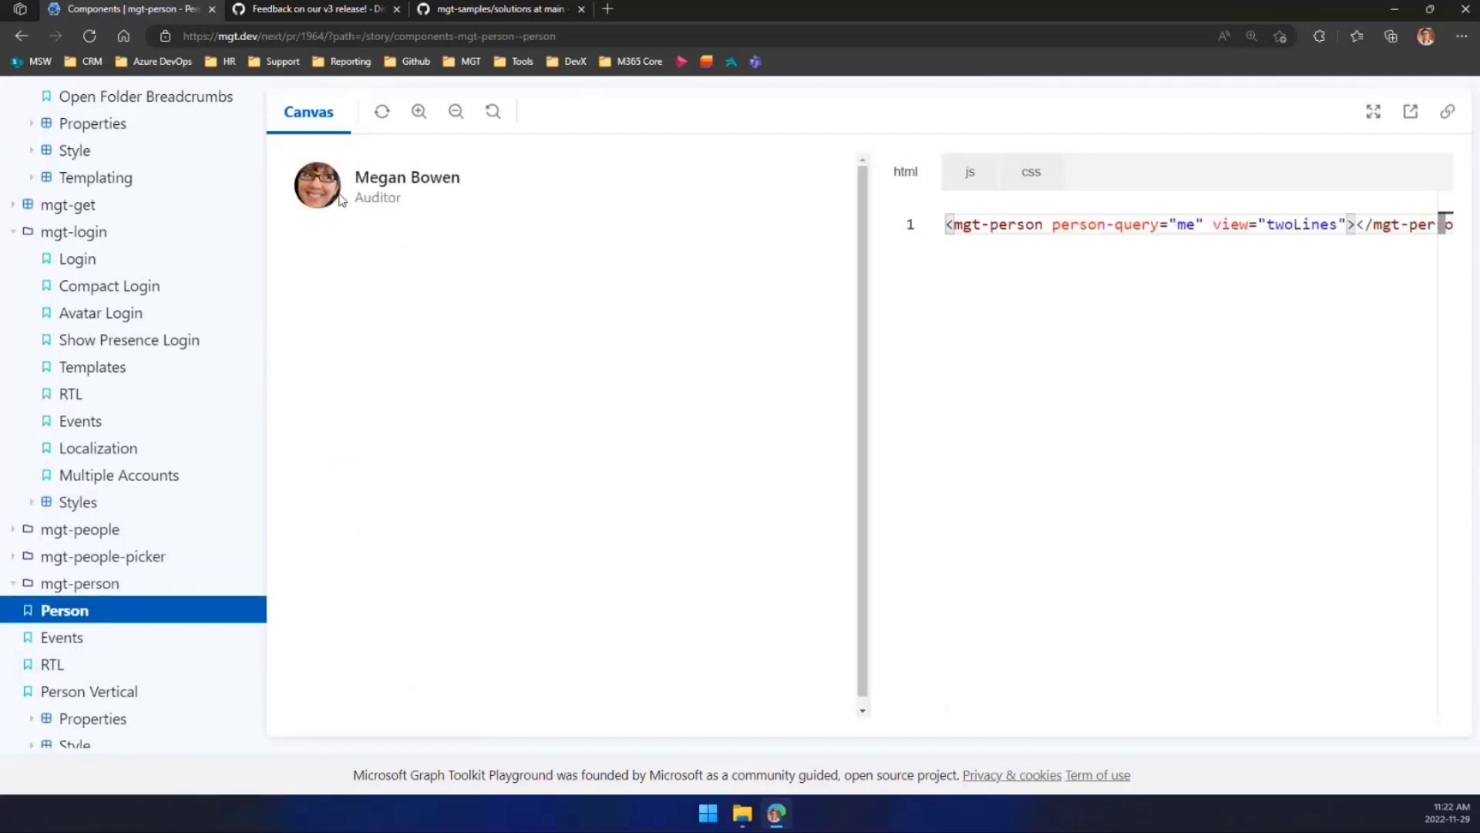
- Show the mgt-person Person Vertical story and look through the stacked cards with presence
scroll(down, 3)
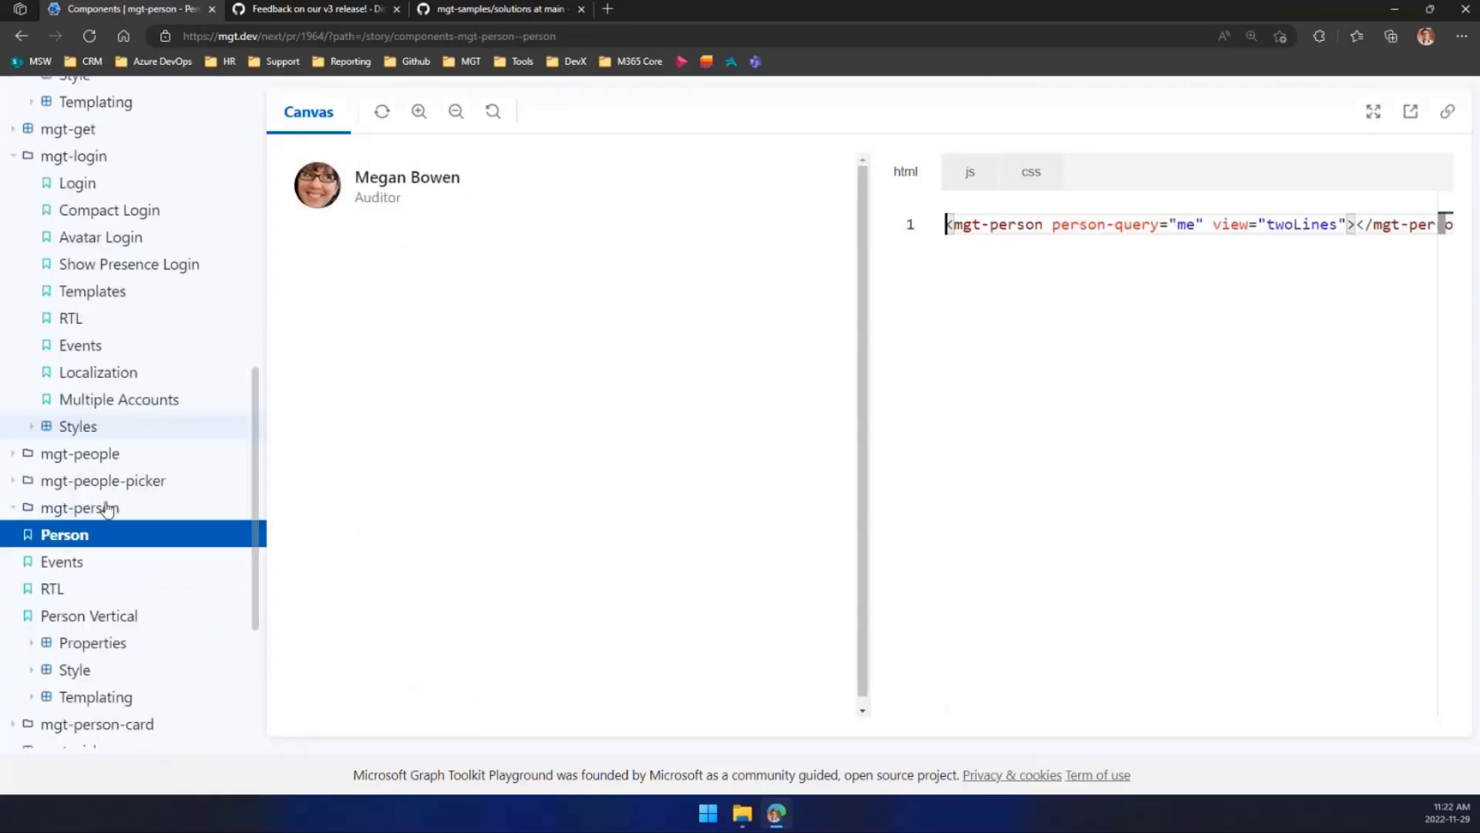
click(88, 615)
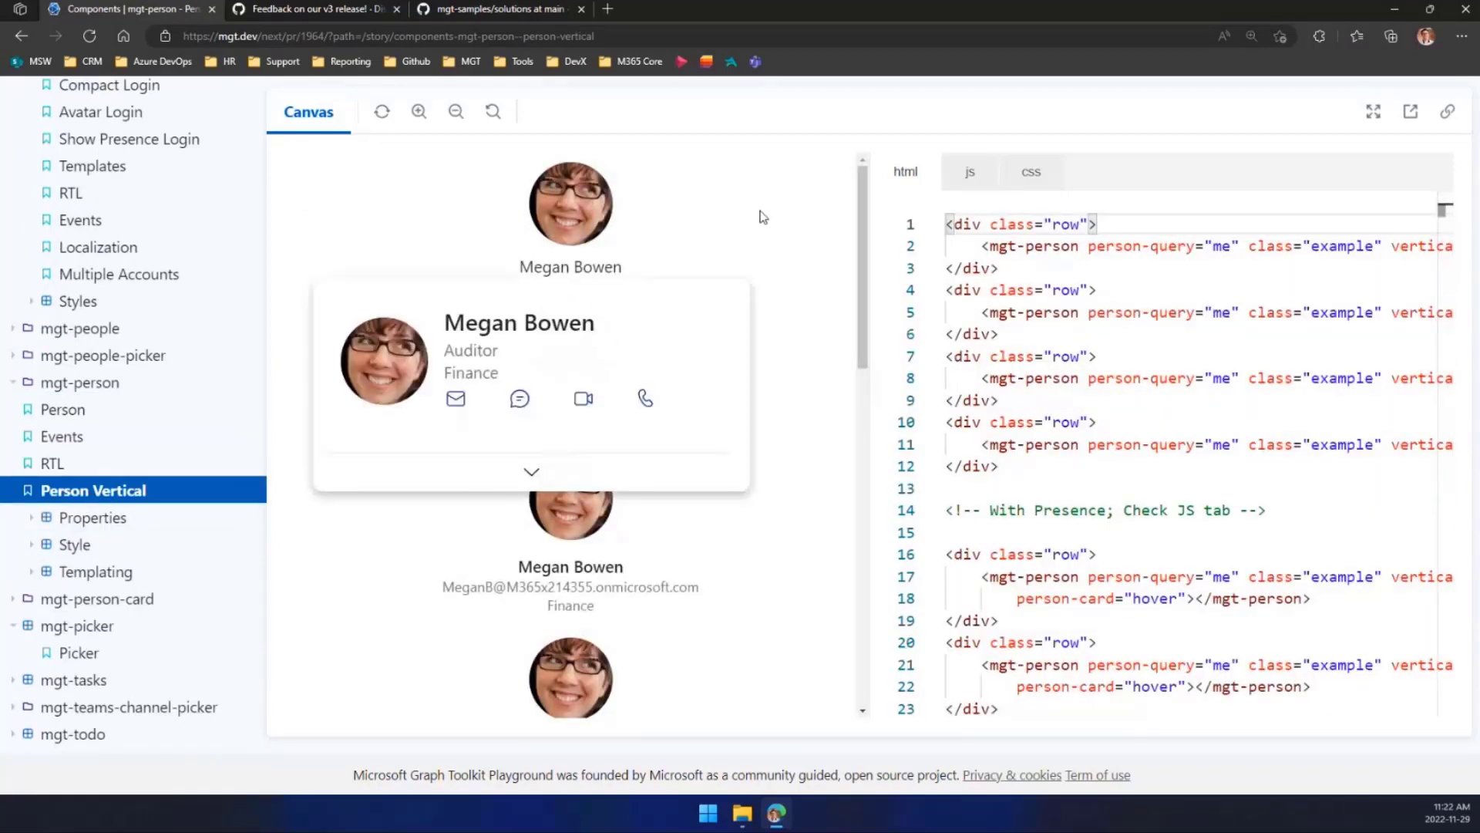
mouse_move(805, 220)
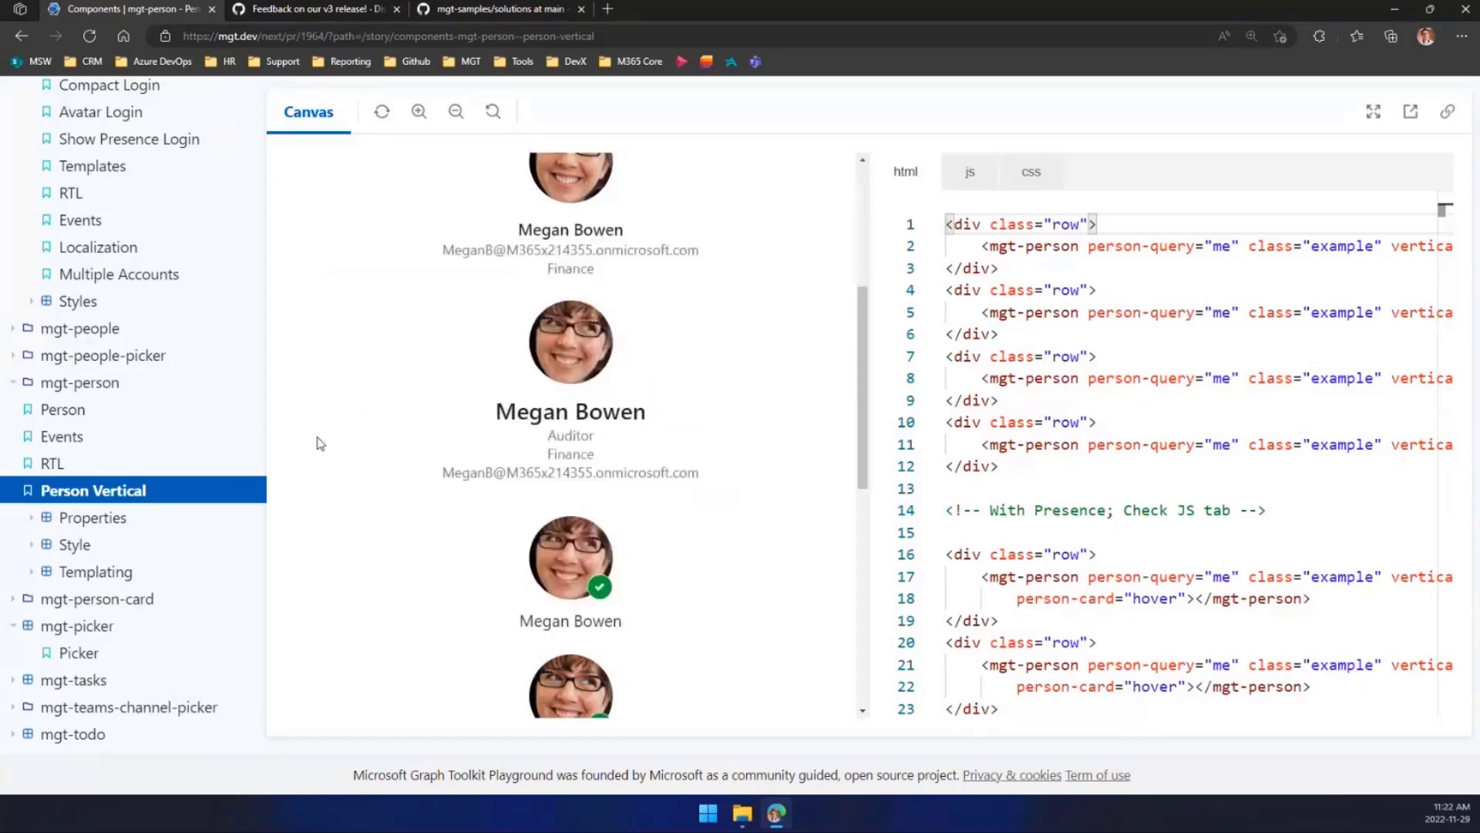
scroll(down, 3)
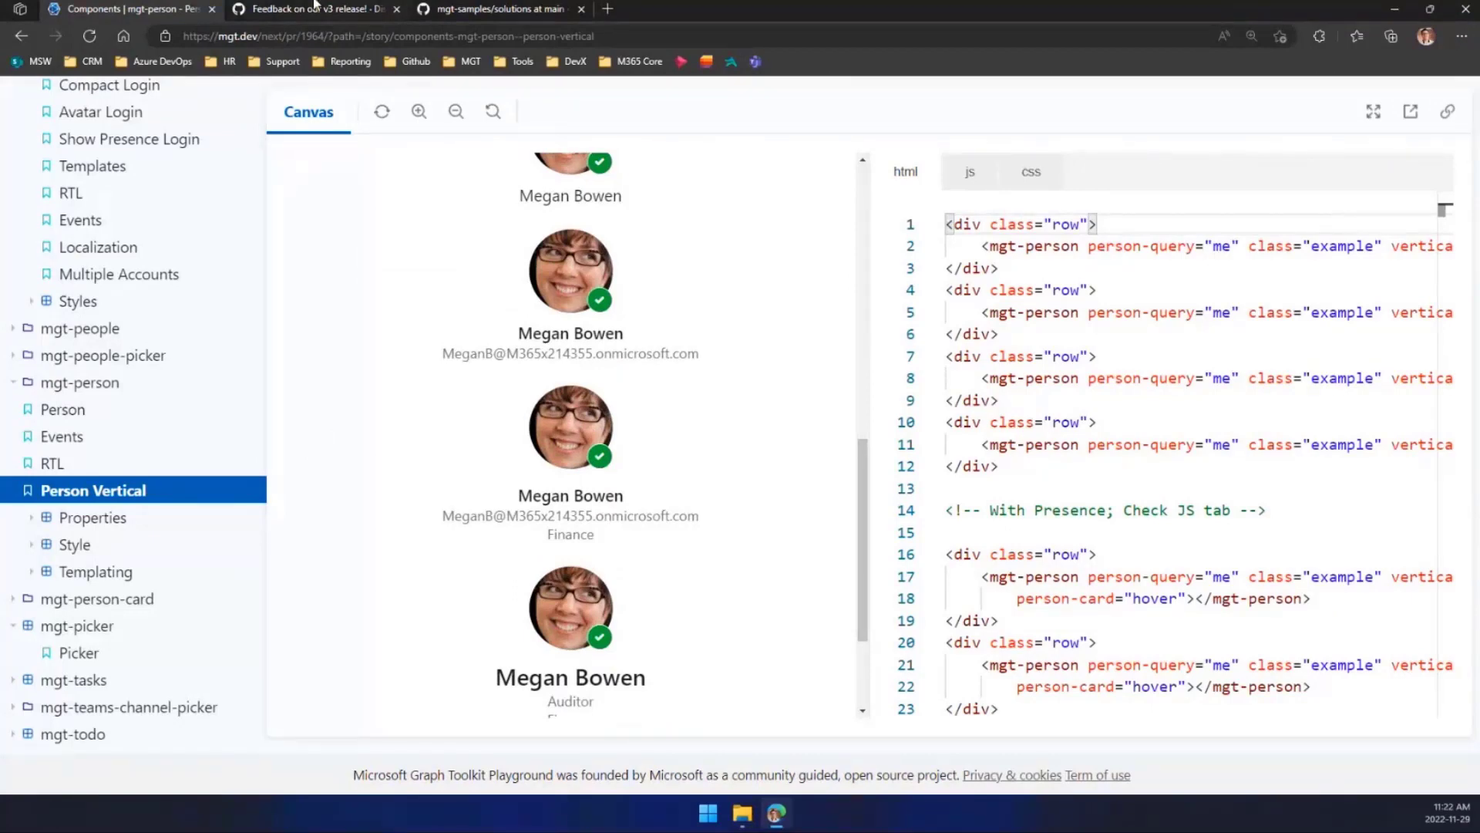
scroll(down, 3)
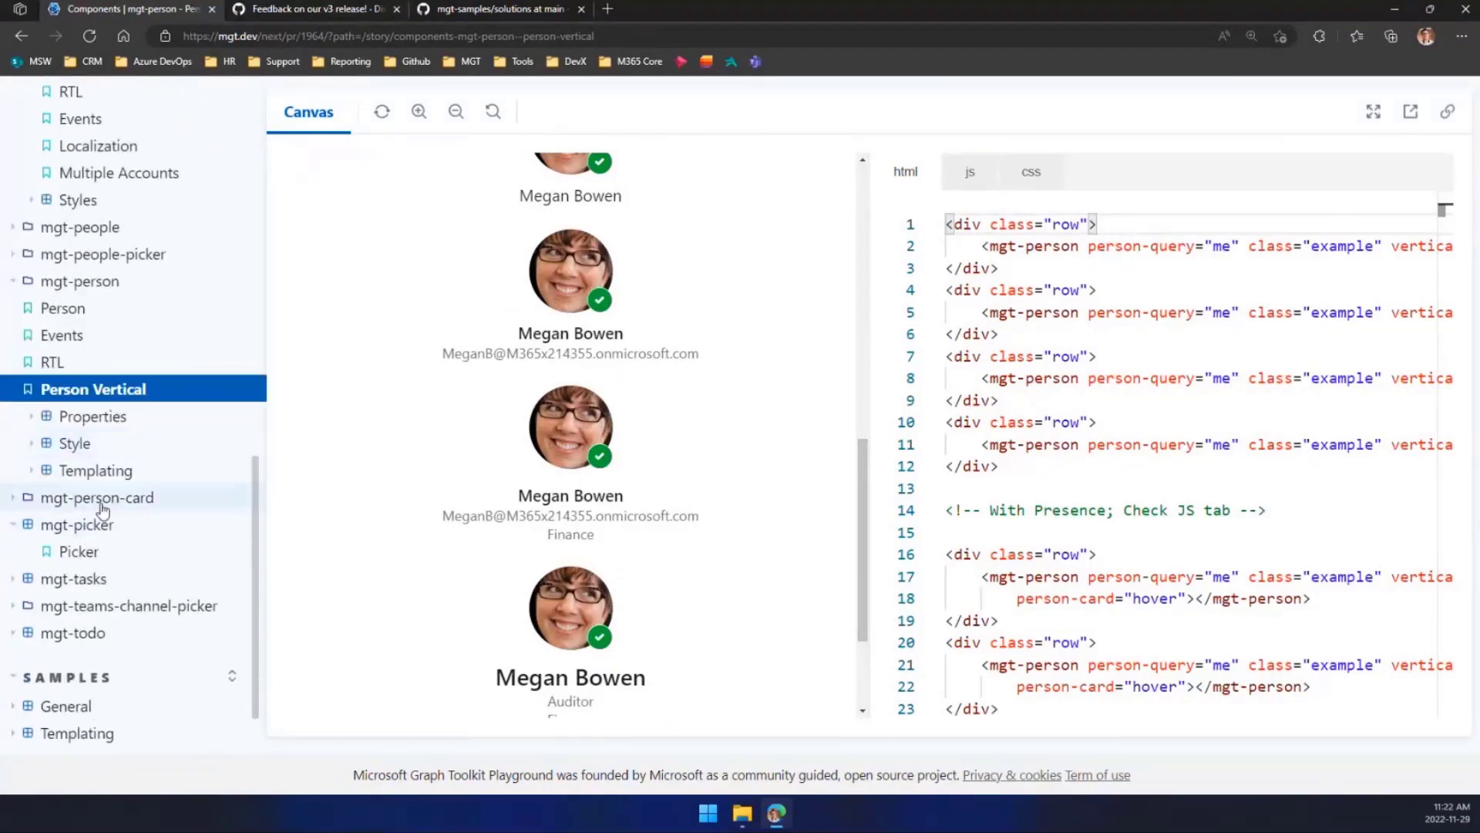
- Show the mgt-person-card Set User Id story and view its contact and about sections with skills and languages
click(133, 490)
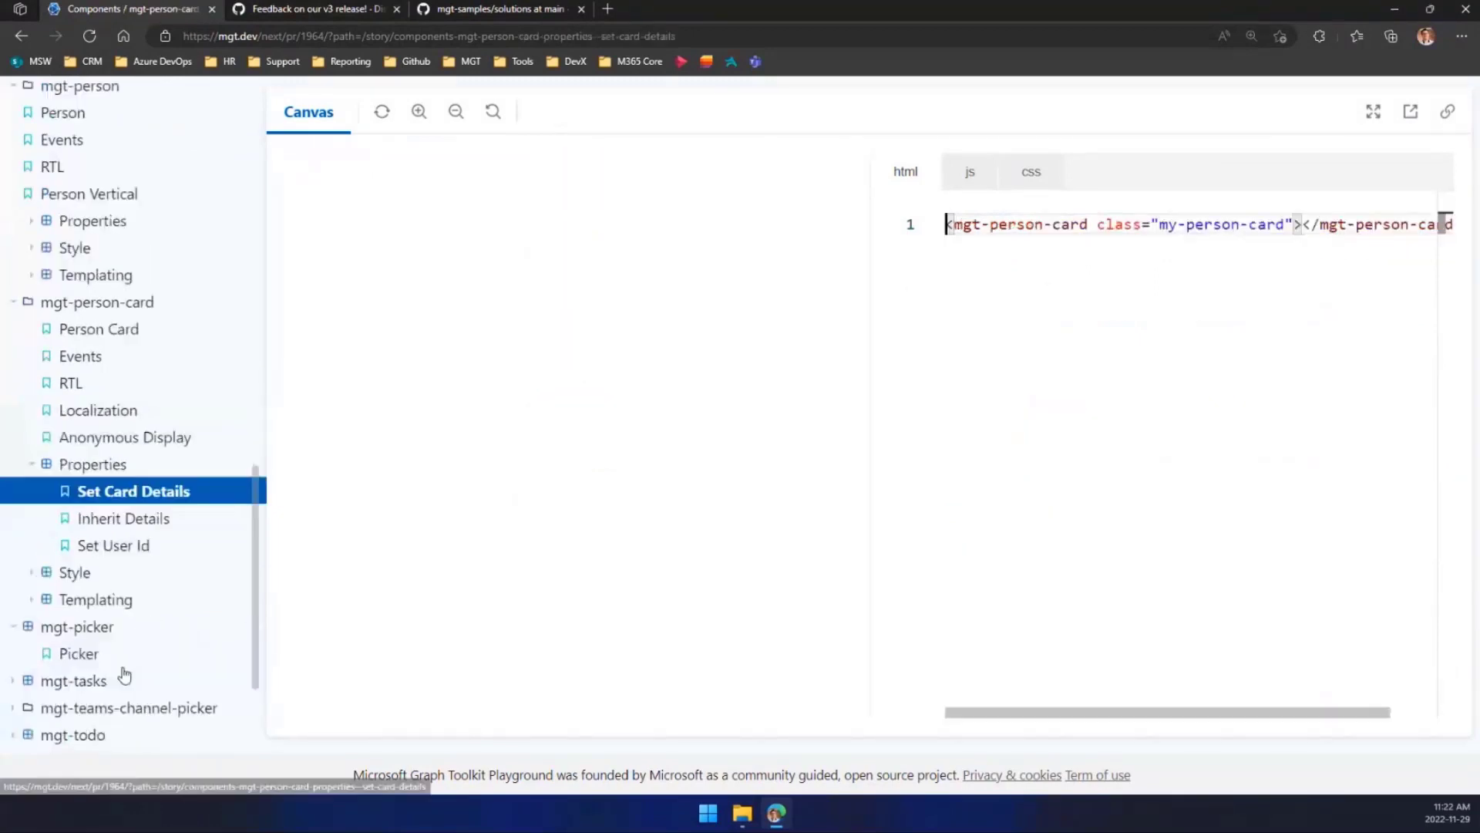
click(113, 544)
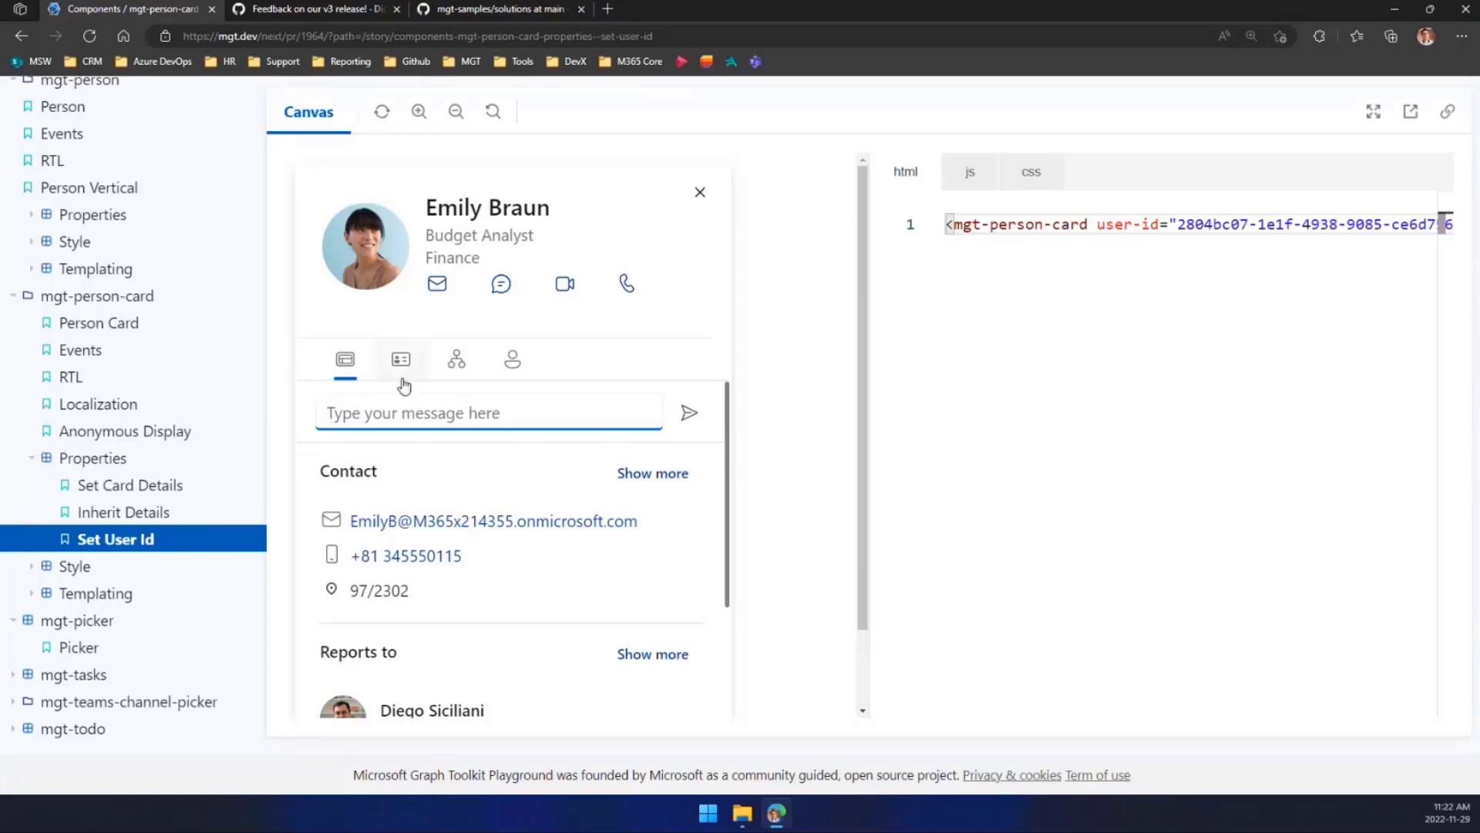
mouse_move(419, 364)
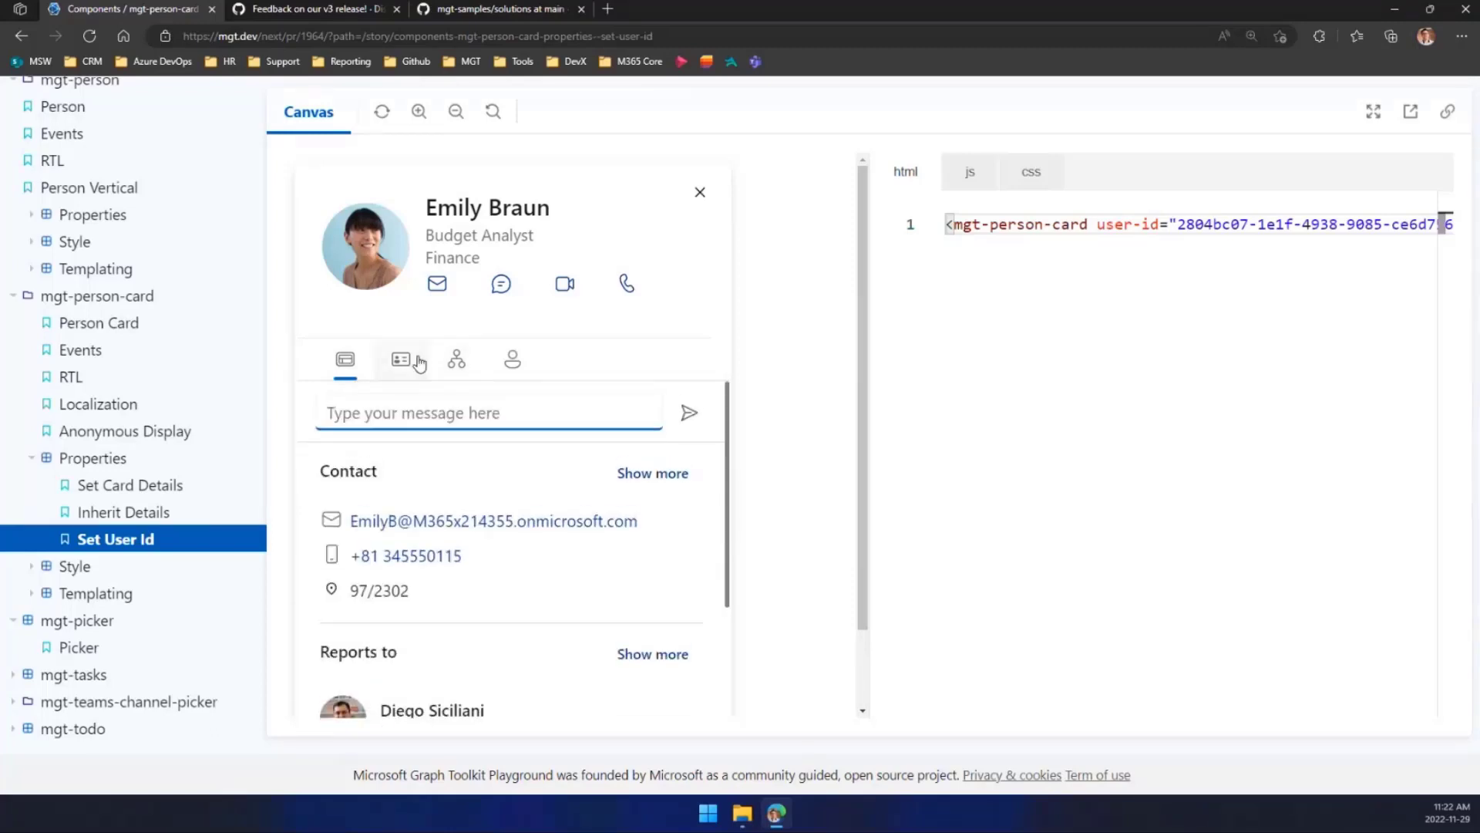
click(401, 359)
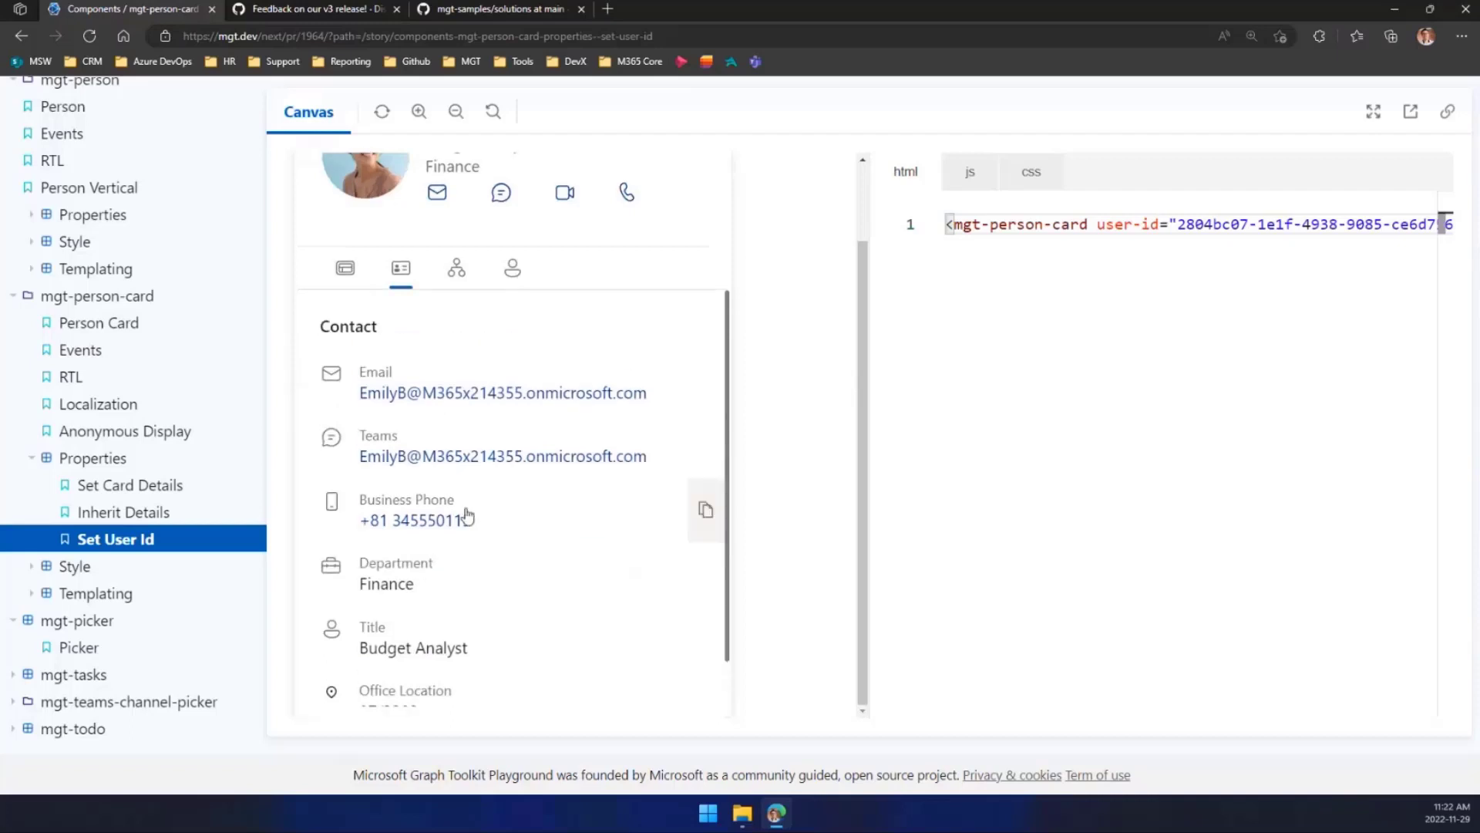
click(456, 267)
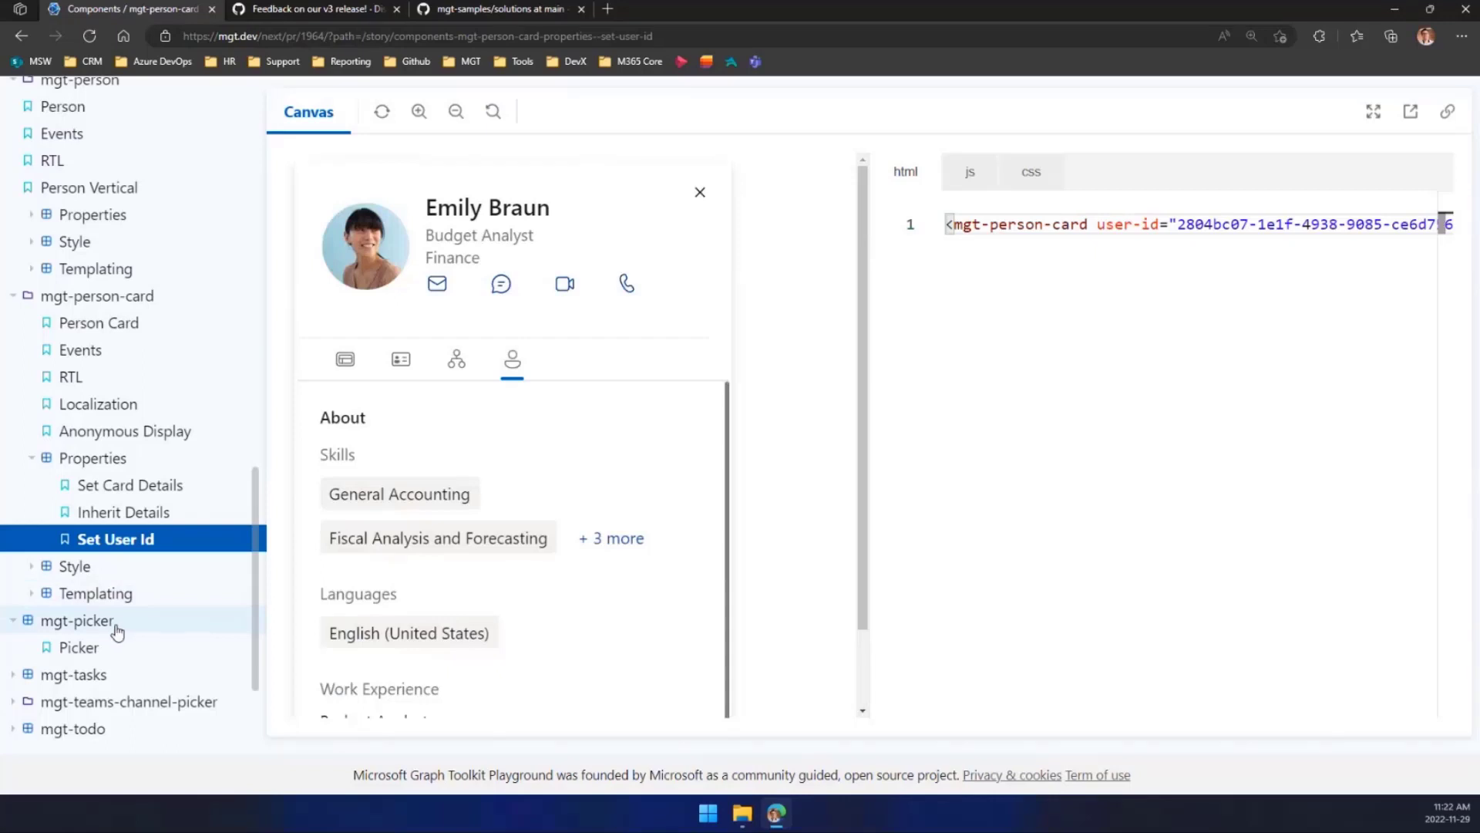
mouse_move(65, 672)
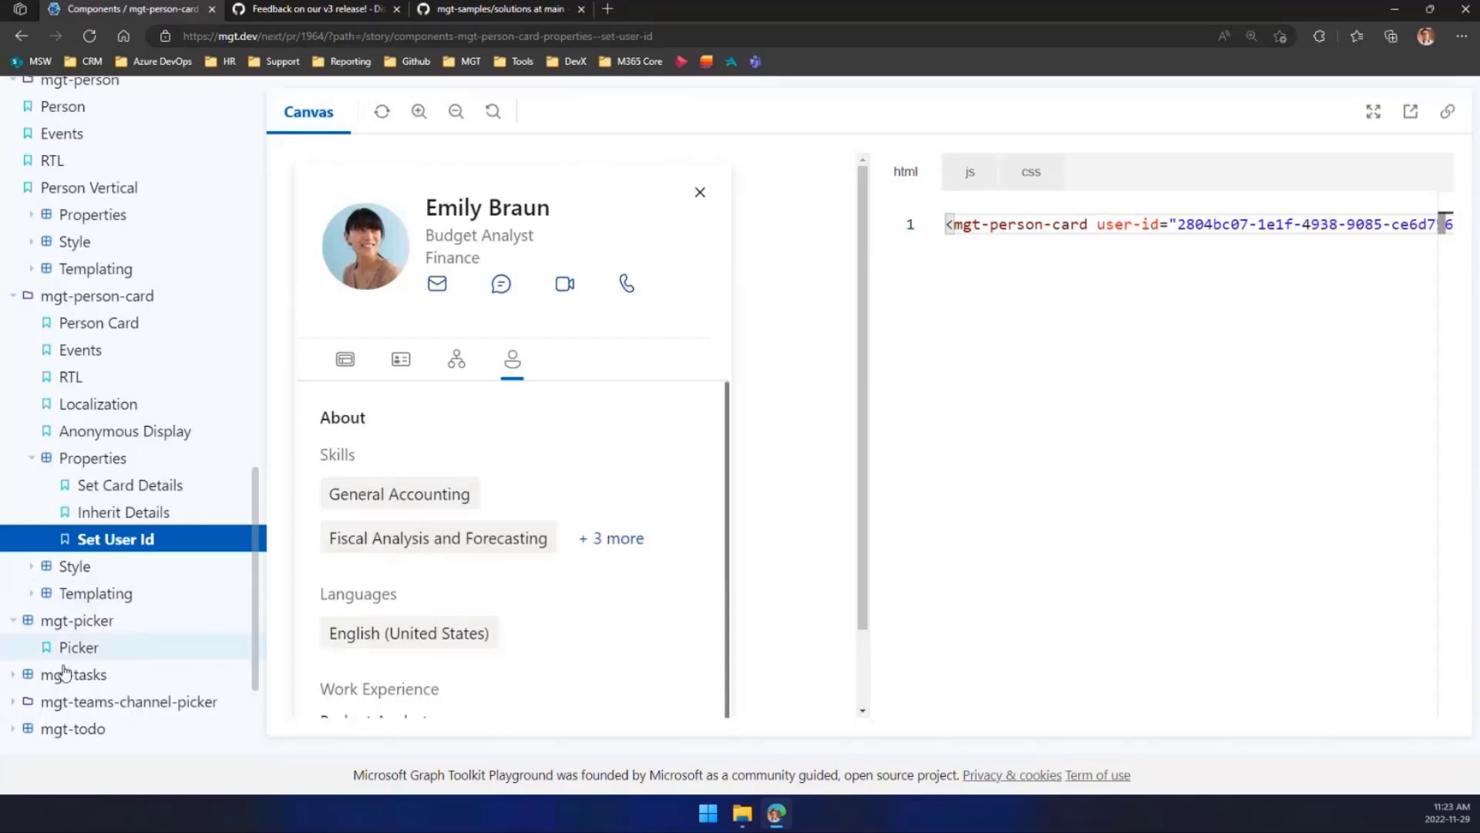
scroll(down, 3)
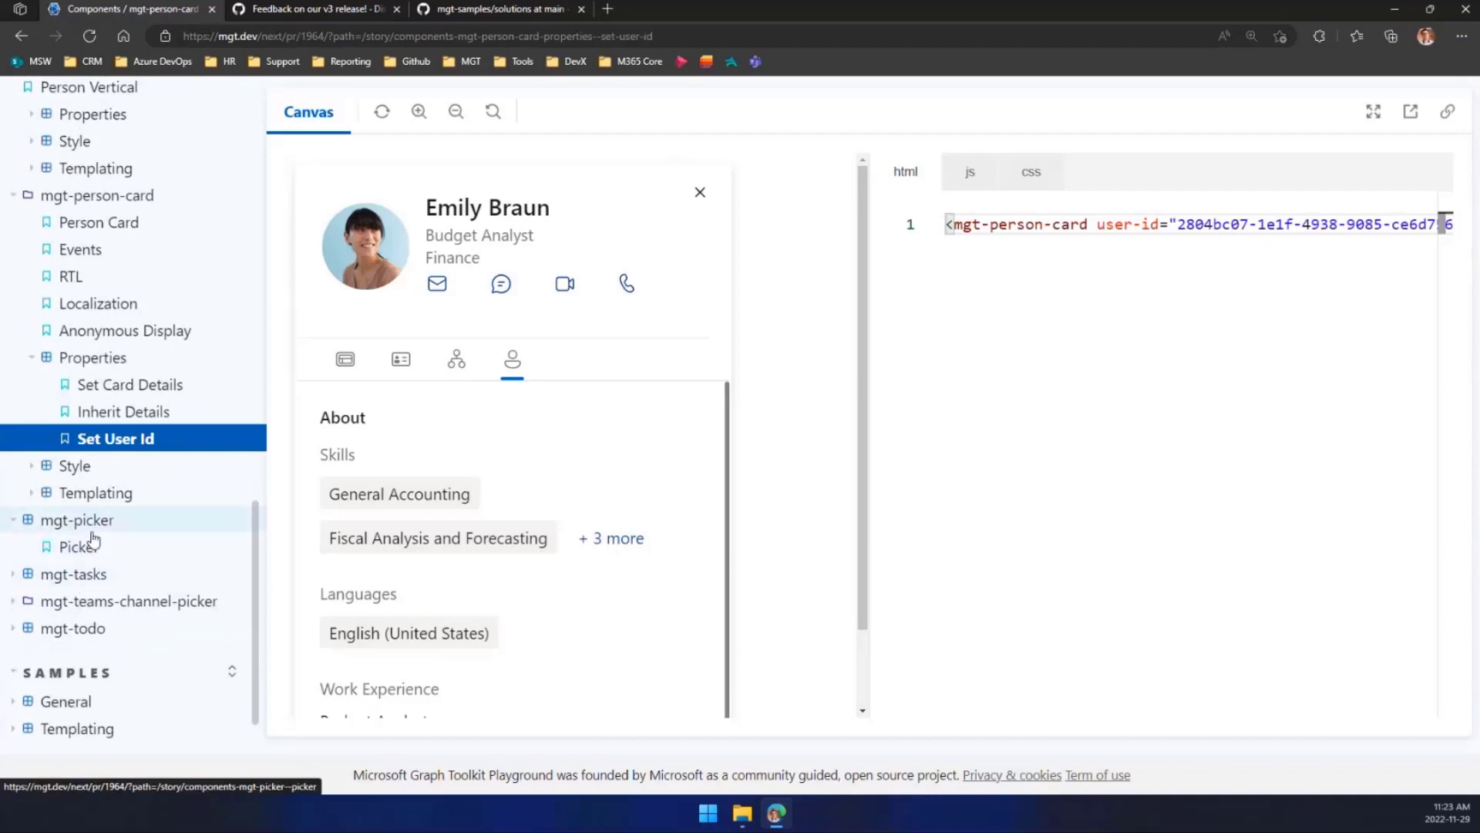
- Show the mgt-picker story, edit its resource path, and list the task-list choices it returns
click(80, 545)
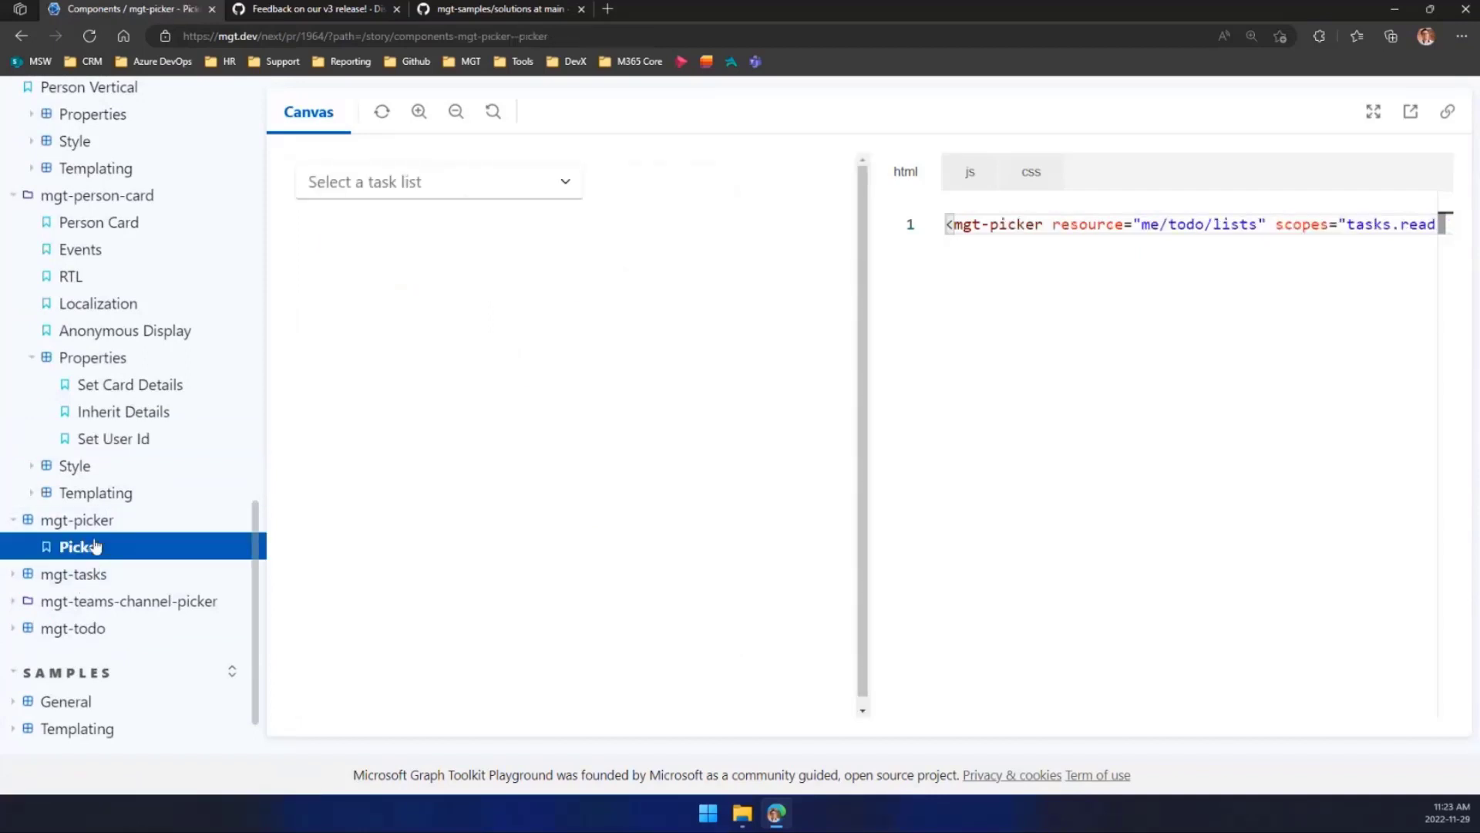
mouse_move(386, 353)
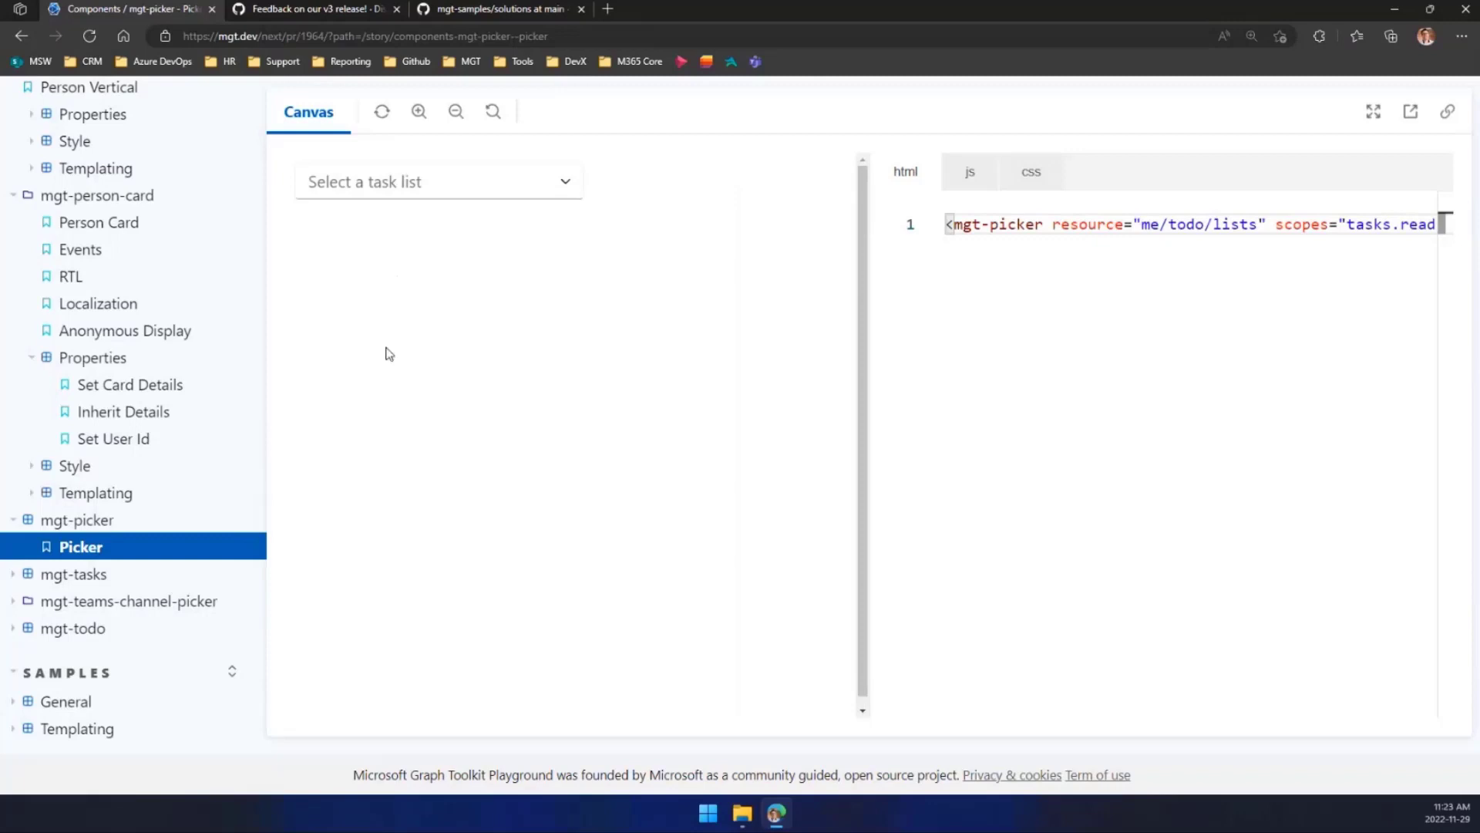
mouse_move(233, 162)
text(, tasks.rea)
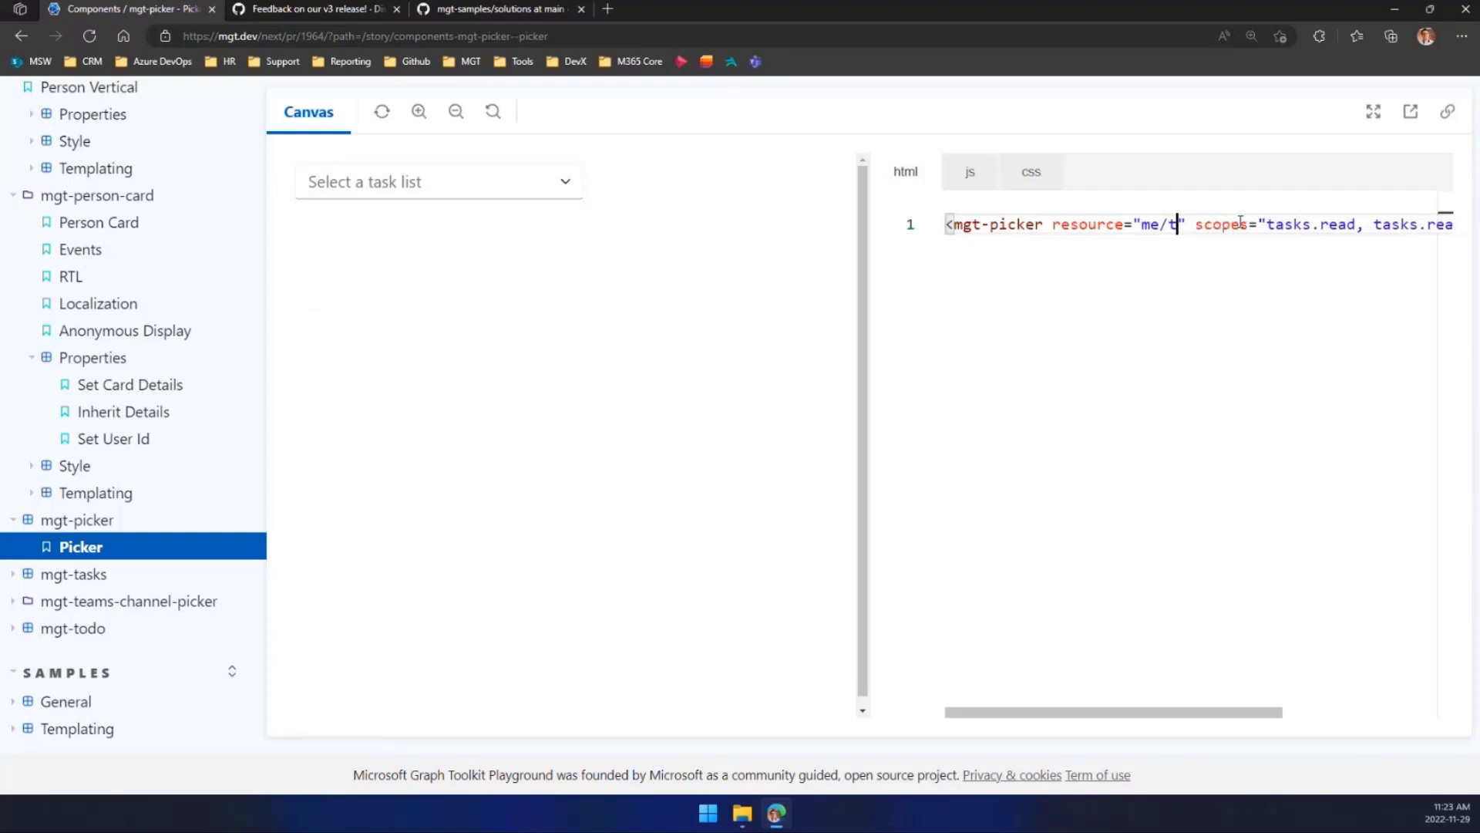
text(DIR)
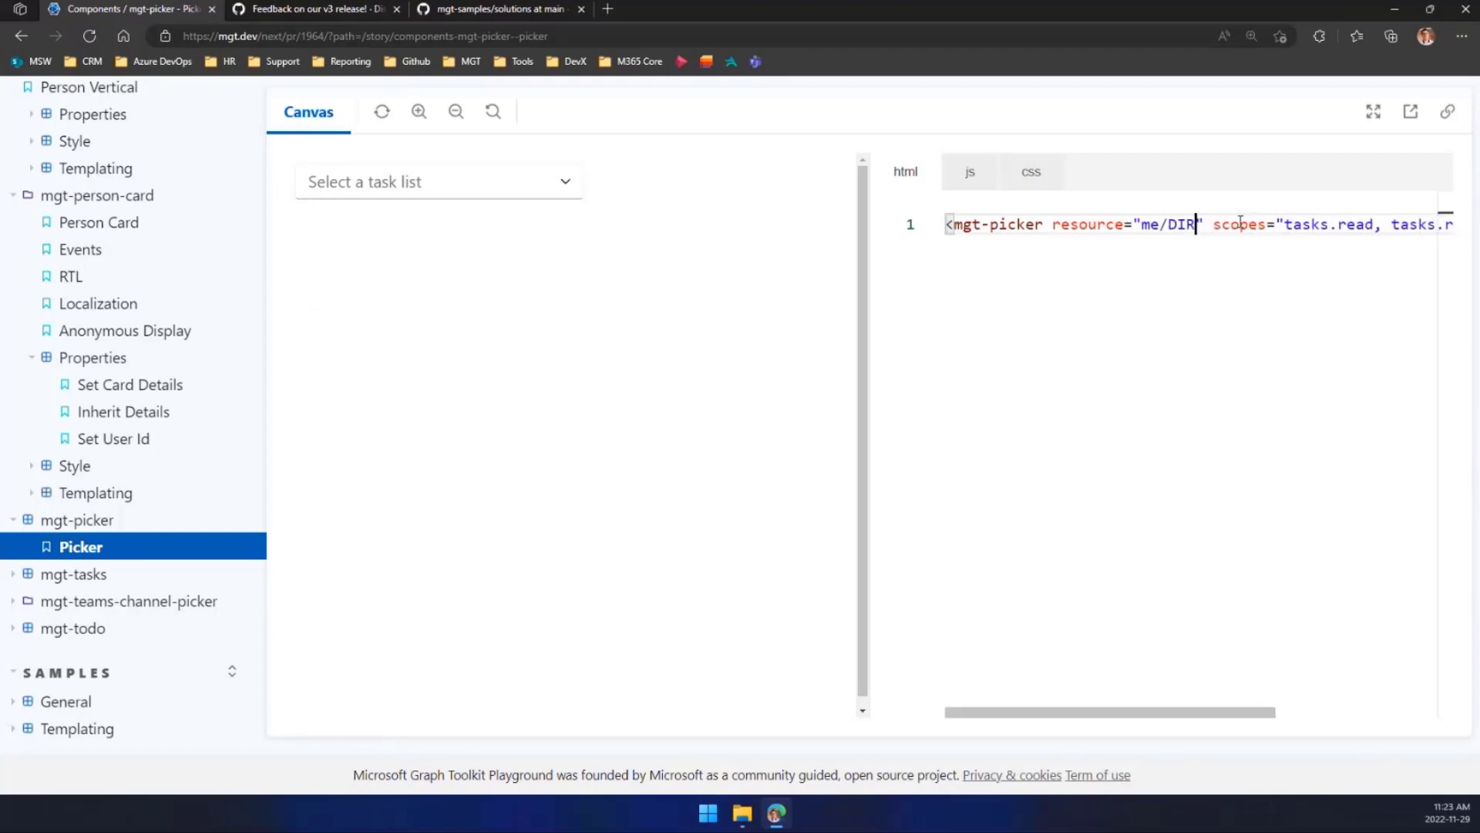
text(ire)
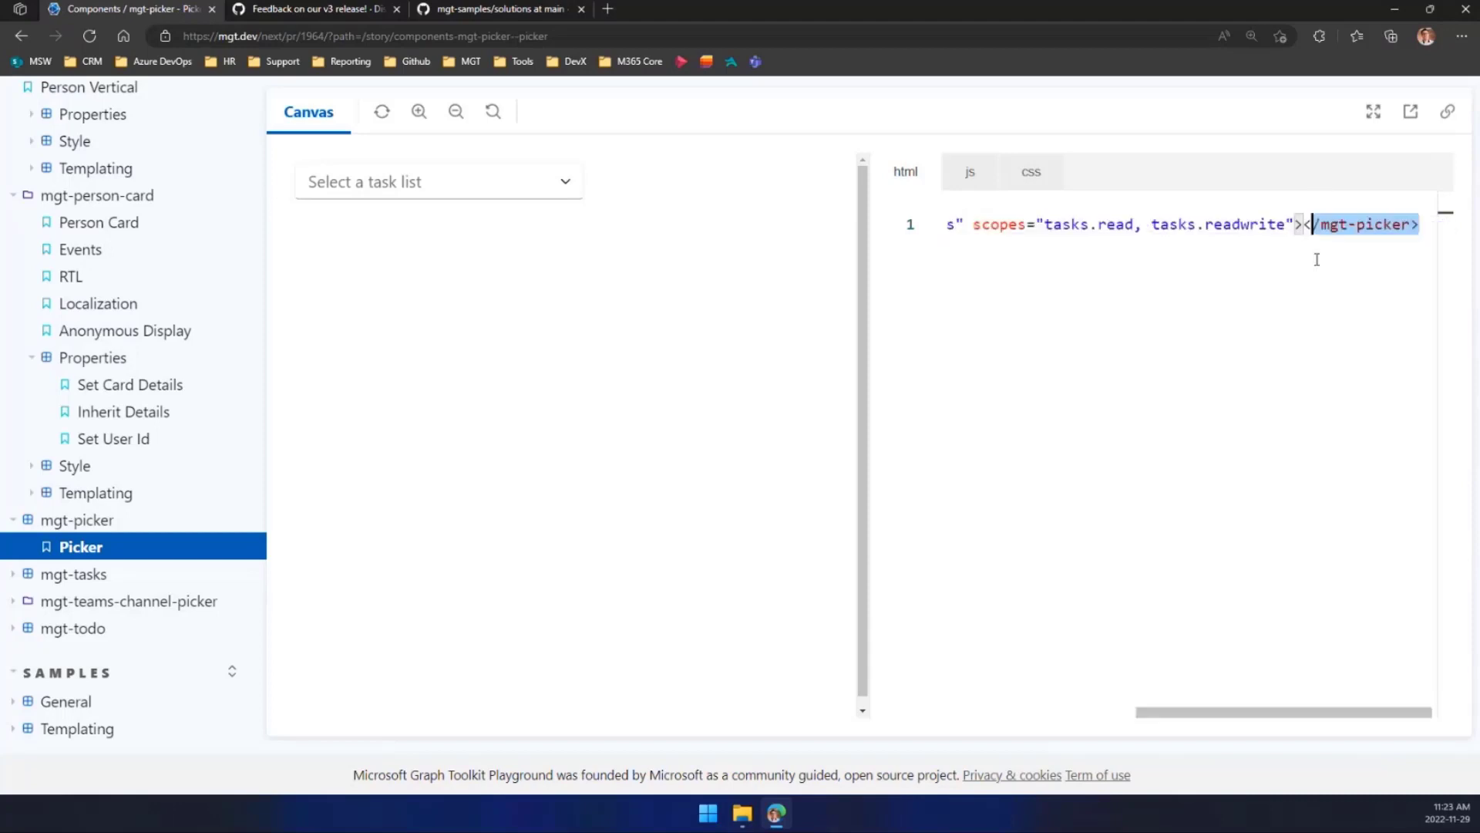
click(438, 182)
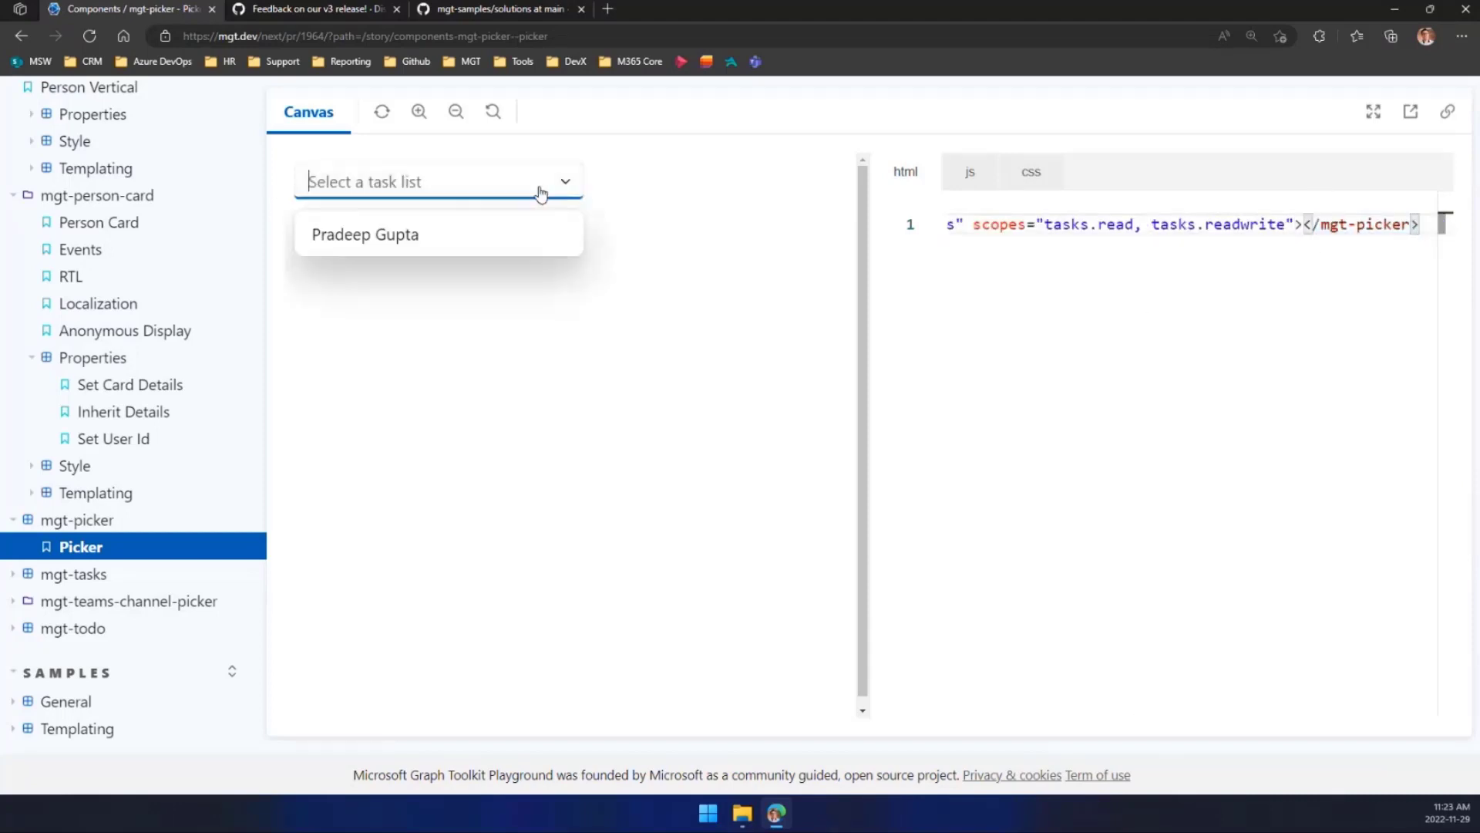
mouse_move(633, 445)
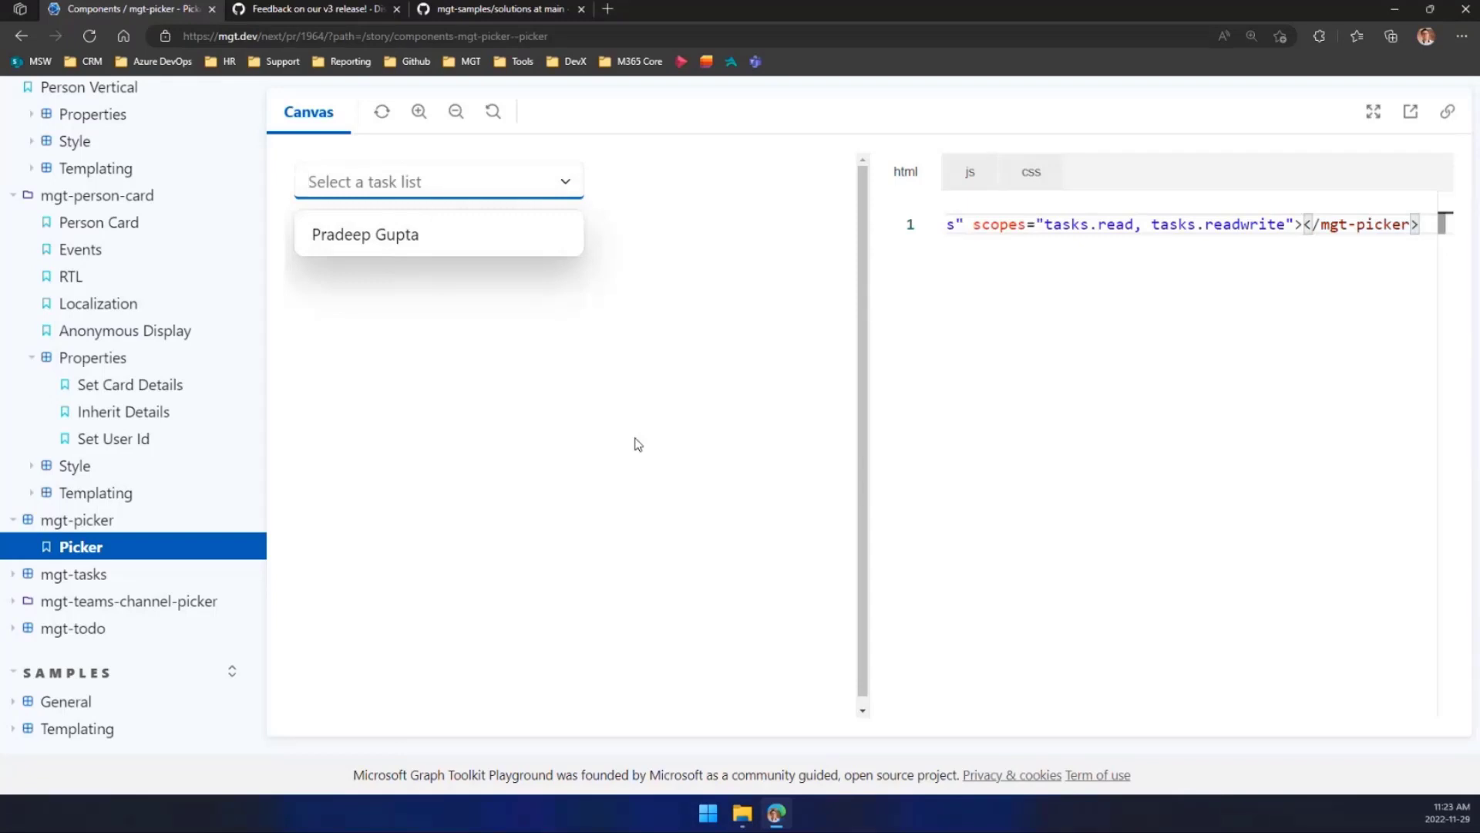
mouse_move(697, 331)
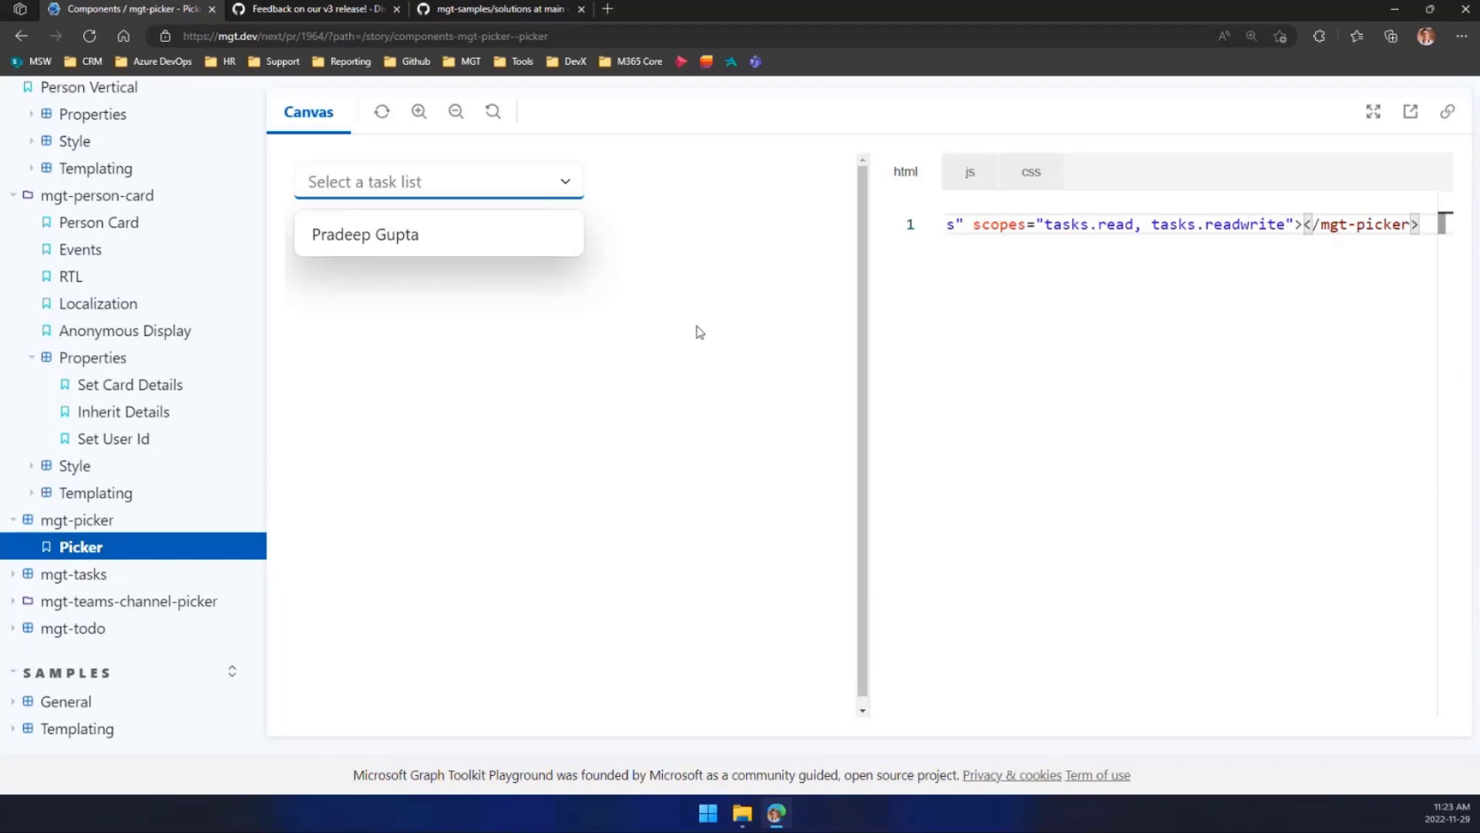
click(406, 182)
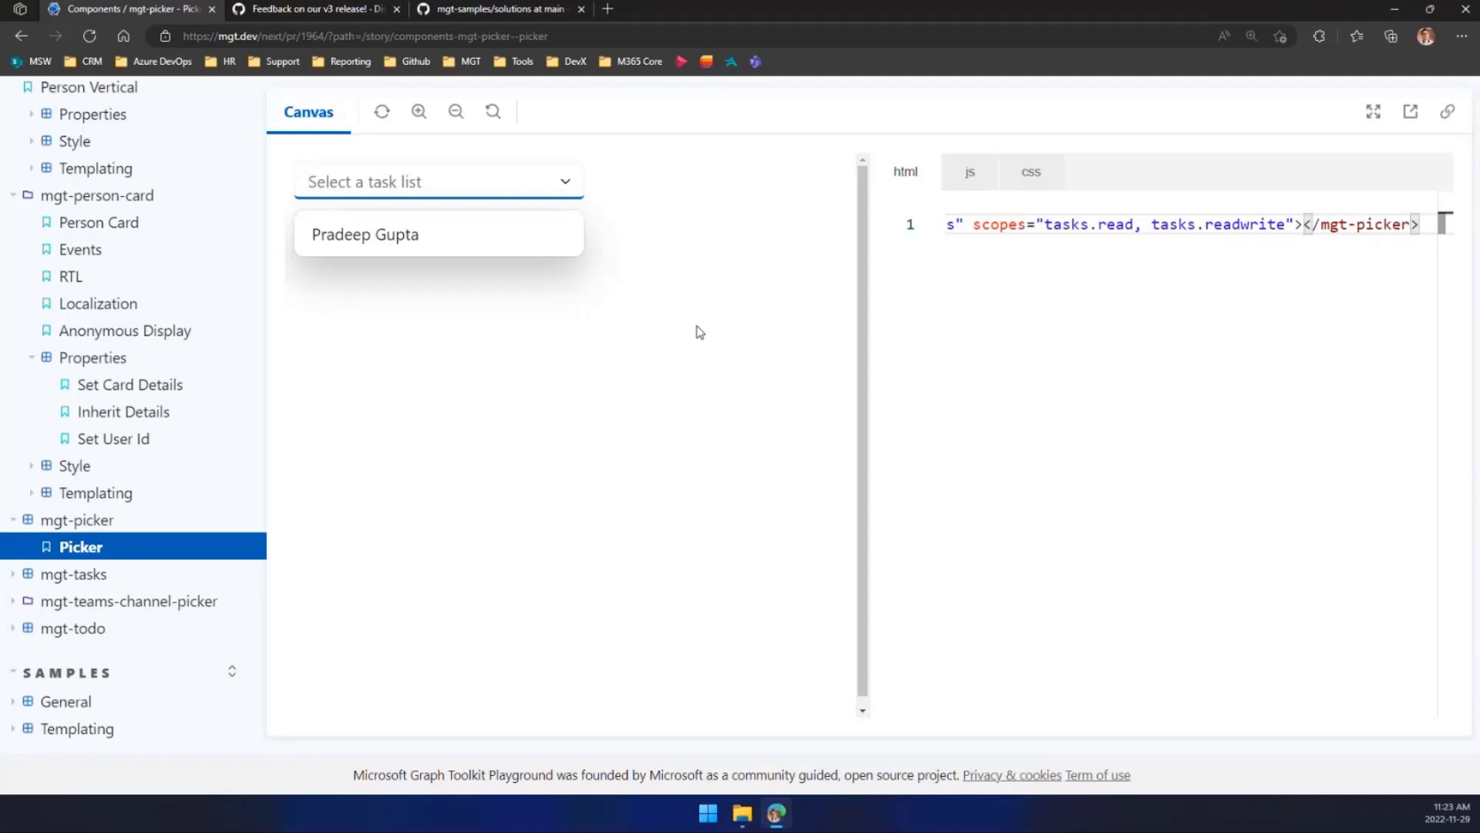
- Show the Teams channel picker story and choose Business Development's General channel
click(128, 600)
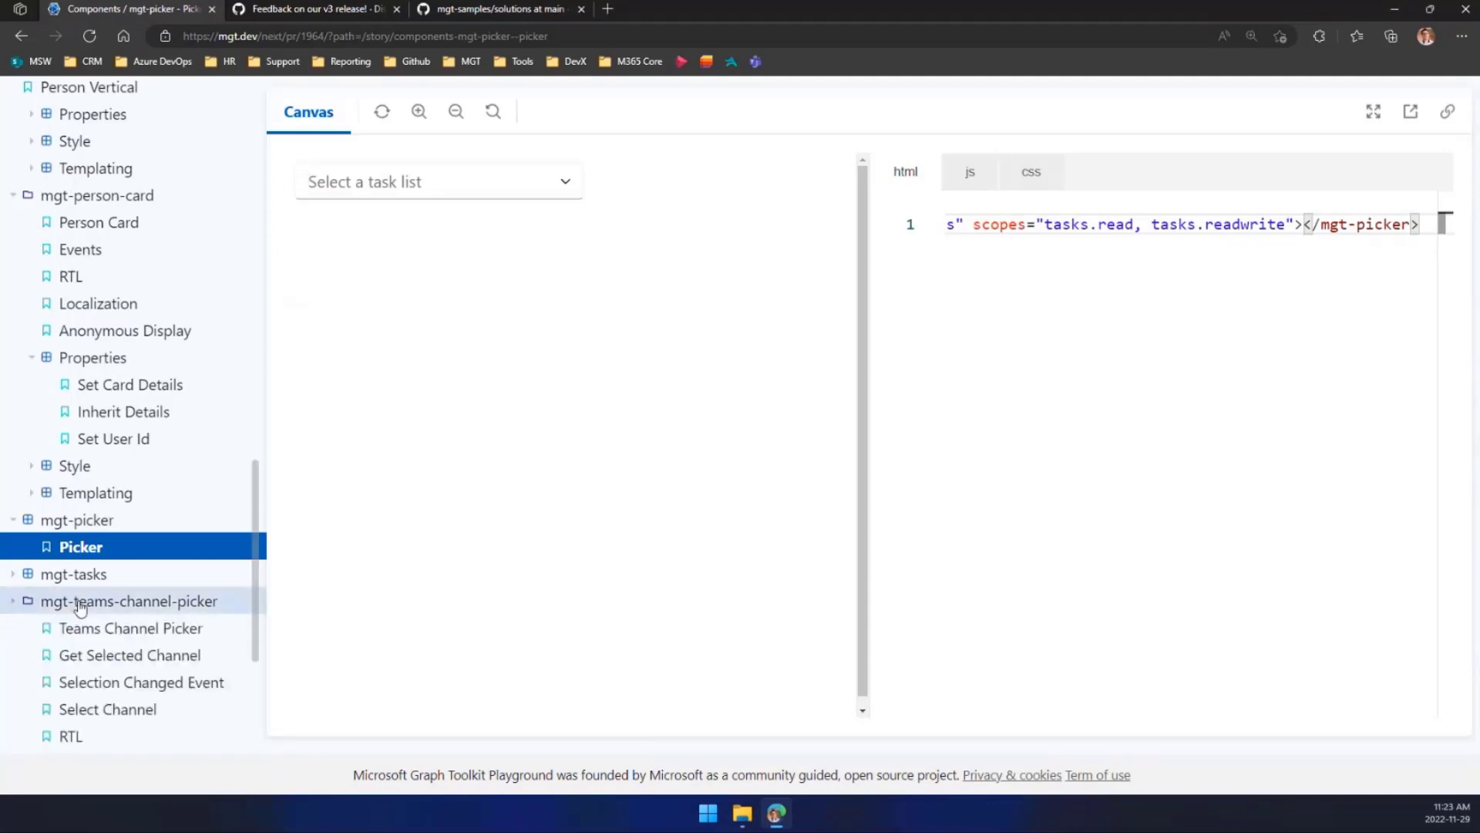
click(129, 627)
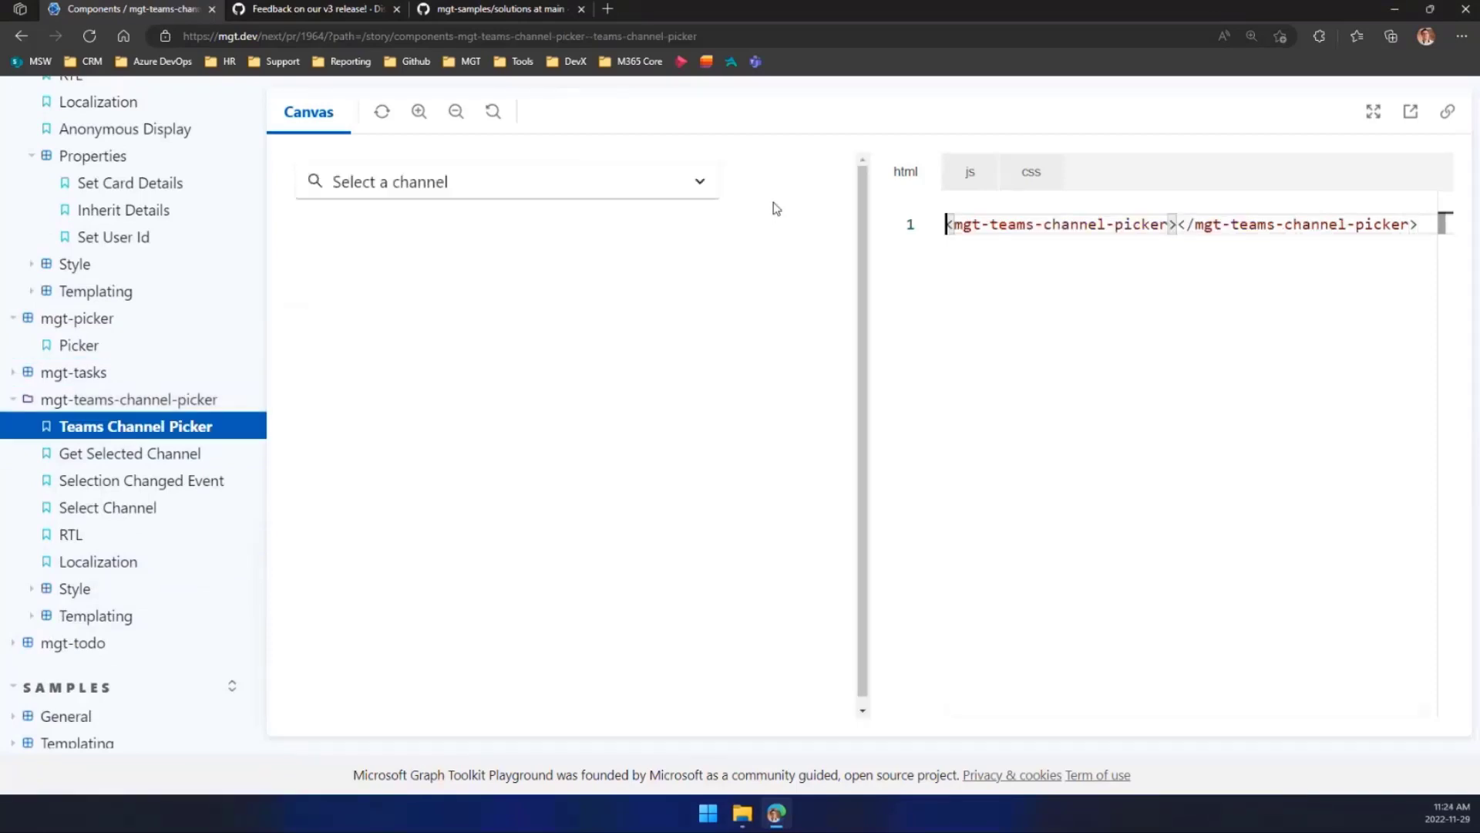
mouse_move(782, 190)
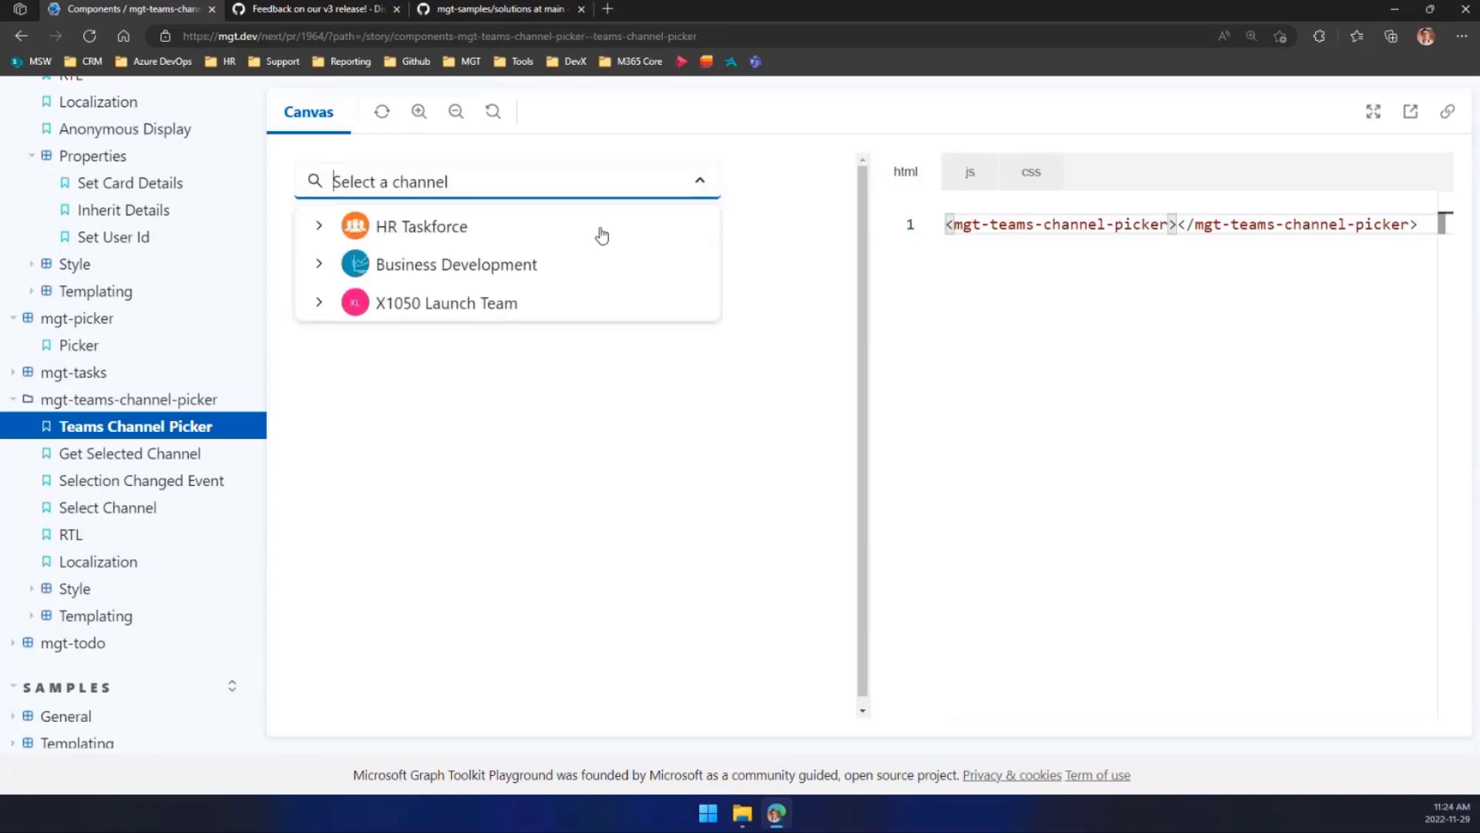
click(319, 225)
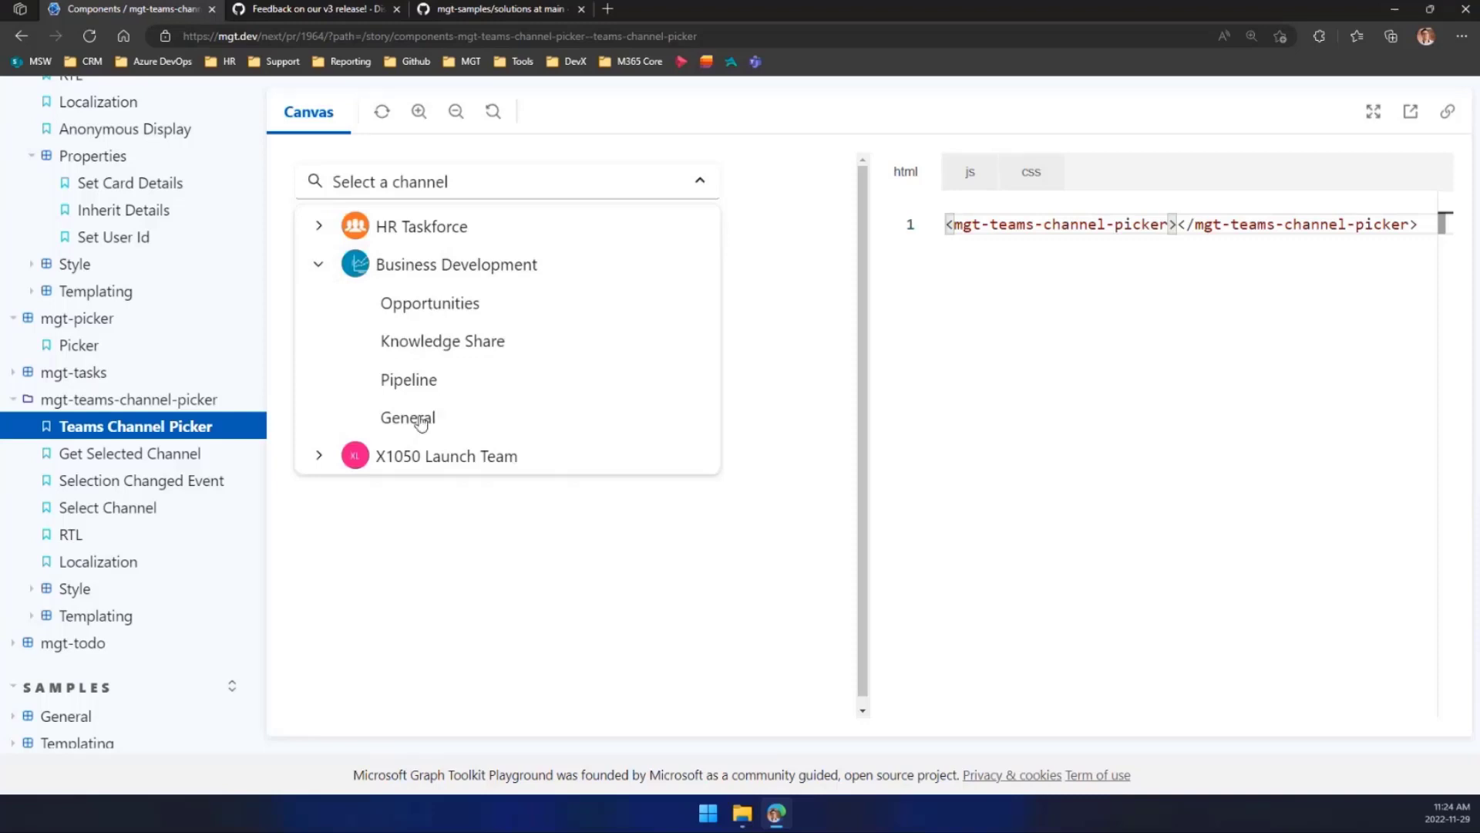
click(407, 418)
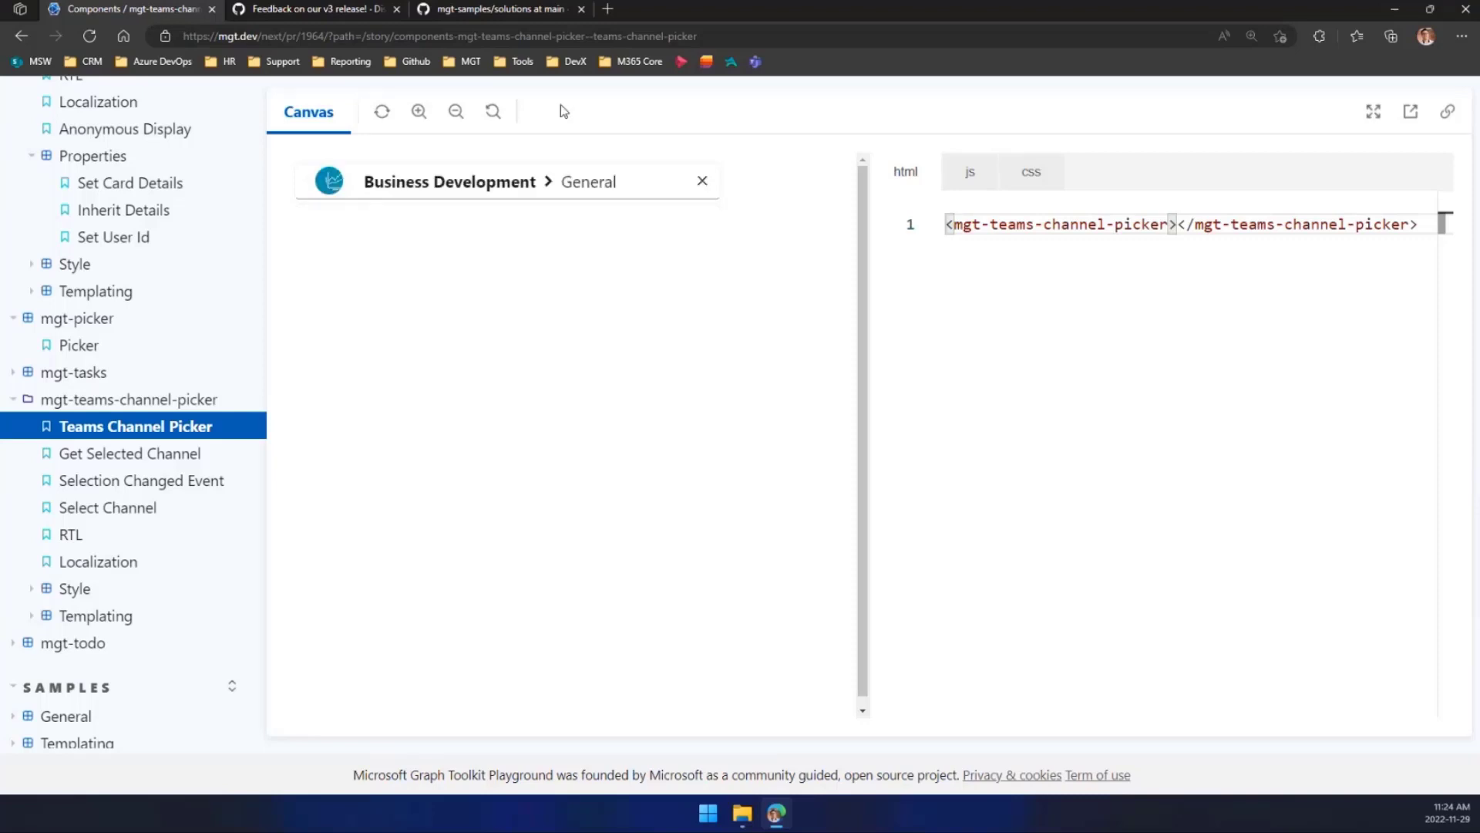
mouse_move(659, 330)
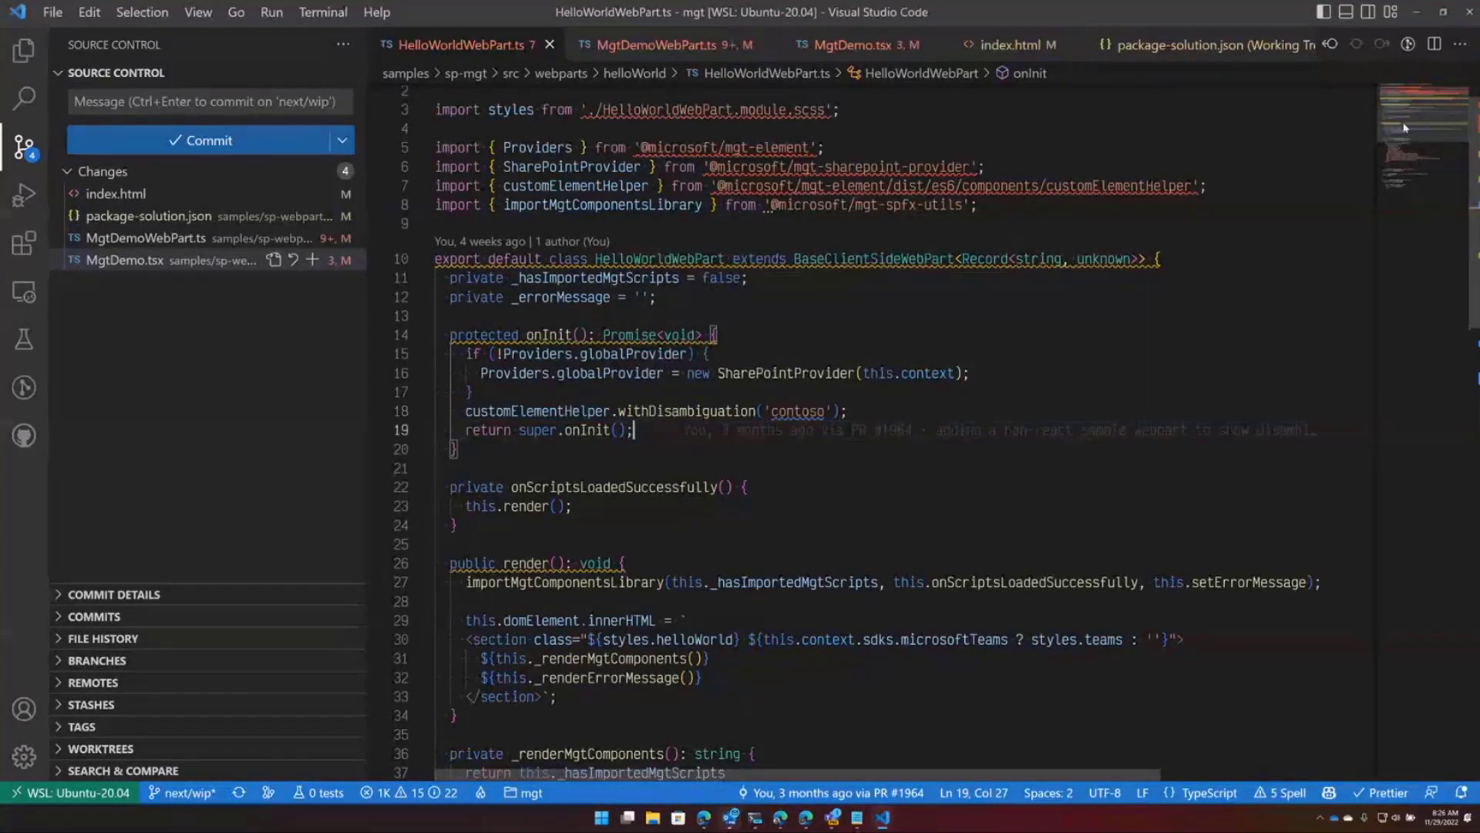
- Show the Explorer file tree expanded to packages/mgt-spfx-utils/src with importMgtComponentsLibrary.ts
scroll(down, 3)
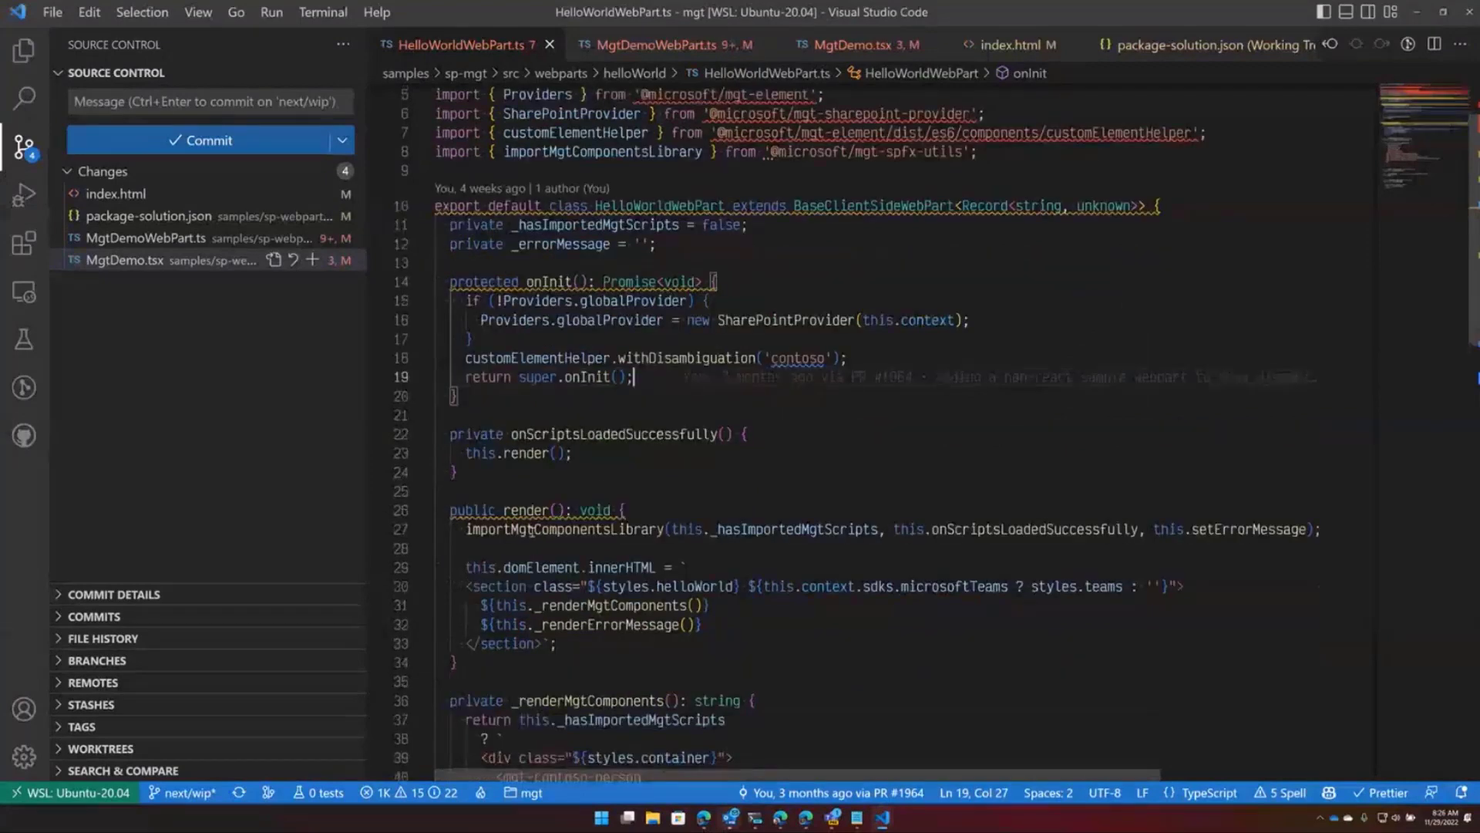
mouse_move(1067, 404)
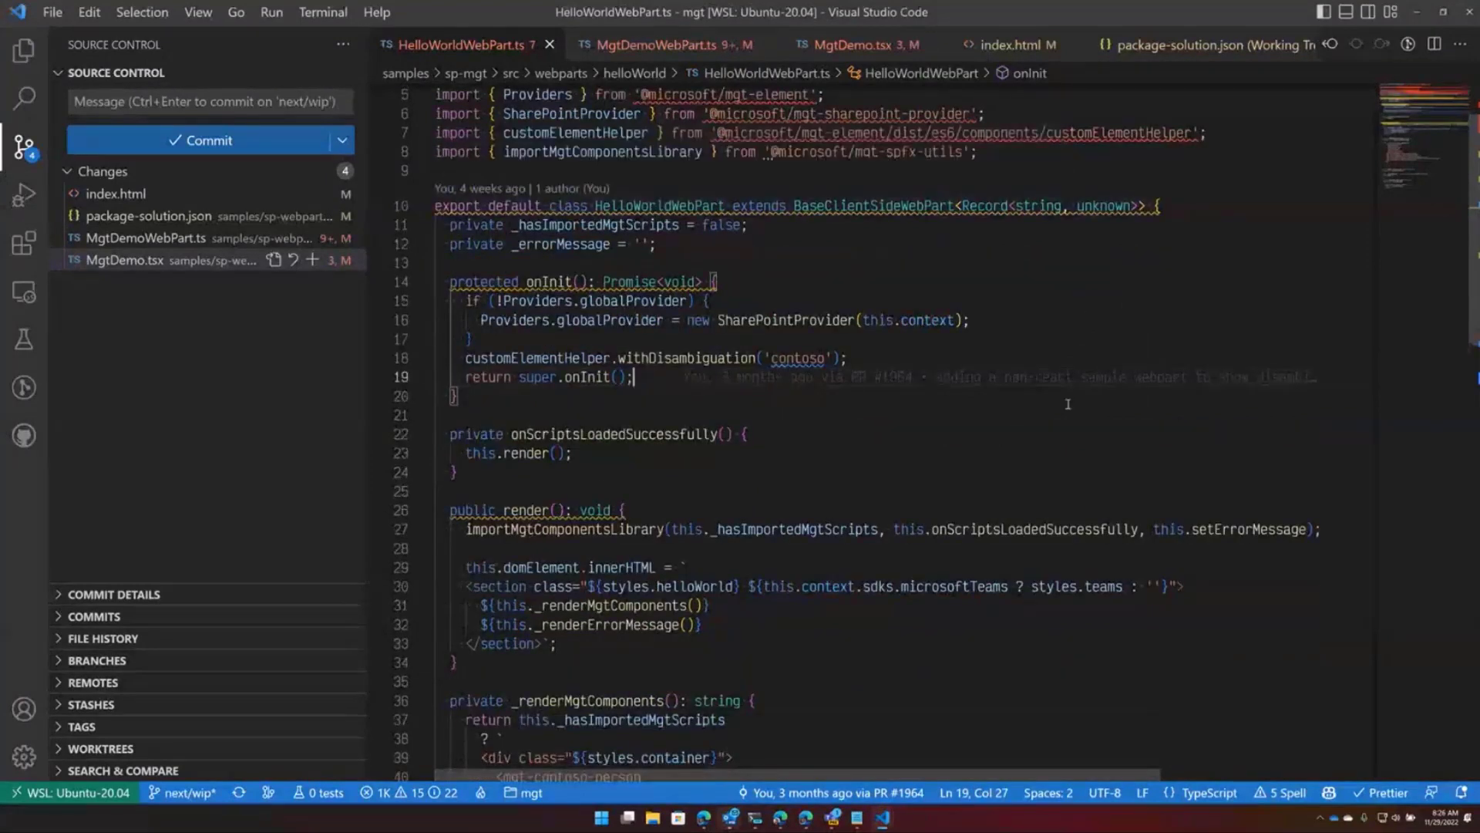
scroll(down, 3)
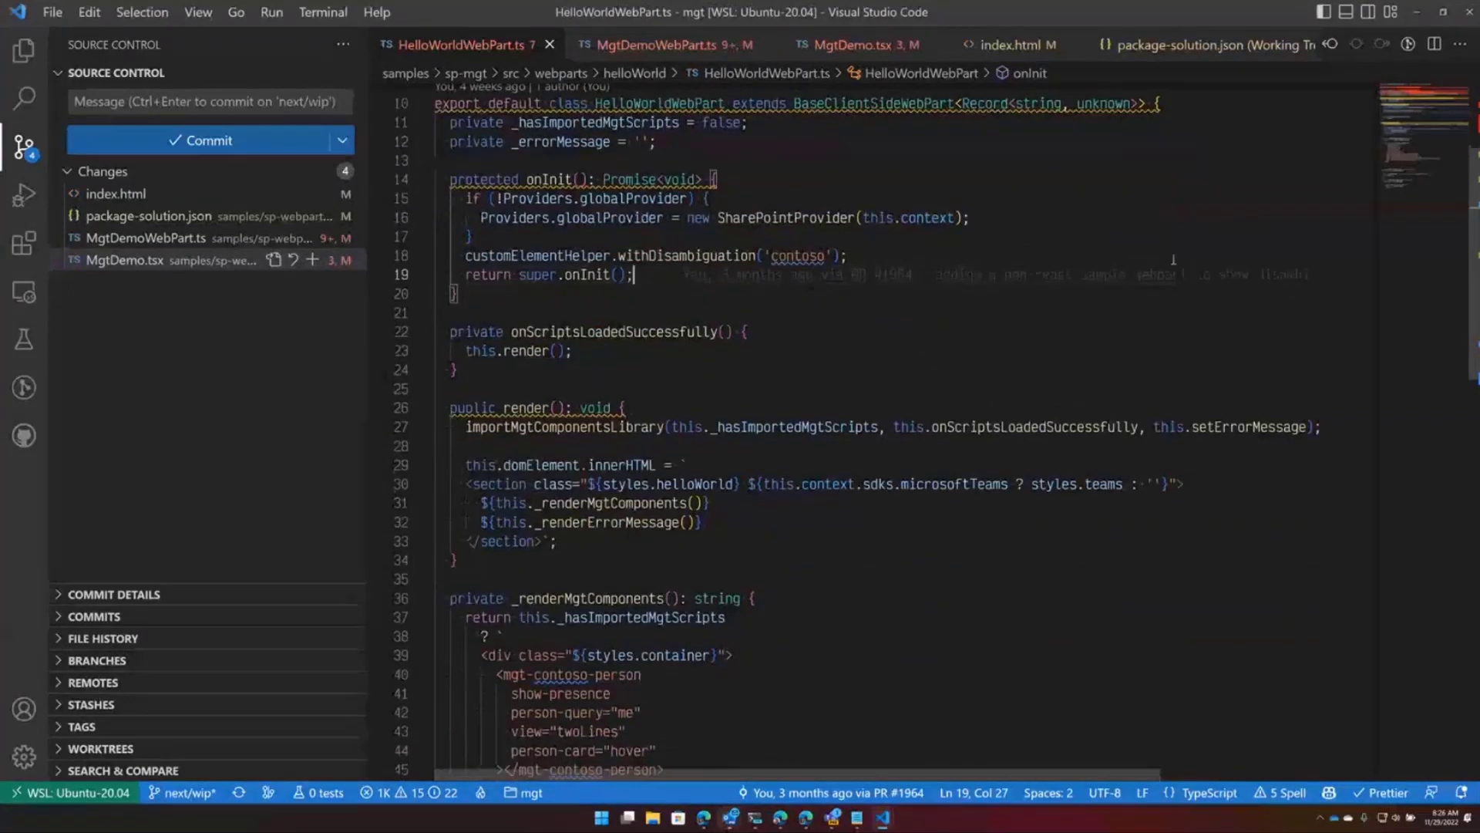
mouse_move(600, 458)
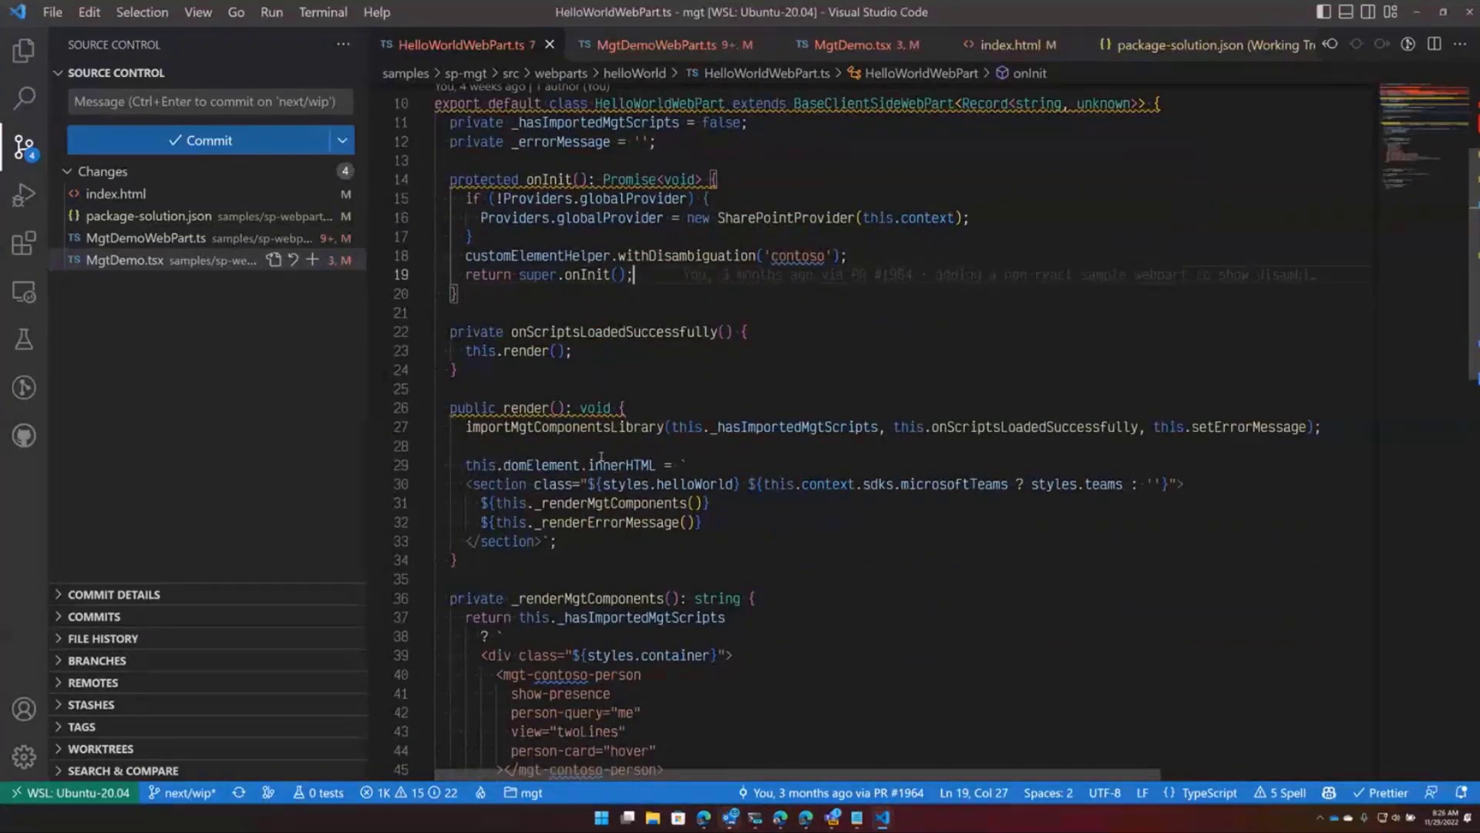
mouse_move(1139, 359)
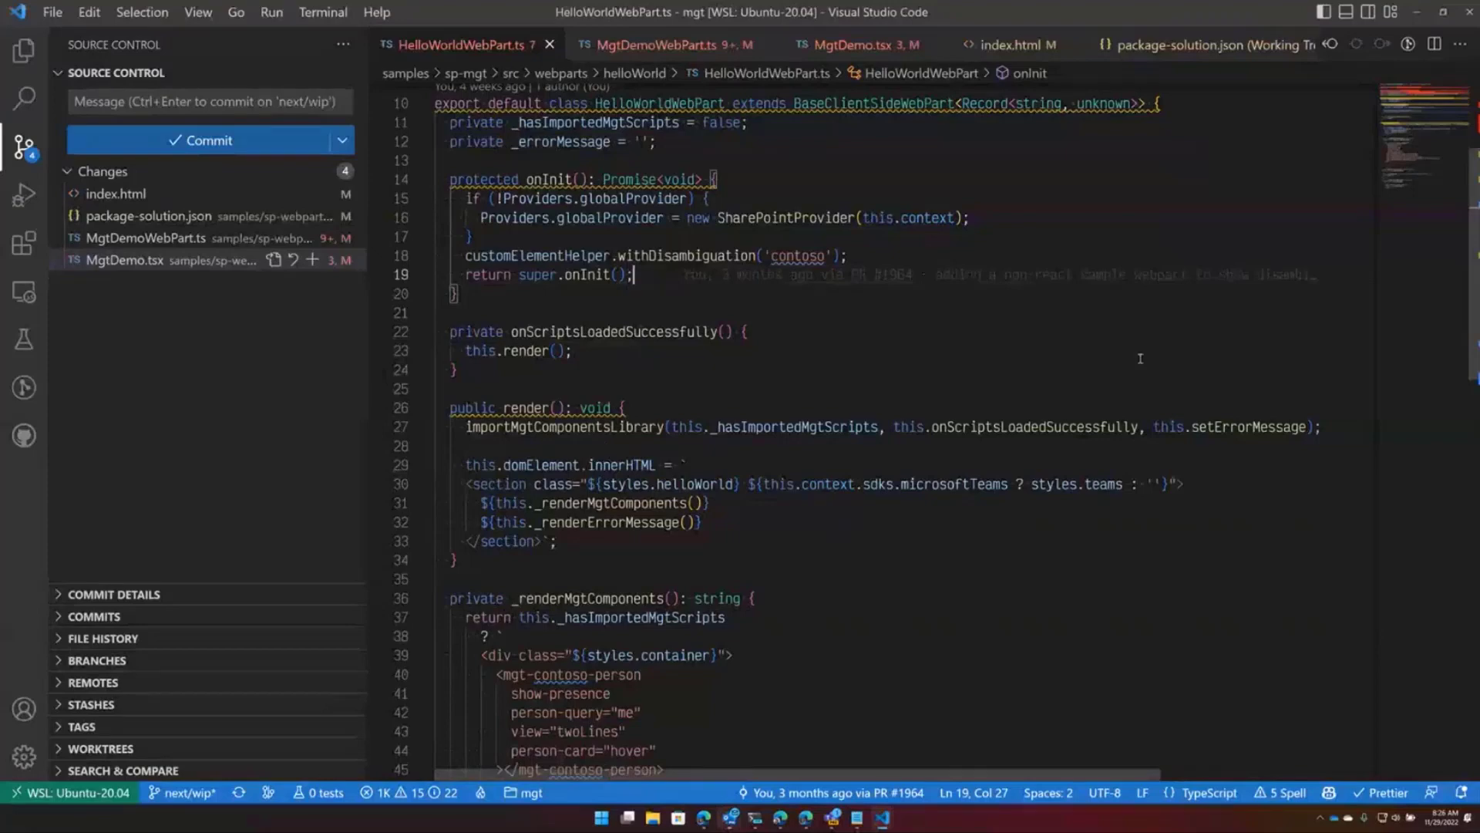
key(Ctrl+p)
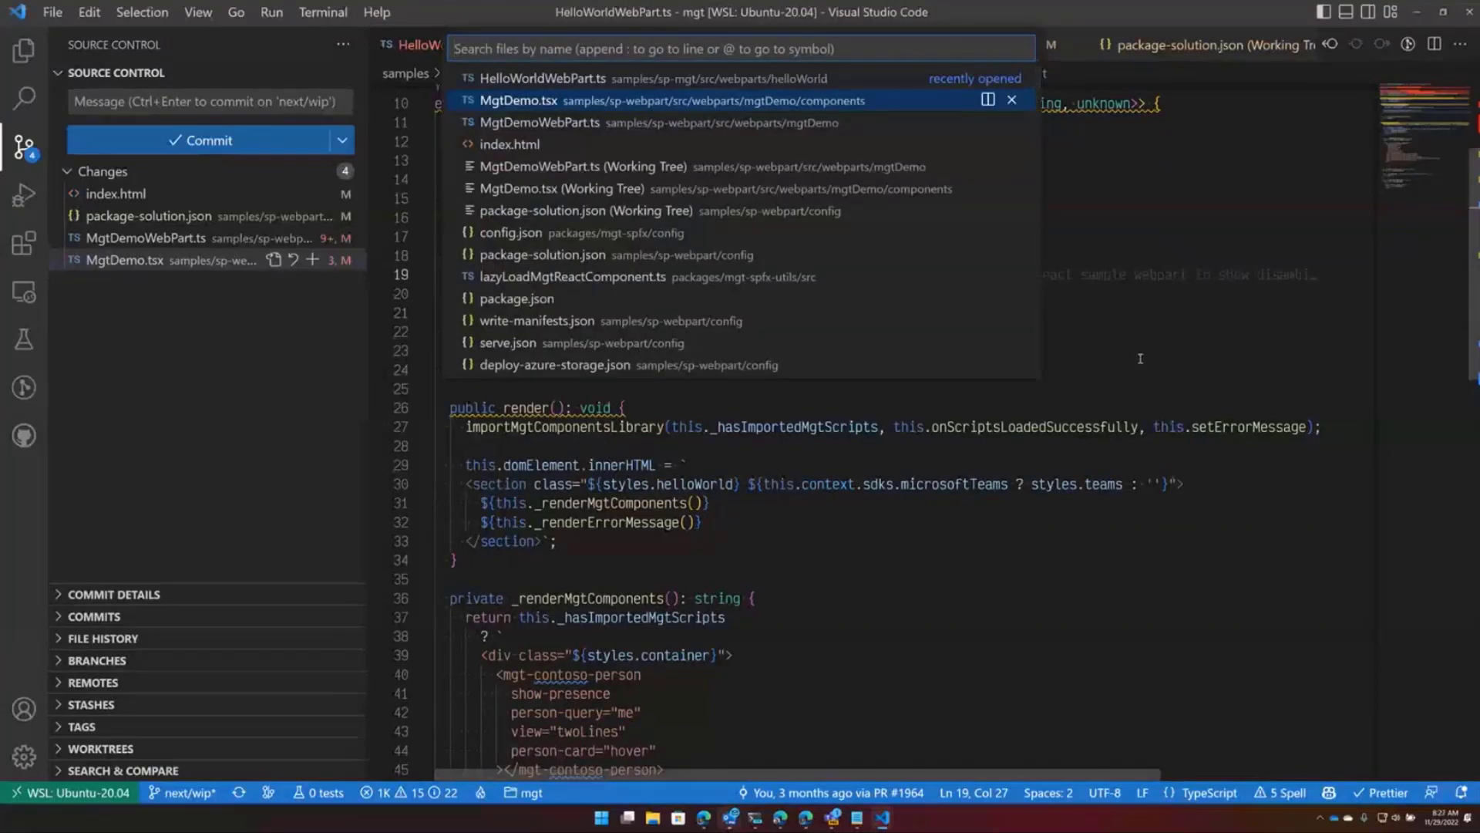
click(543, 78)
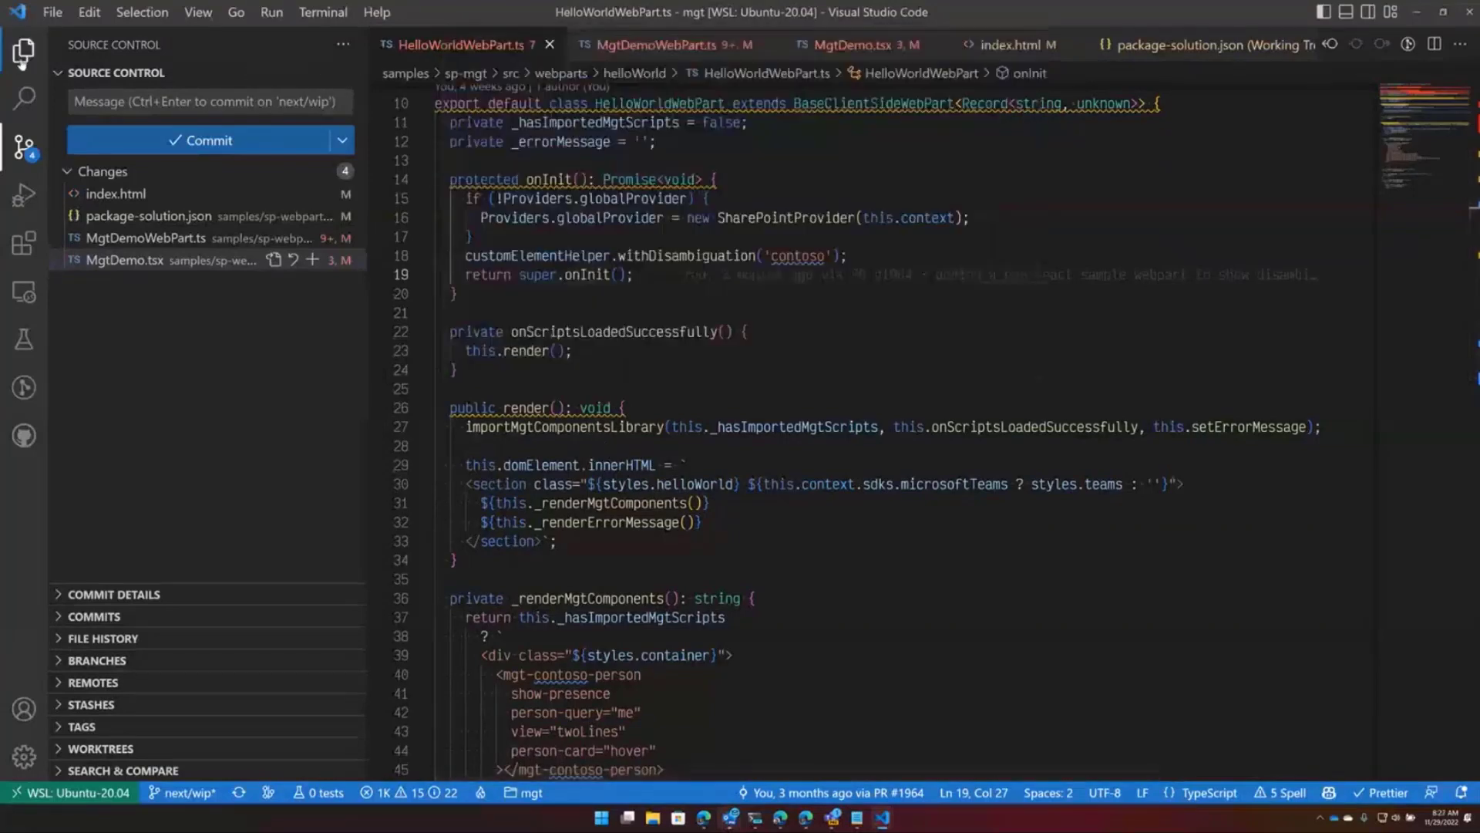
click(23, 53)
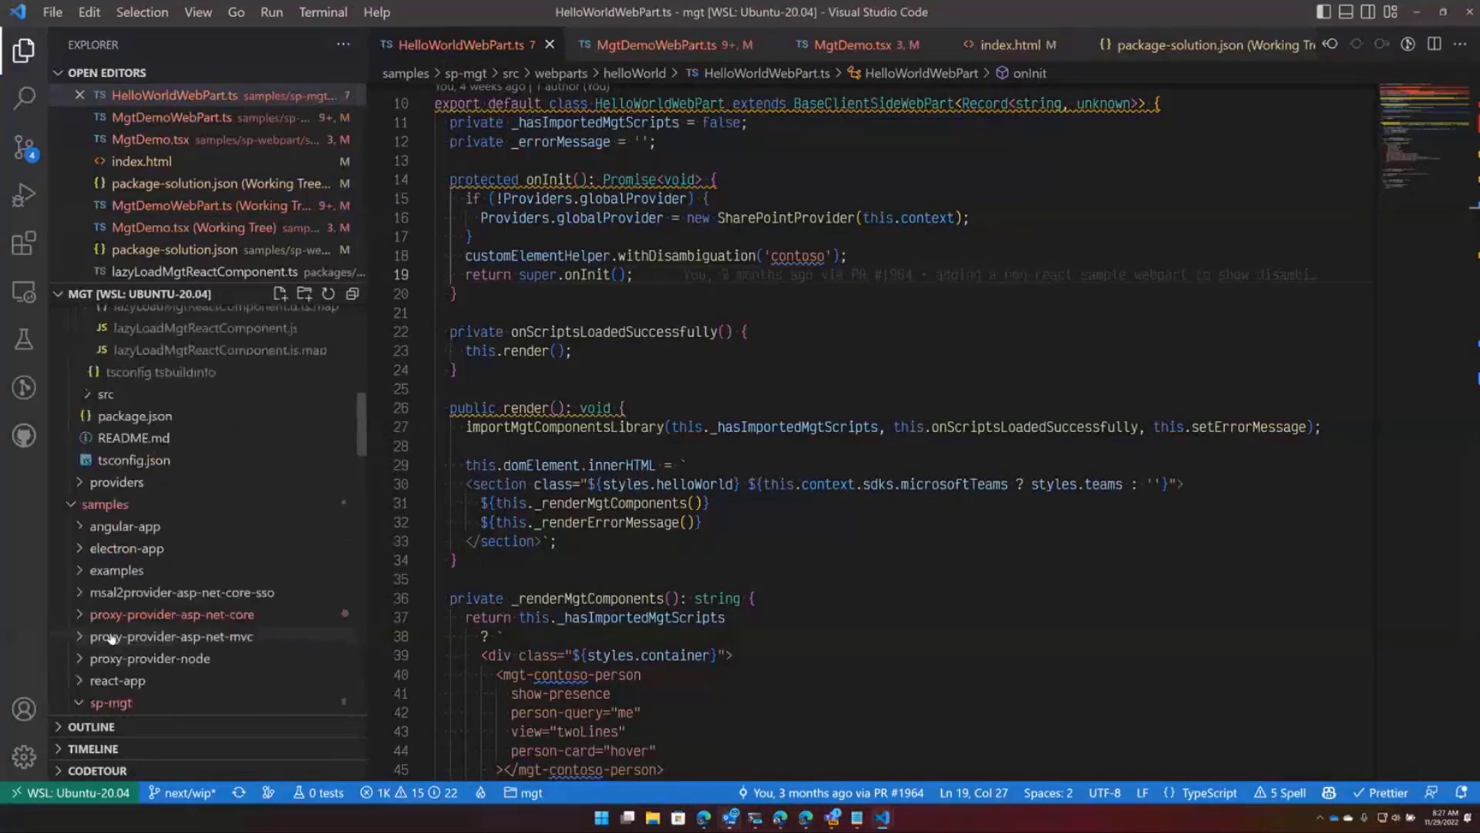
scroll(down, 3)
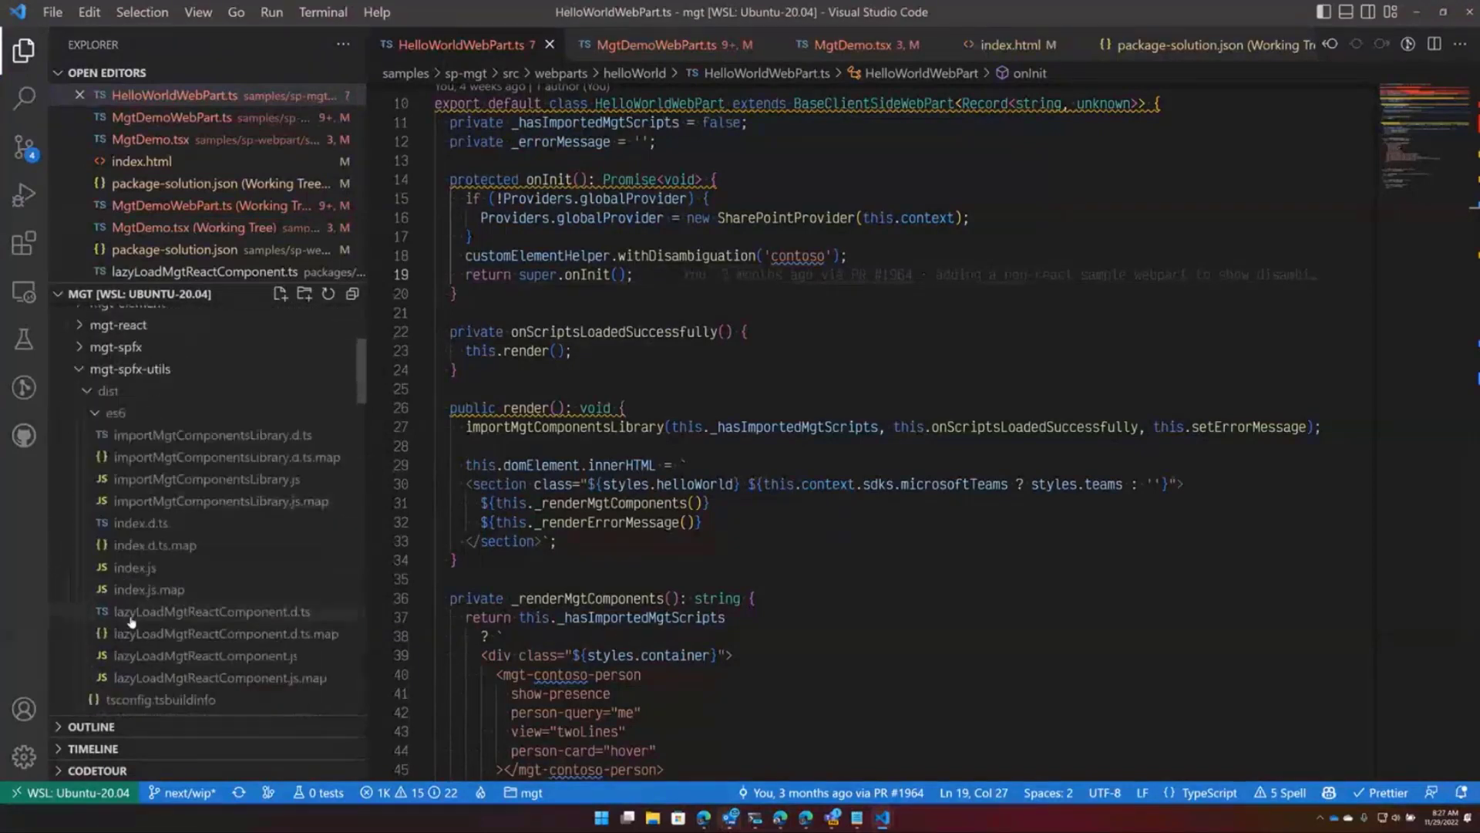
scroll(down, 3)
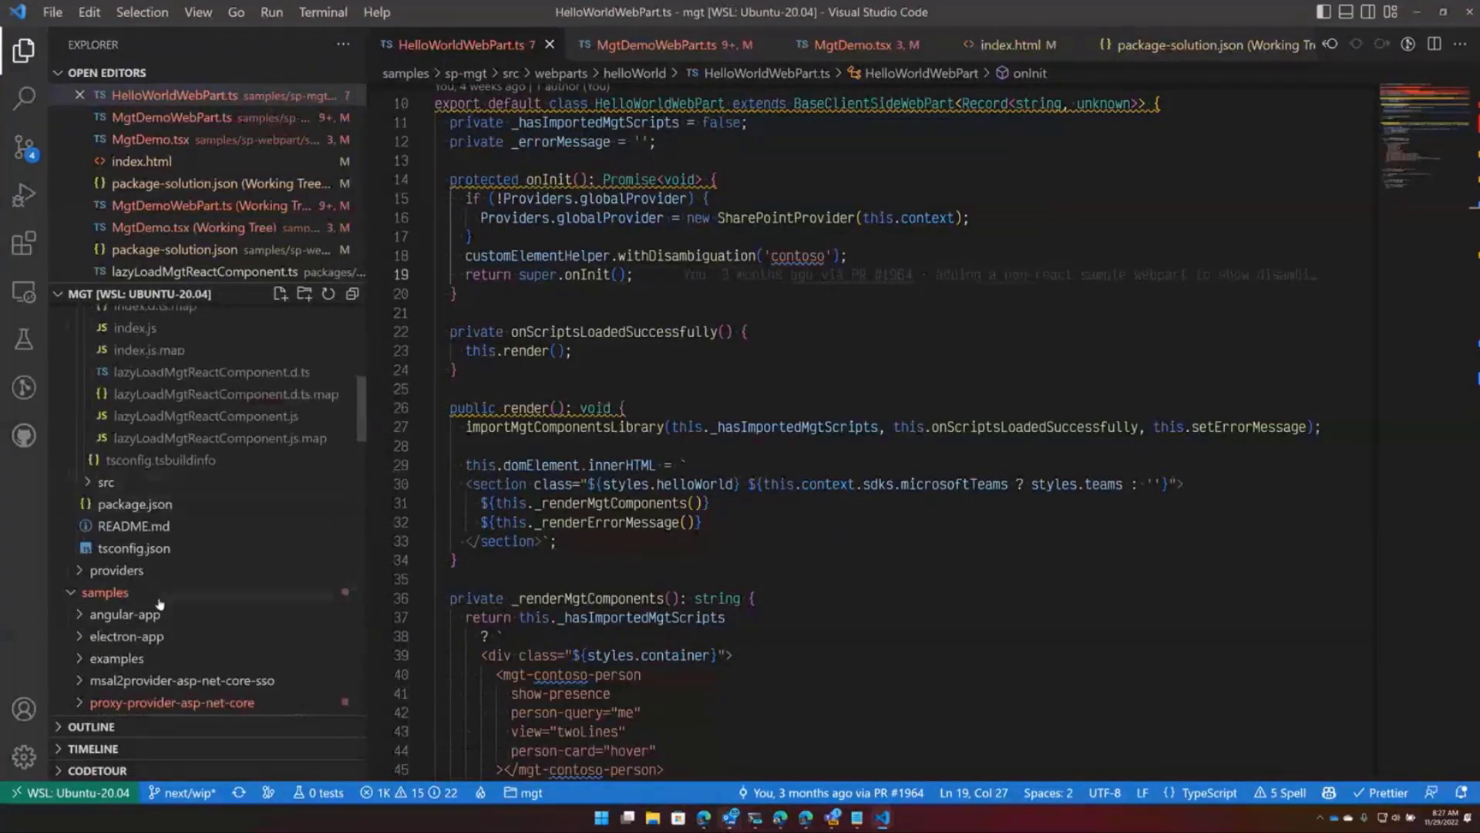
click(106, 481)
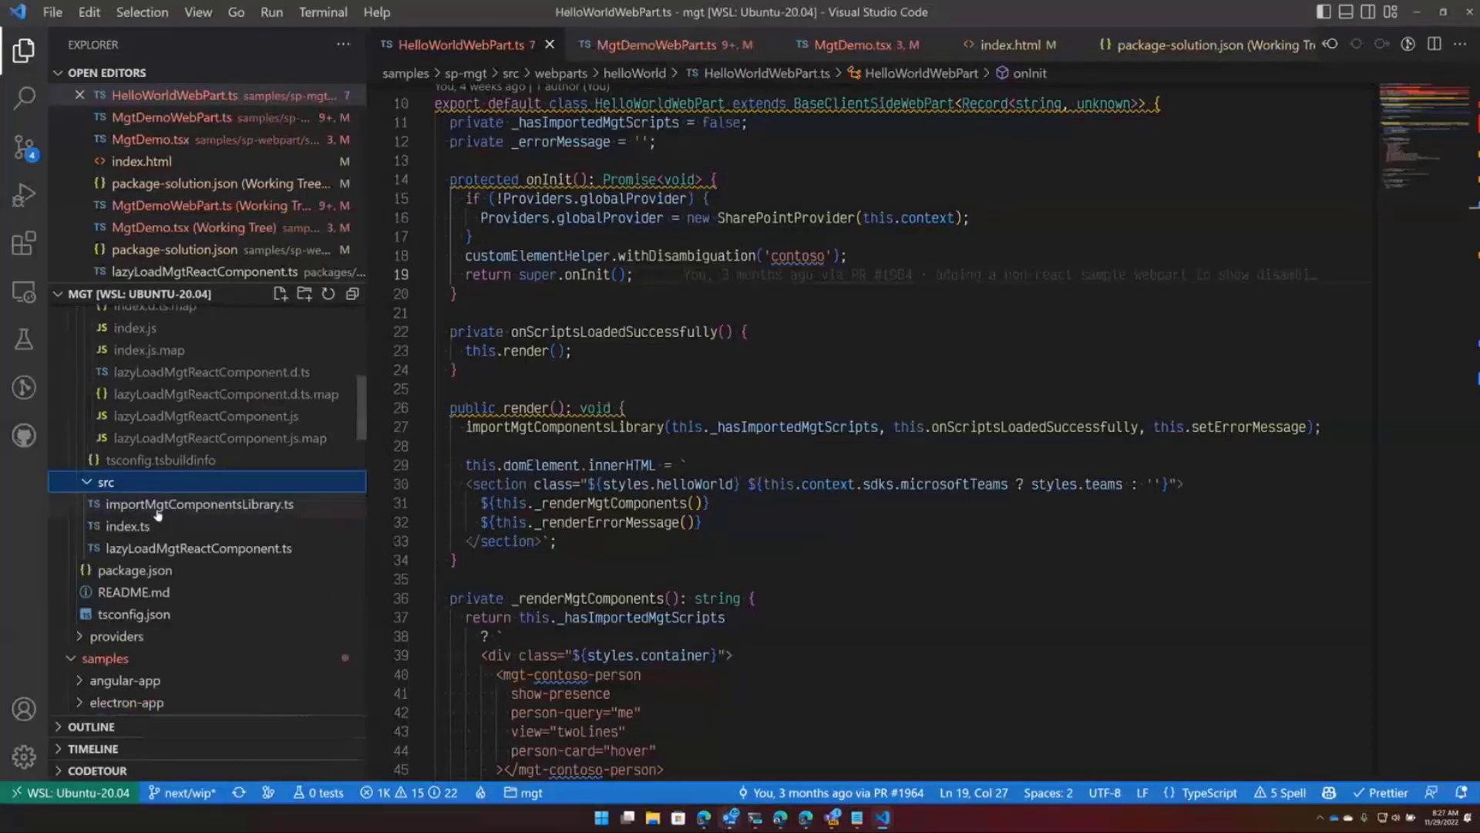
- Read the importMgtComponentsLibrary.ts lazy-loading helper, then return to HelloWorldWebPart.ts
click(199, 503)
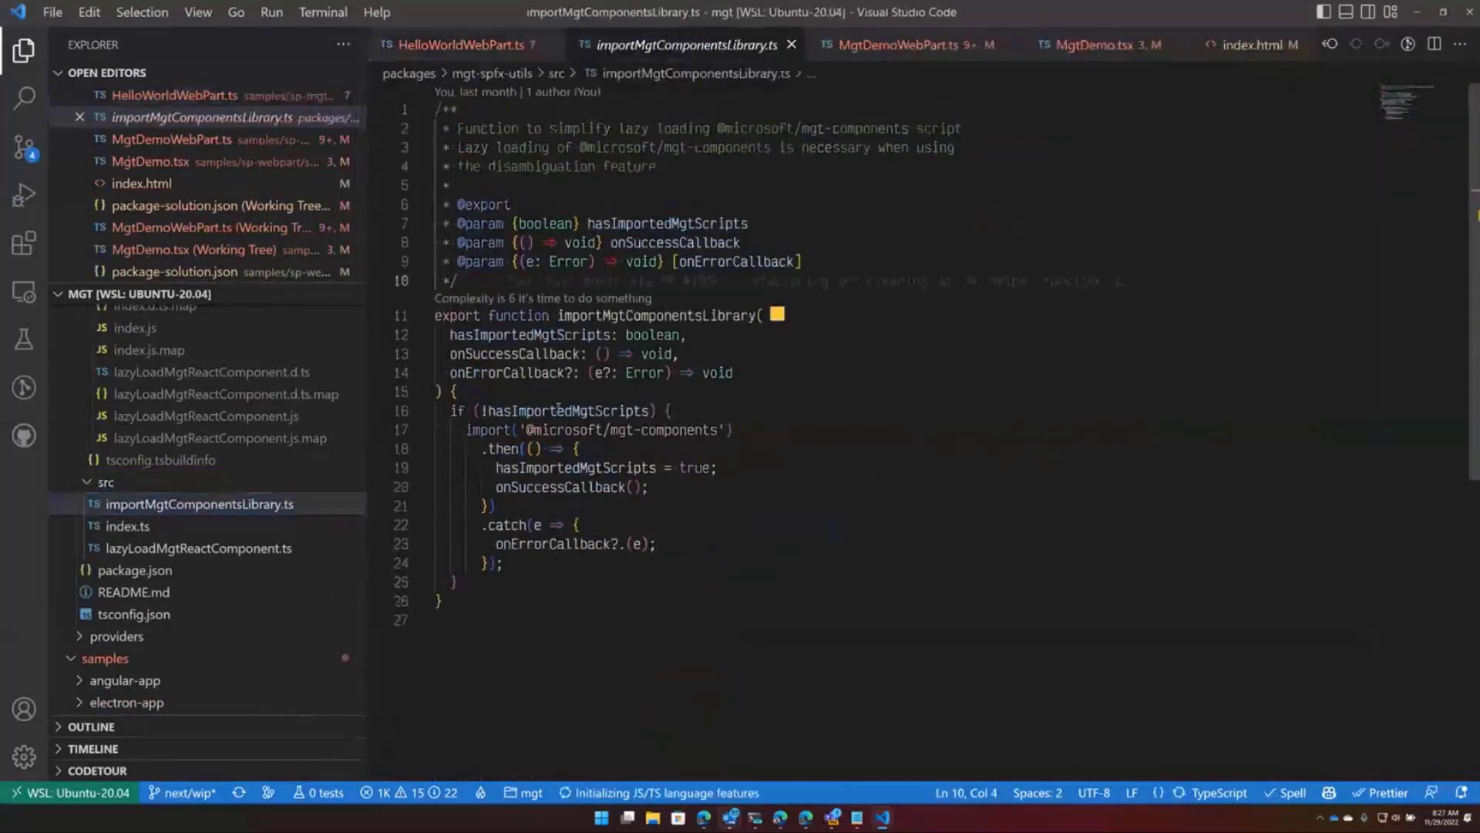
double_click(489, 430)
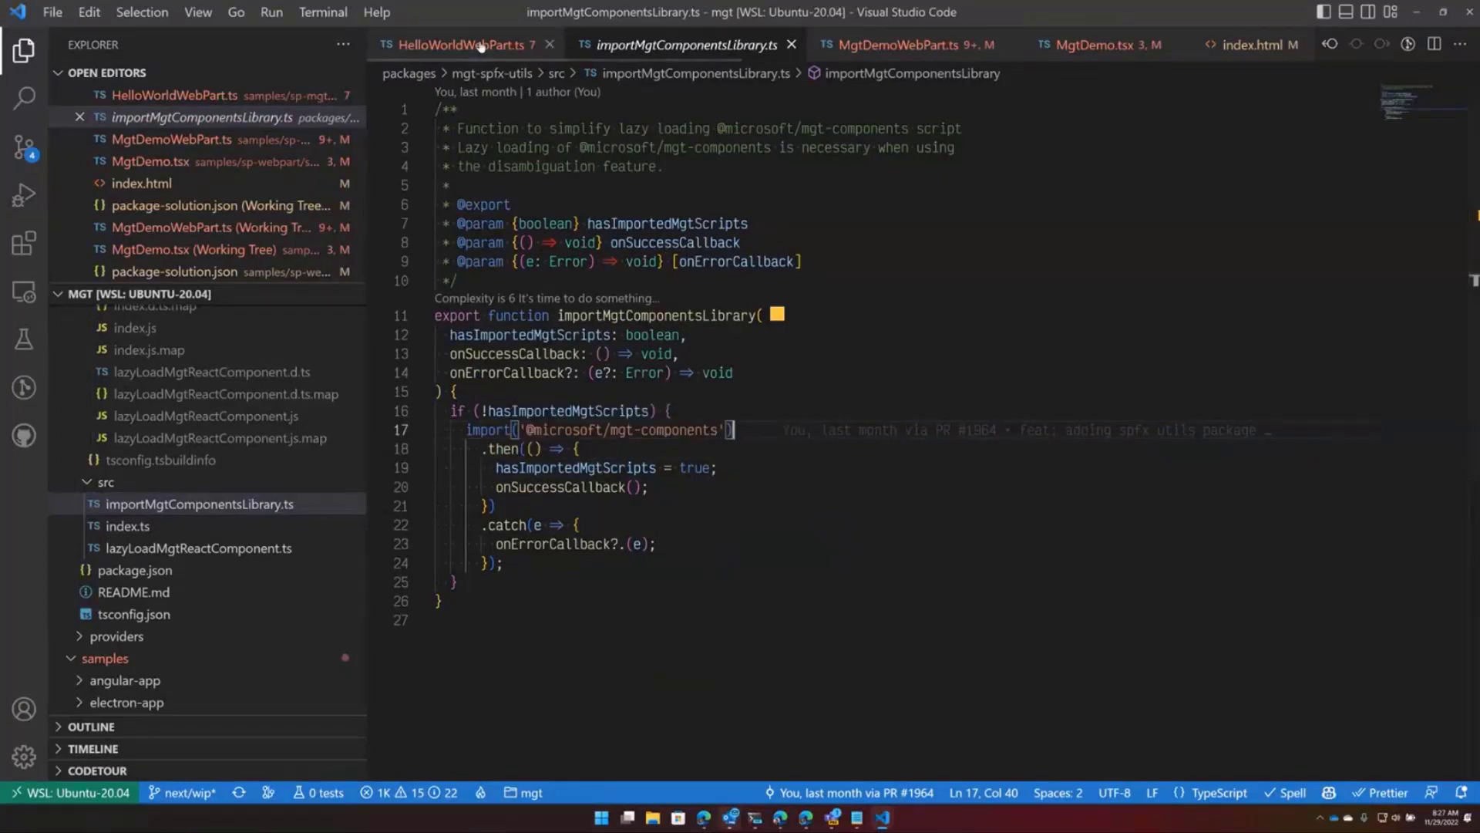
click(462, 44)
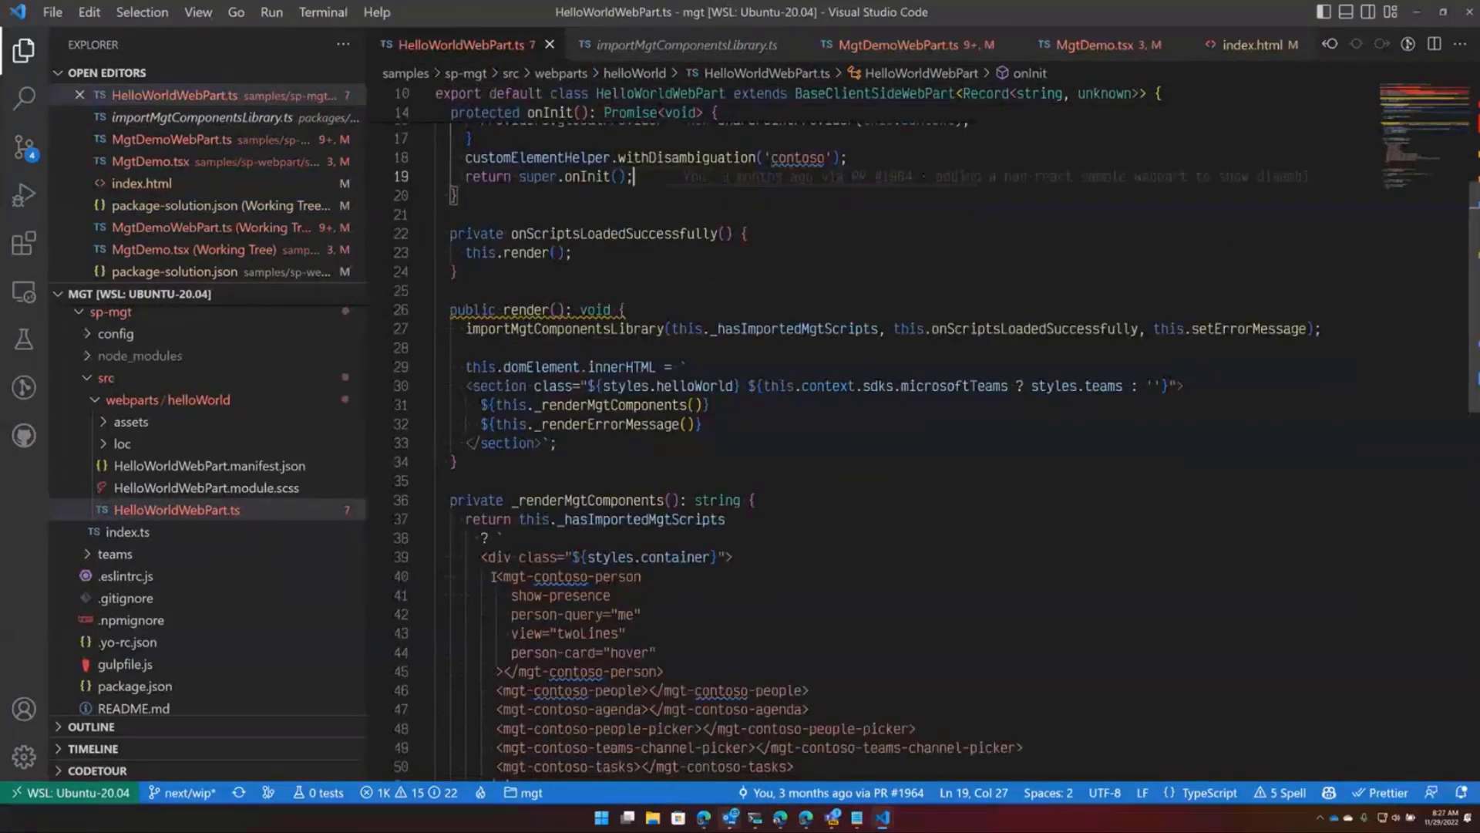
double_click(566, 575)
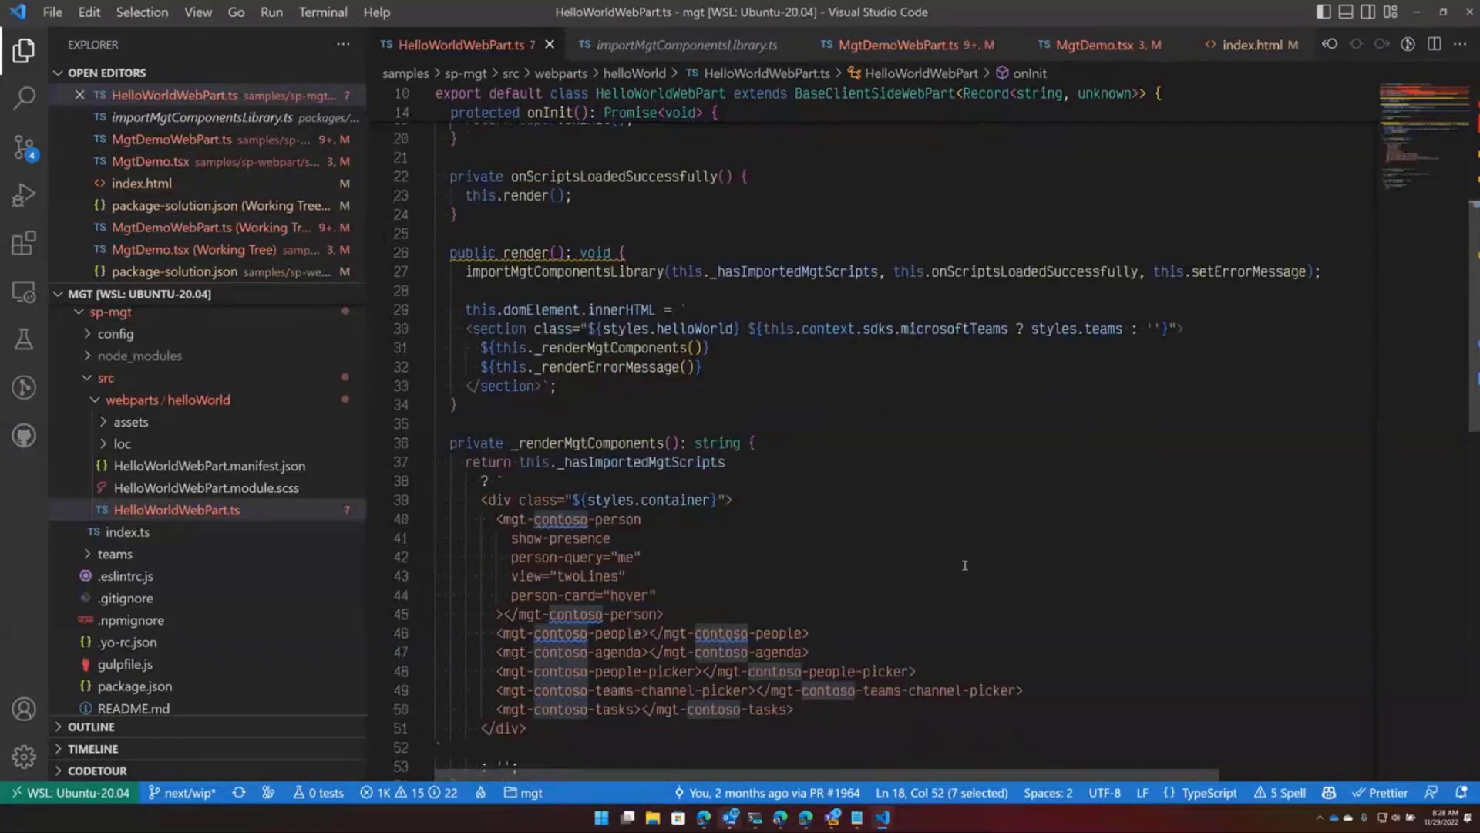
scroll(up, 3)
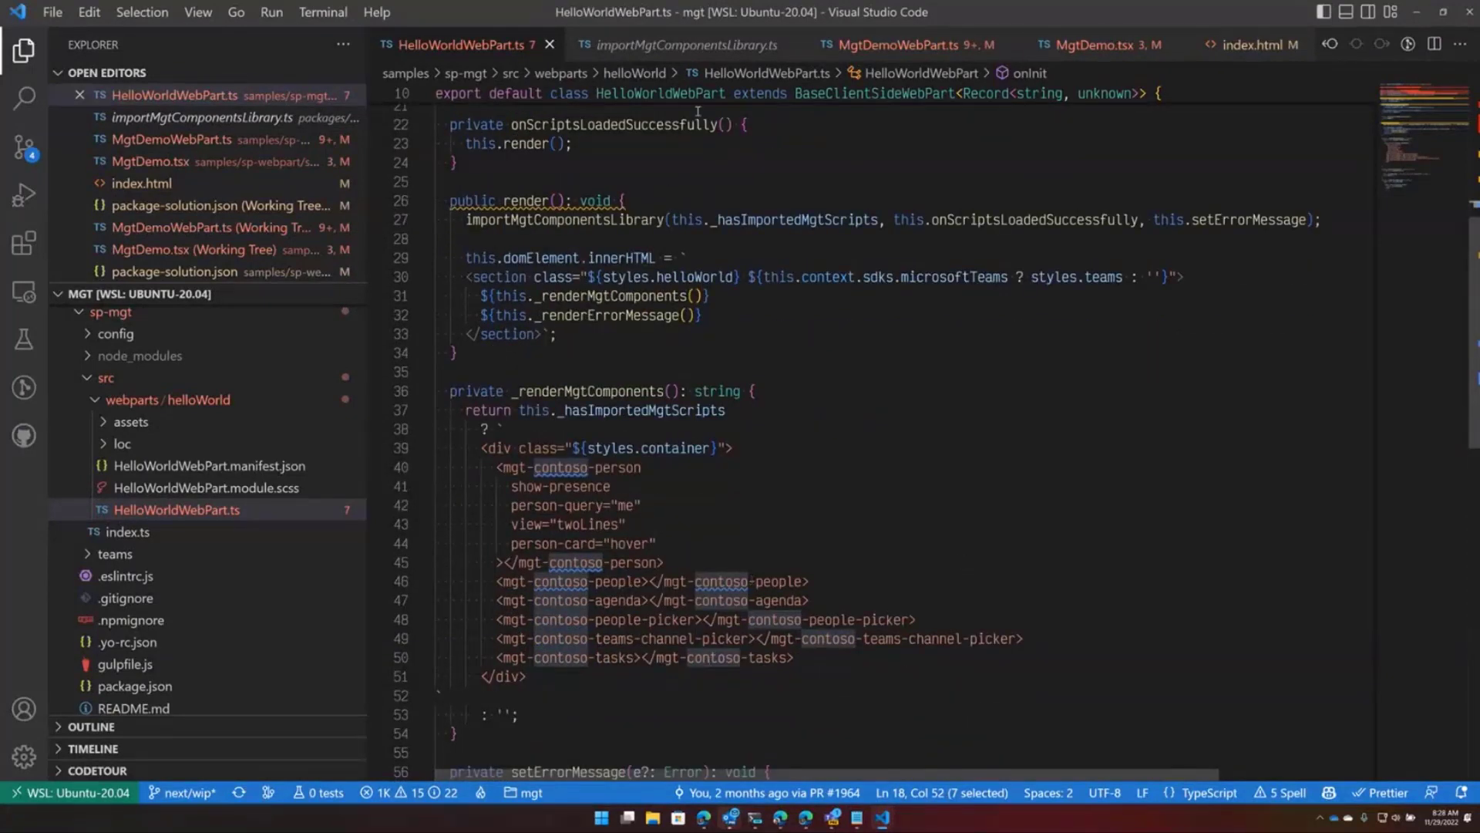
mouse_move(929, 45)
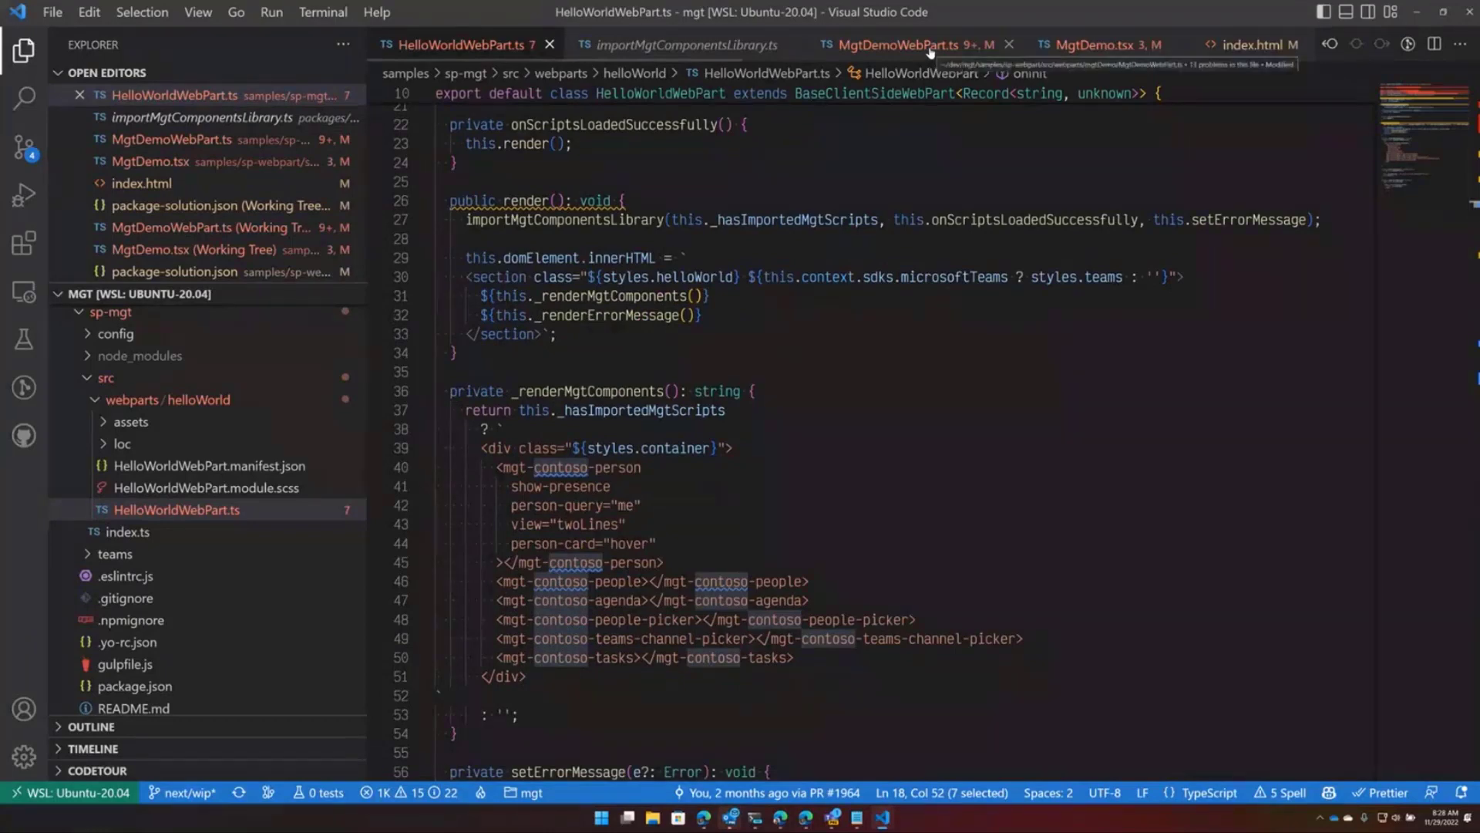
- Show MgtDemoWebPart.ts at the withDisambiguation('northwind') and lazyLoadComponent render lines
click(907, 45)
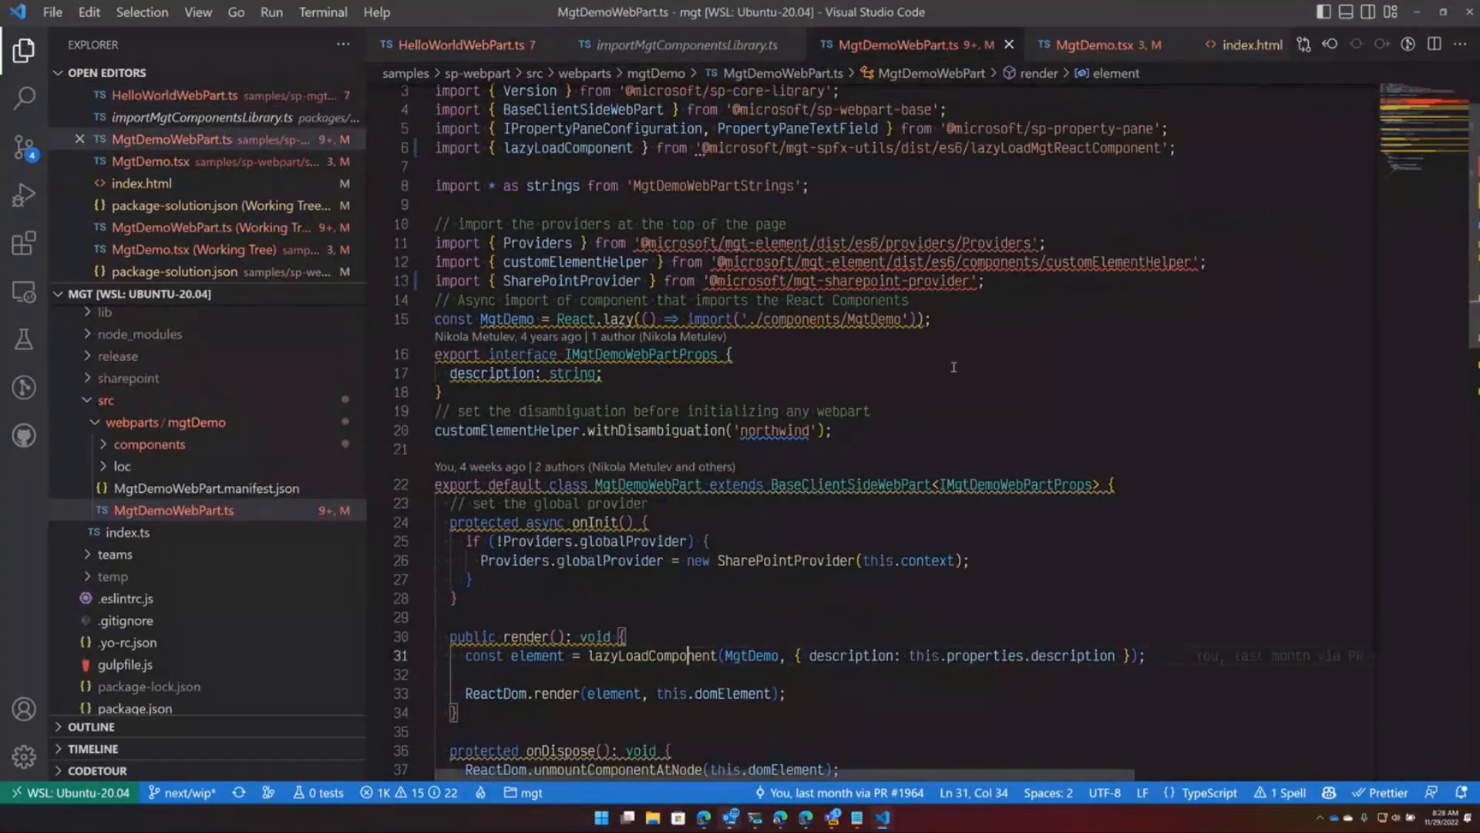
click(524, 374)
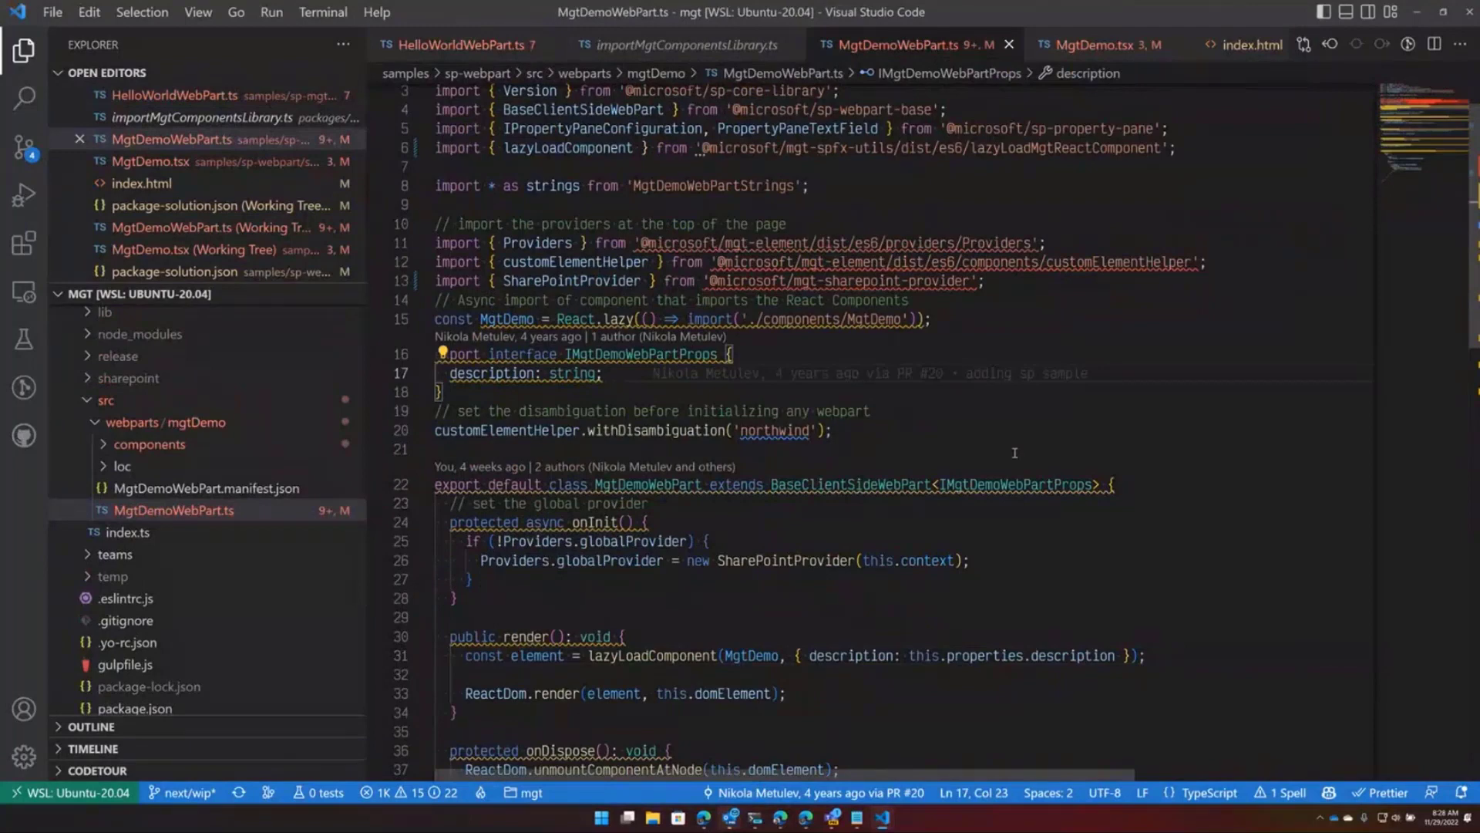
scroll(down, 3)
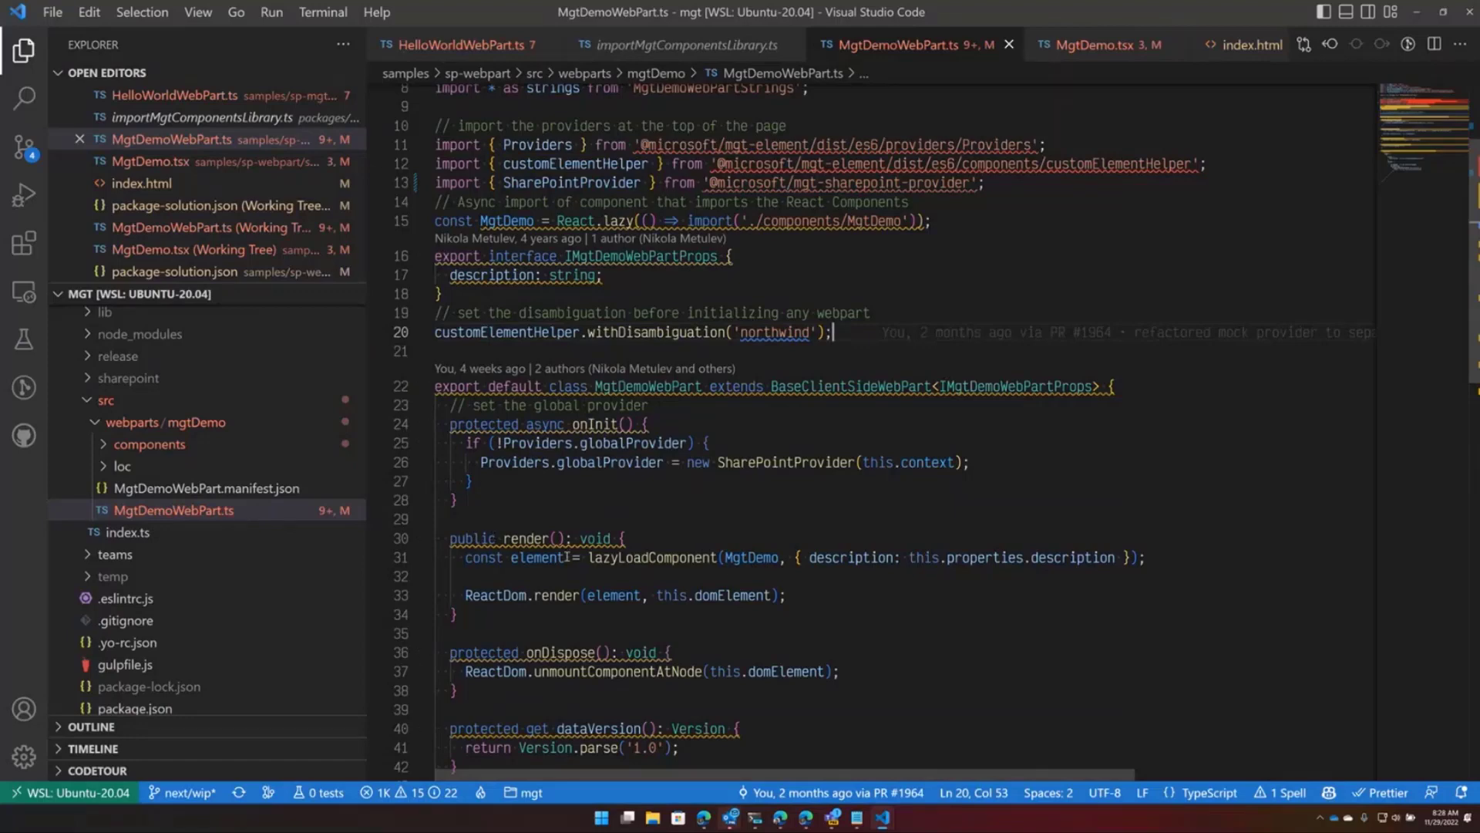
double_click(651, 557)
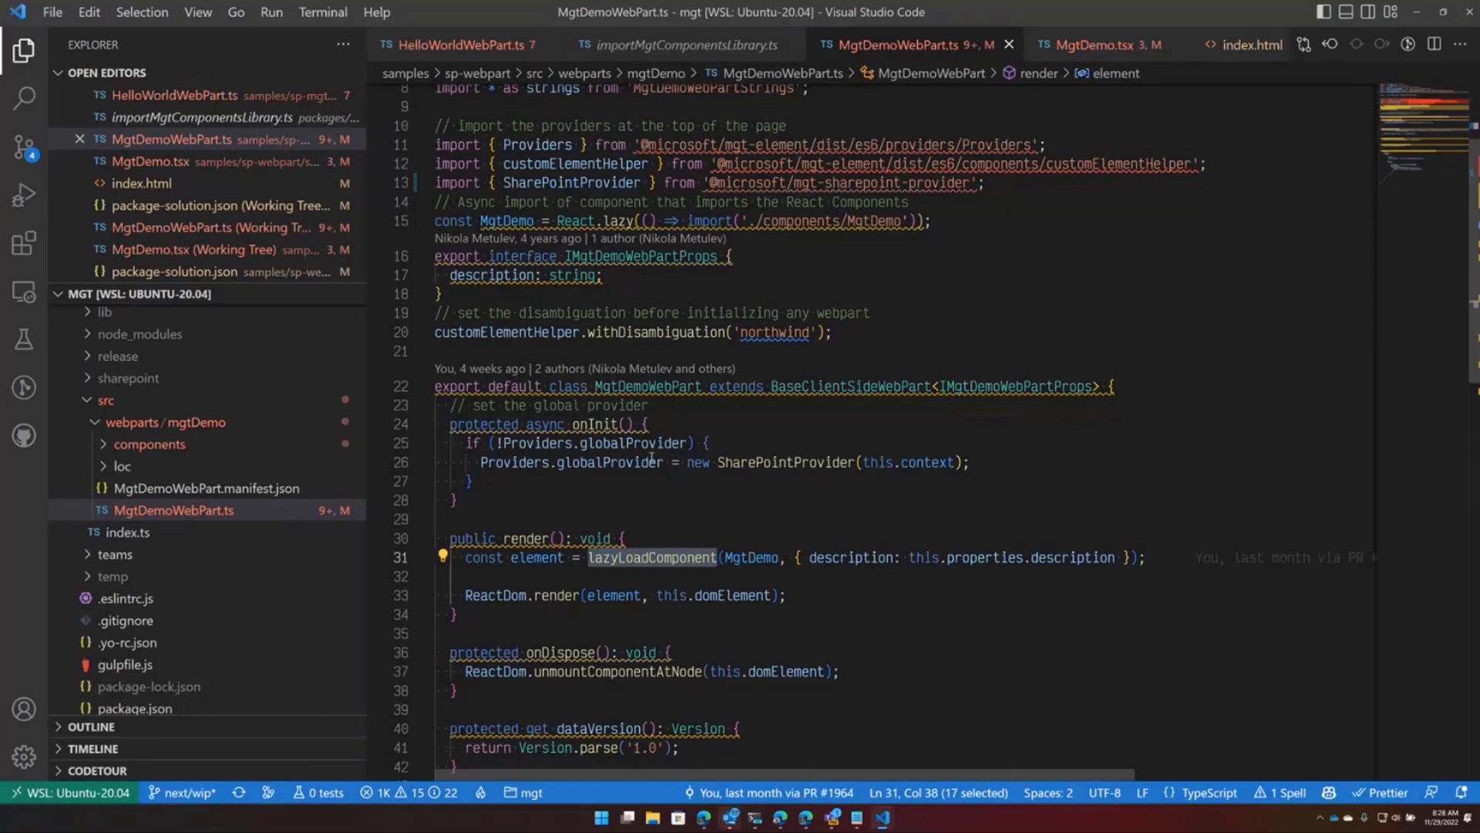
mouse_move(751, 557)
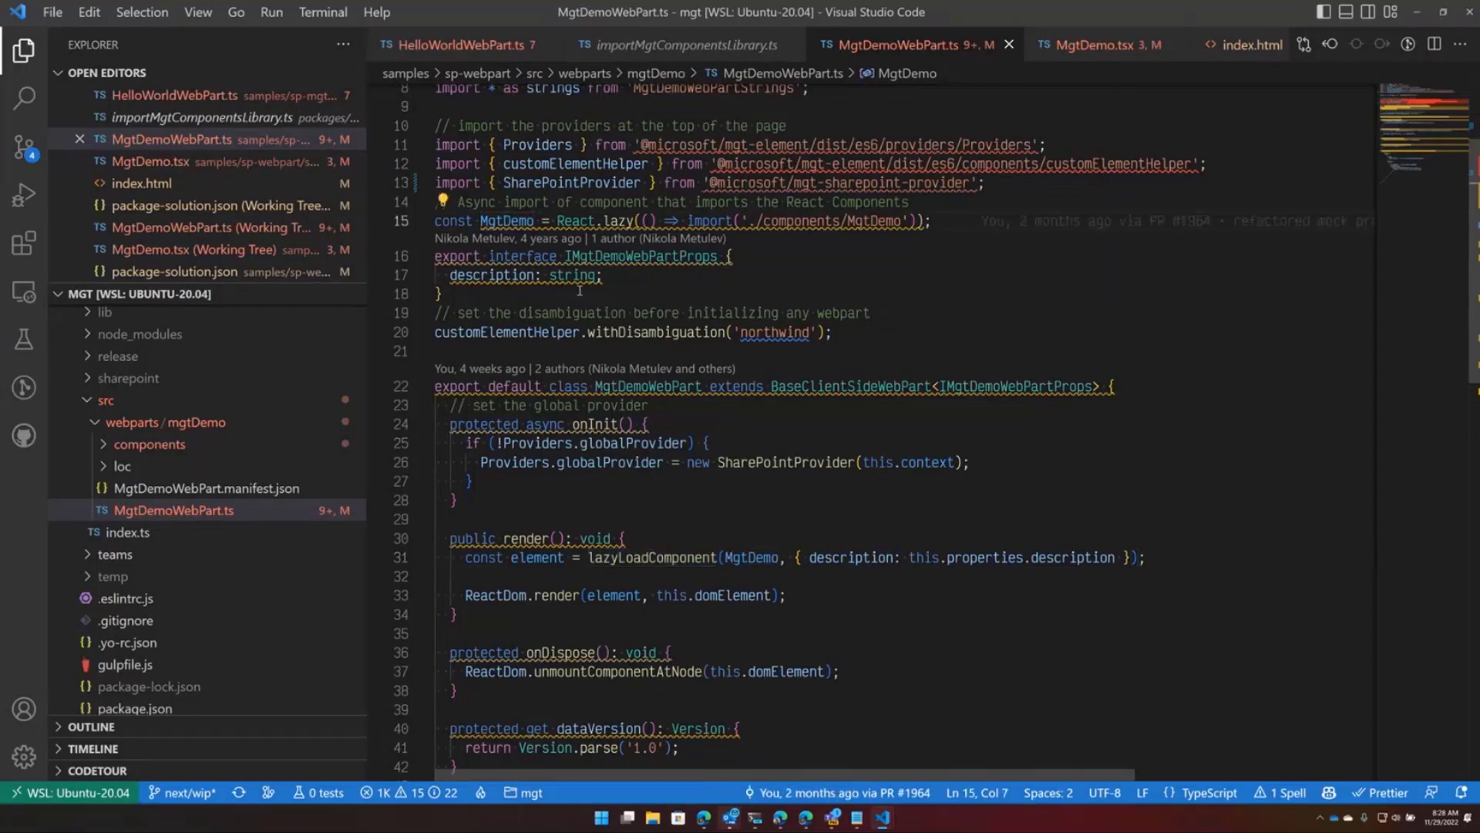
mouse_move(1005, 84)
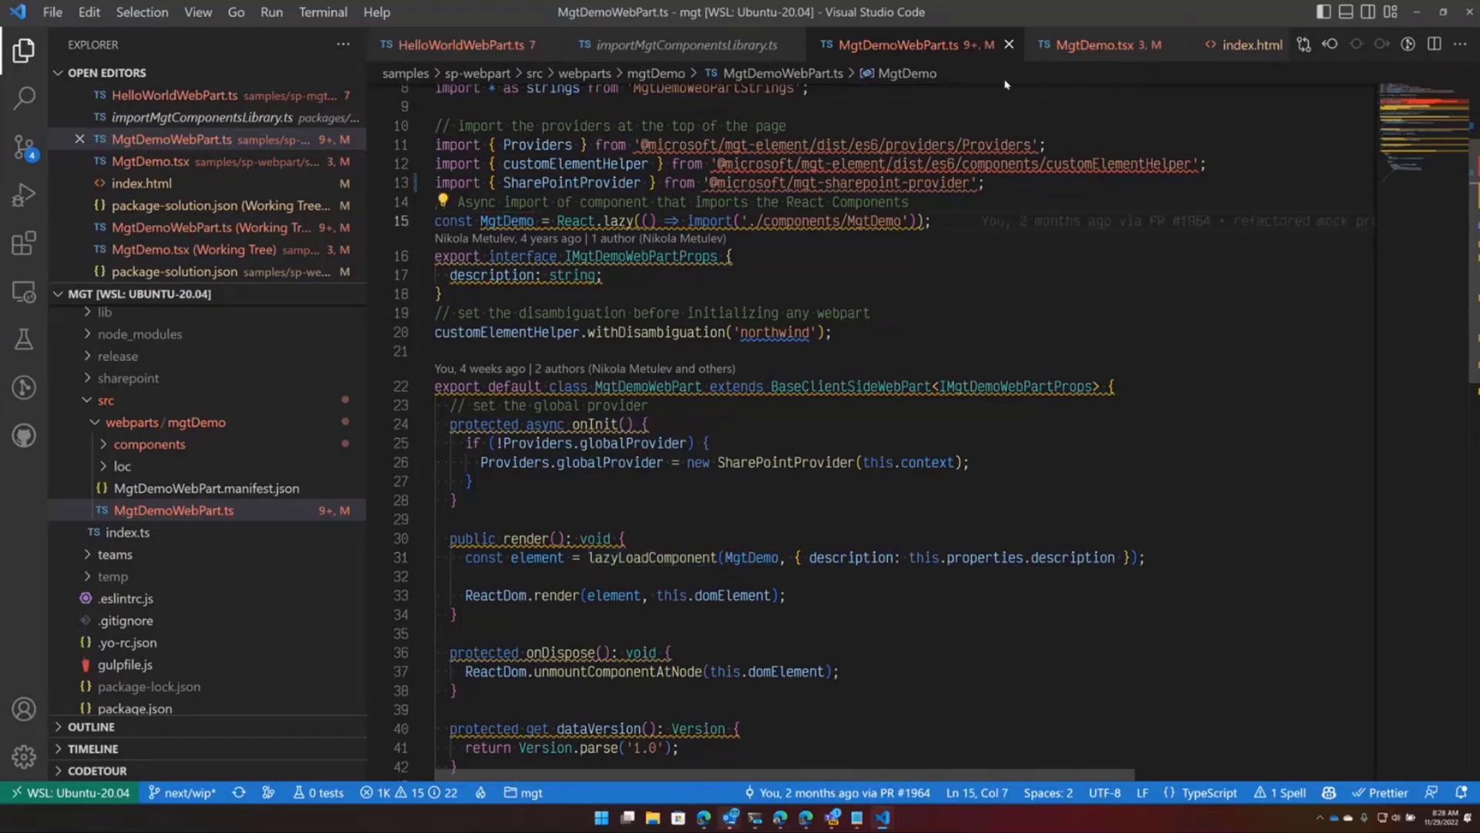
- Review MgtDemo.tsx render() with Person, People and Agenda, then surface the MGT Test Page
click(1099, 44)
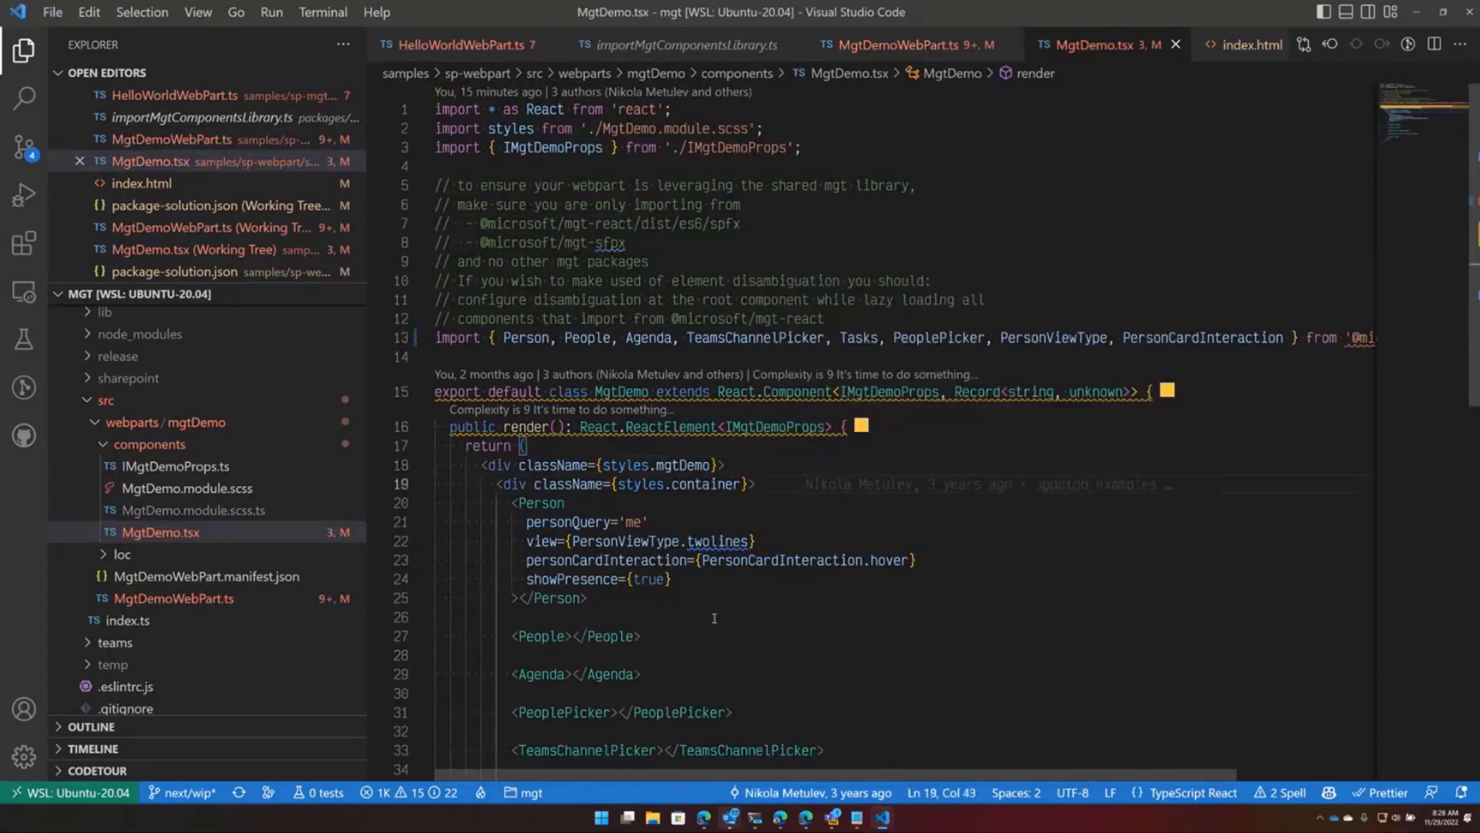
scroll(down, 3)
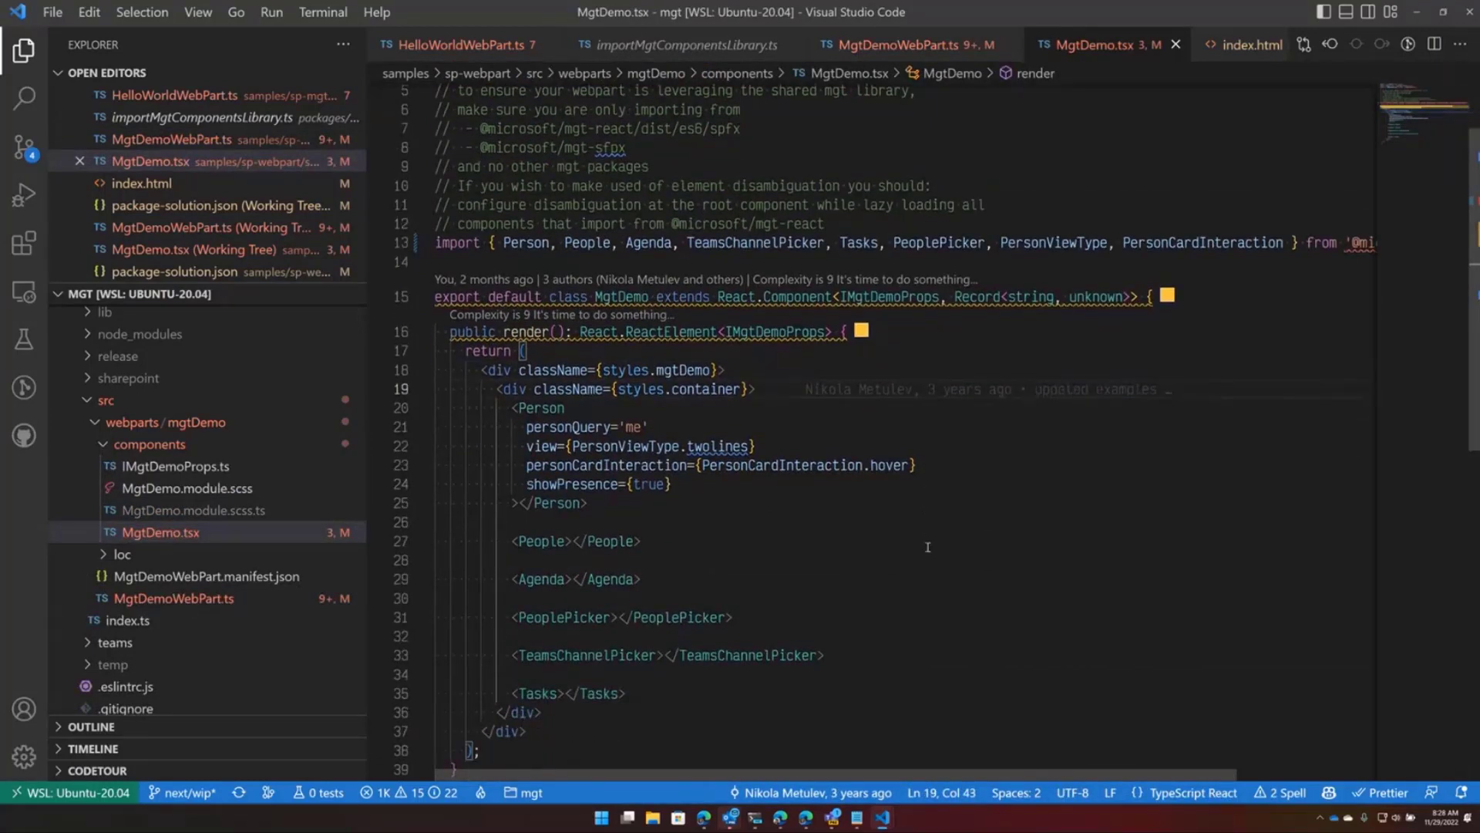
mouse_move(893, 91)
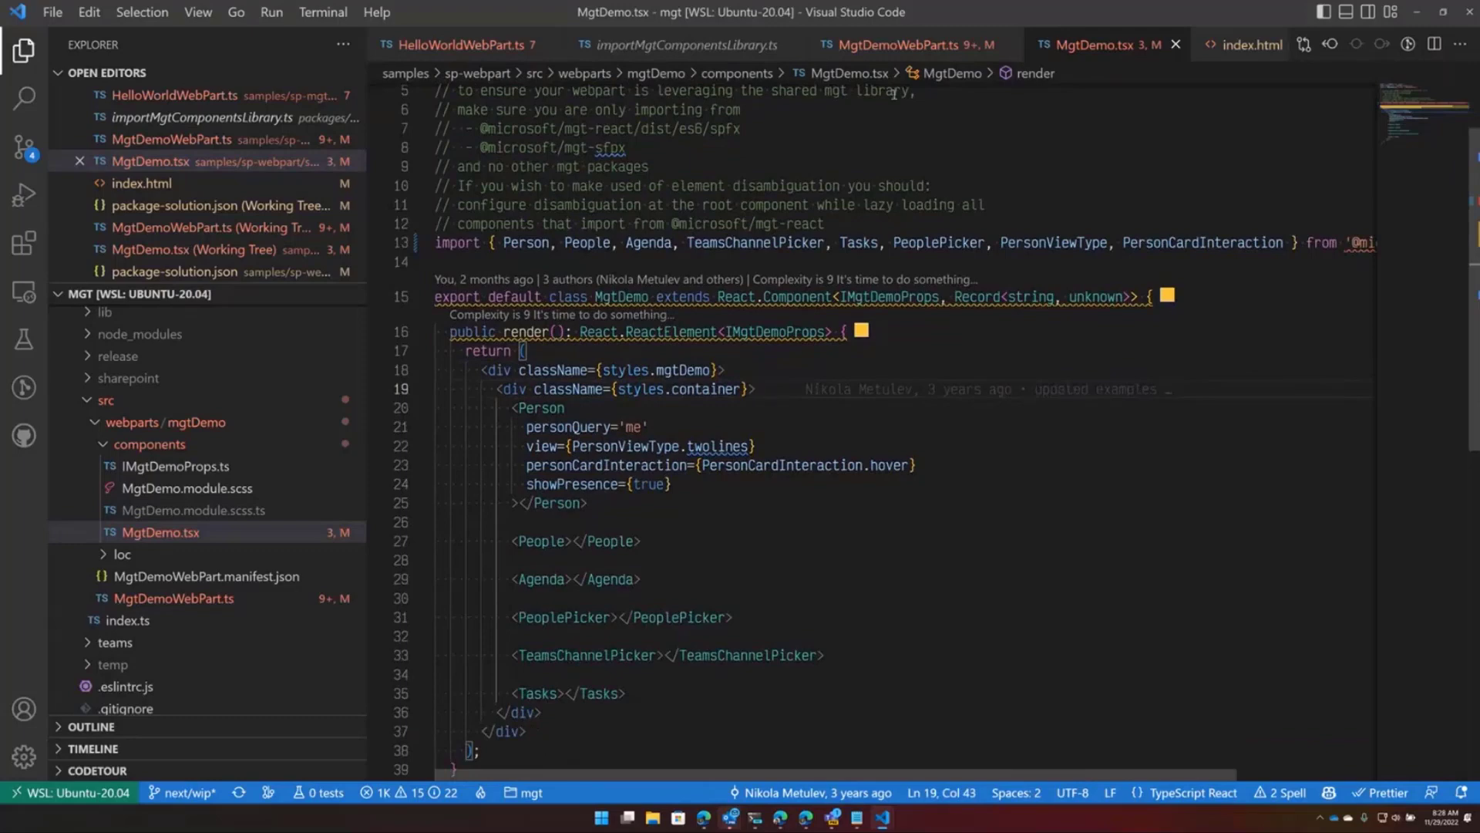
click(905, 45)
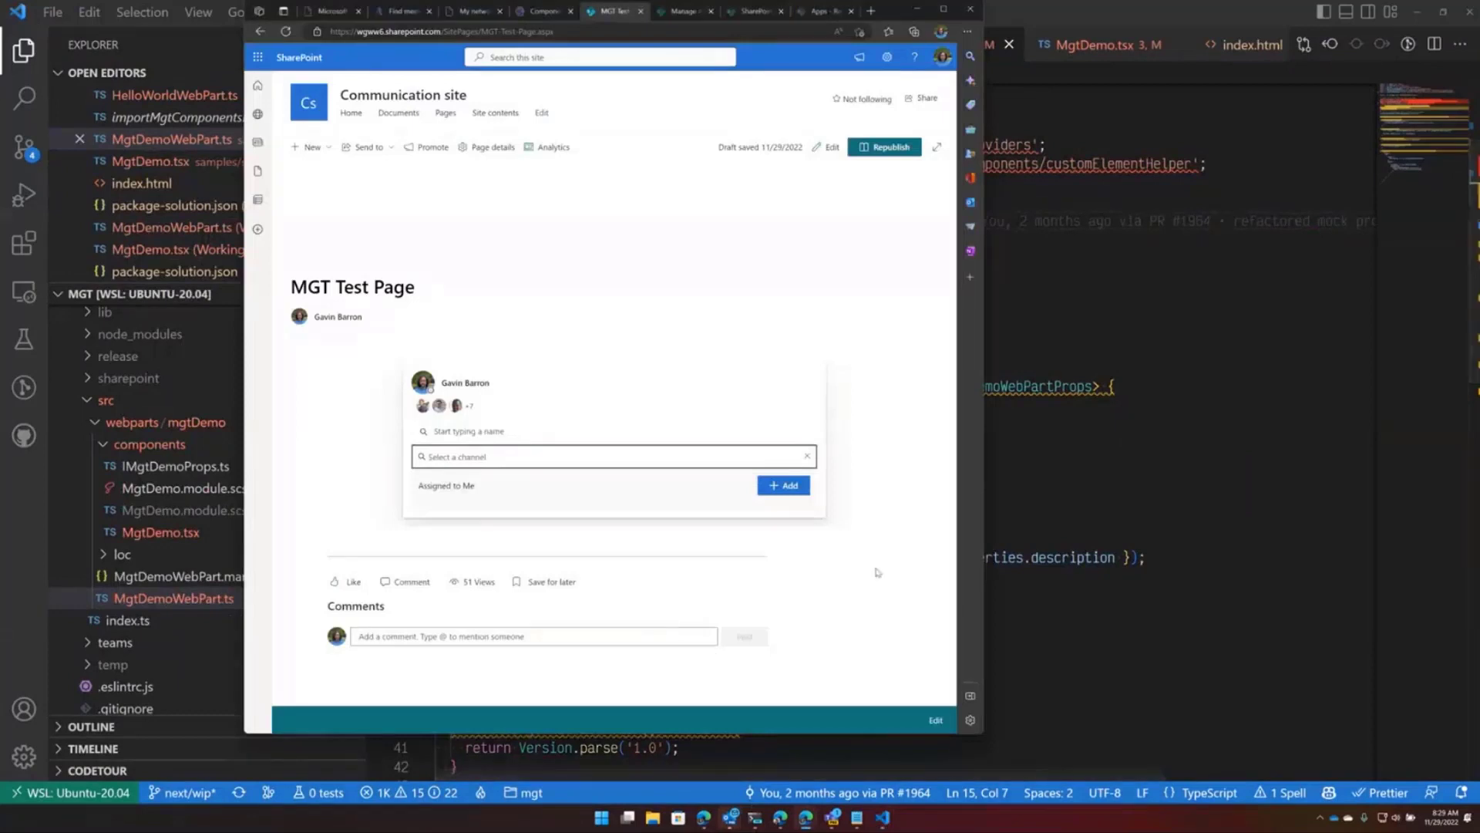
mouse_move(985, 541)
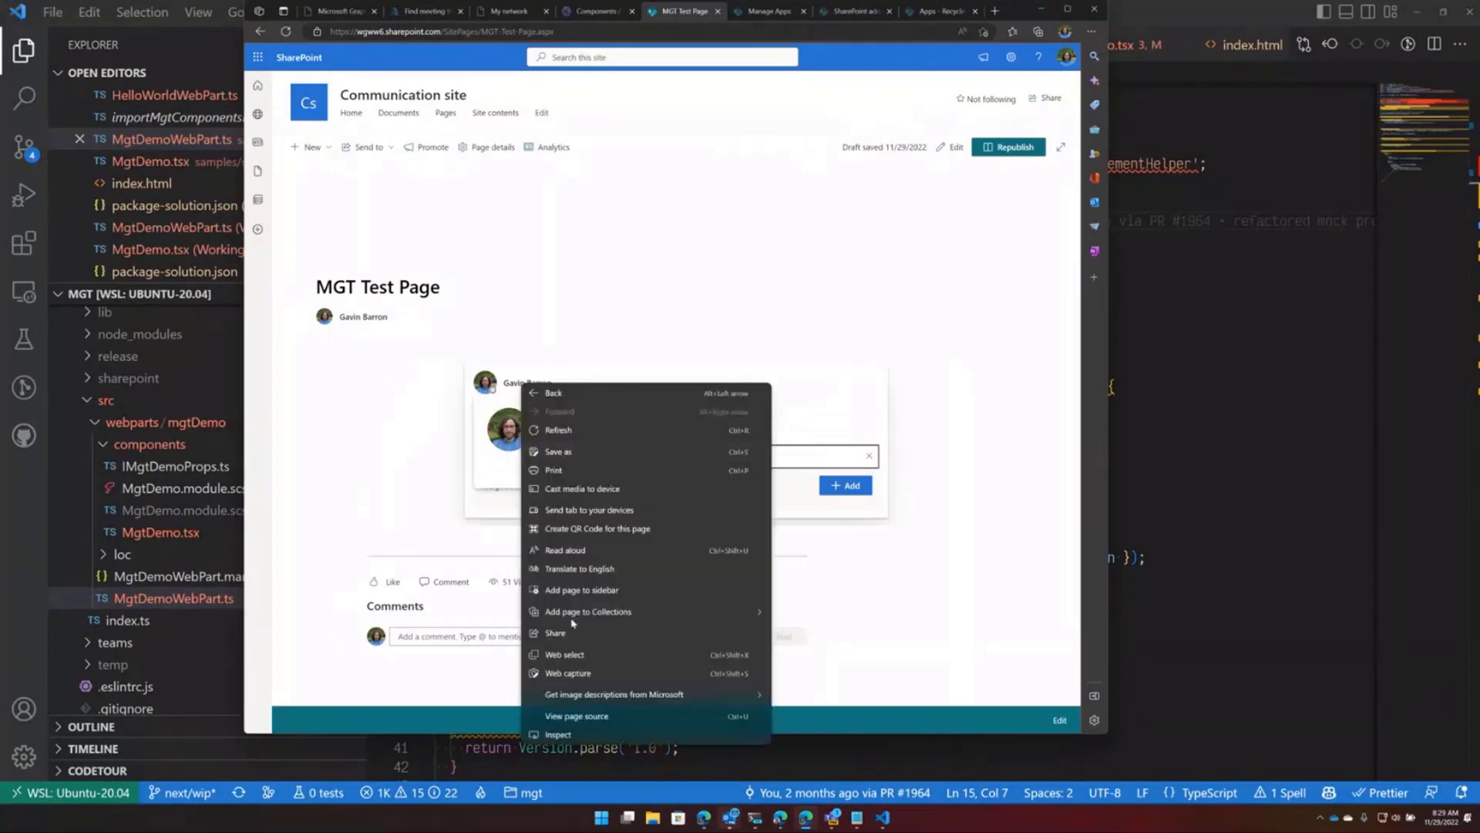
- Inspect the web part to show DevTools with its console errors and warnings
click(557, 734)
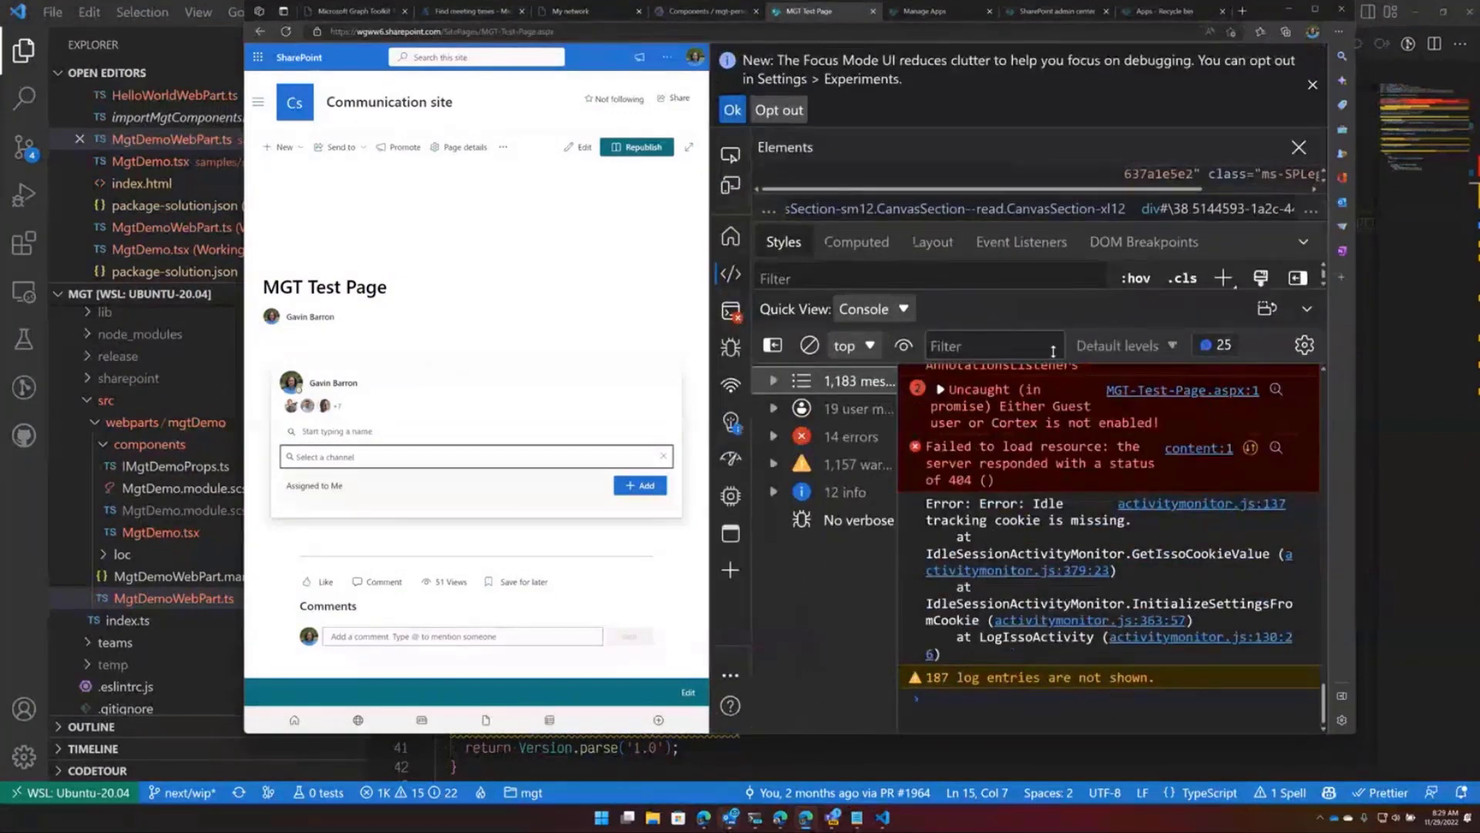
- Expand mgt-contoso-person's #shadow-root and select the mgt-contoso-flyout node in Elements
click(1307, 242)
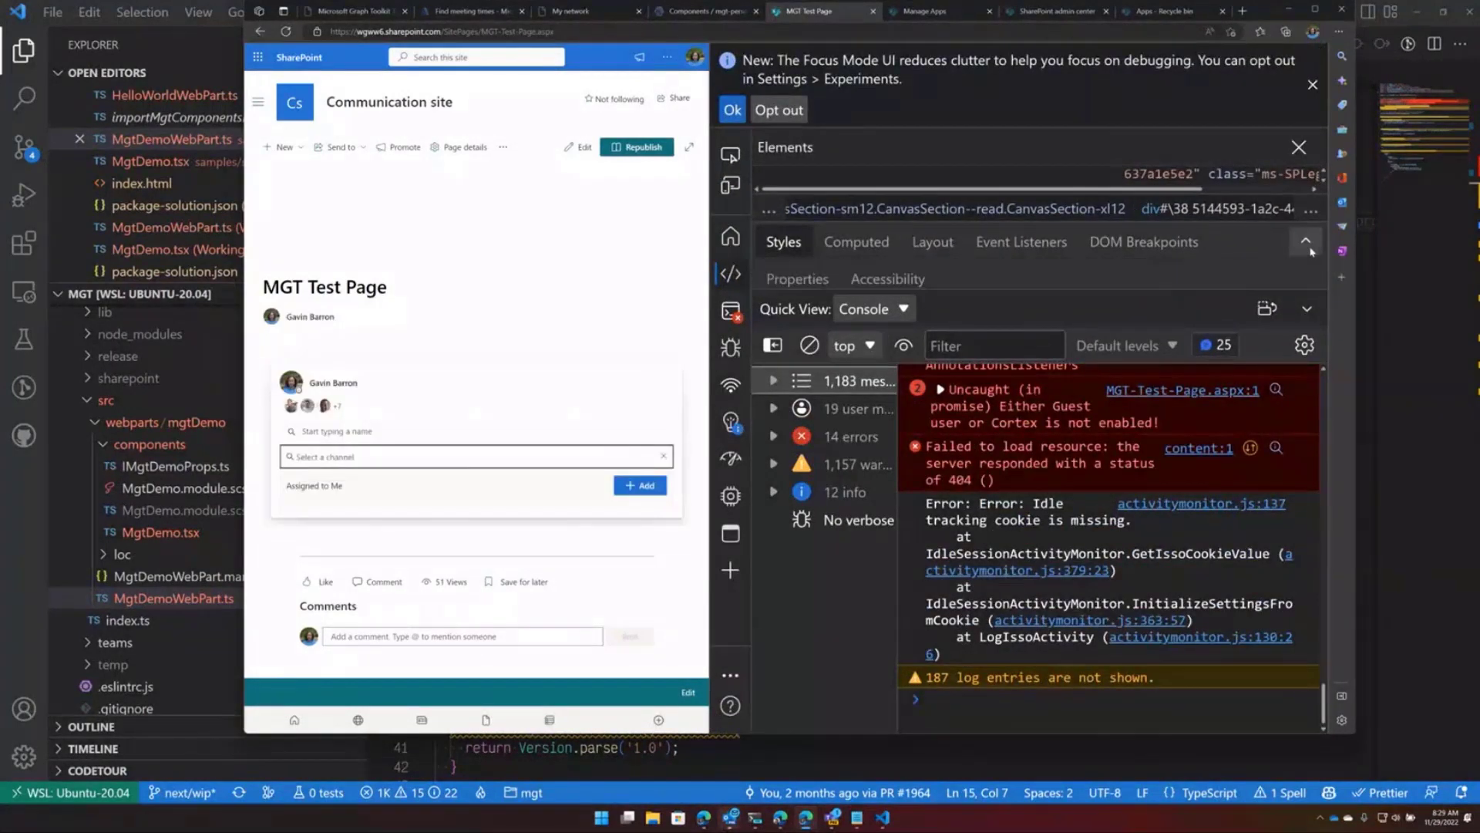
mouse_move(1306, 240)
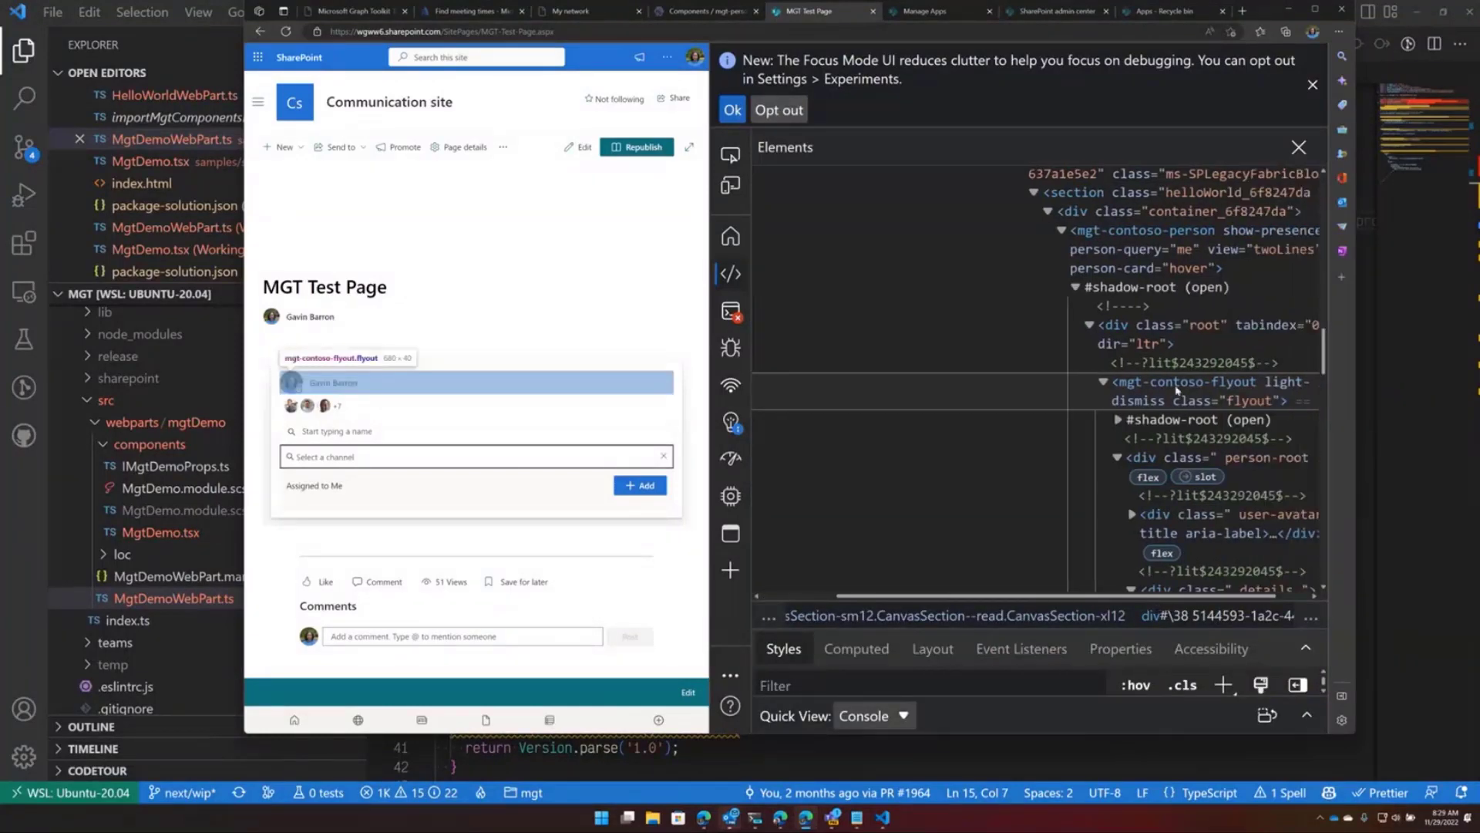
click(1142, 230)
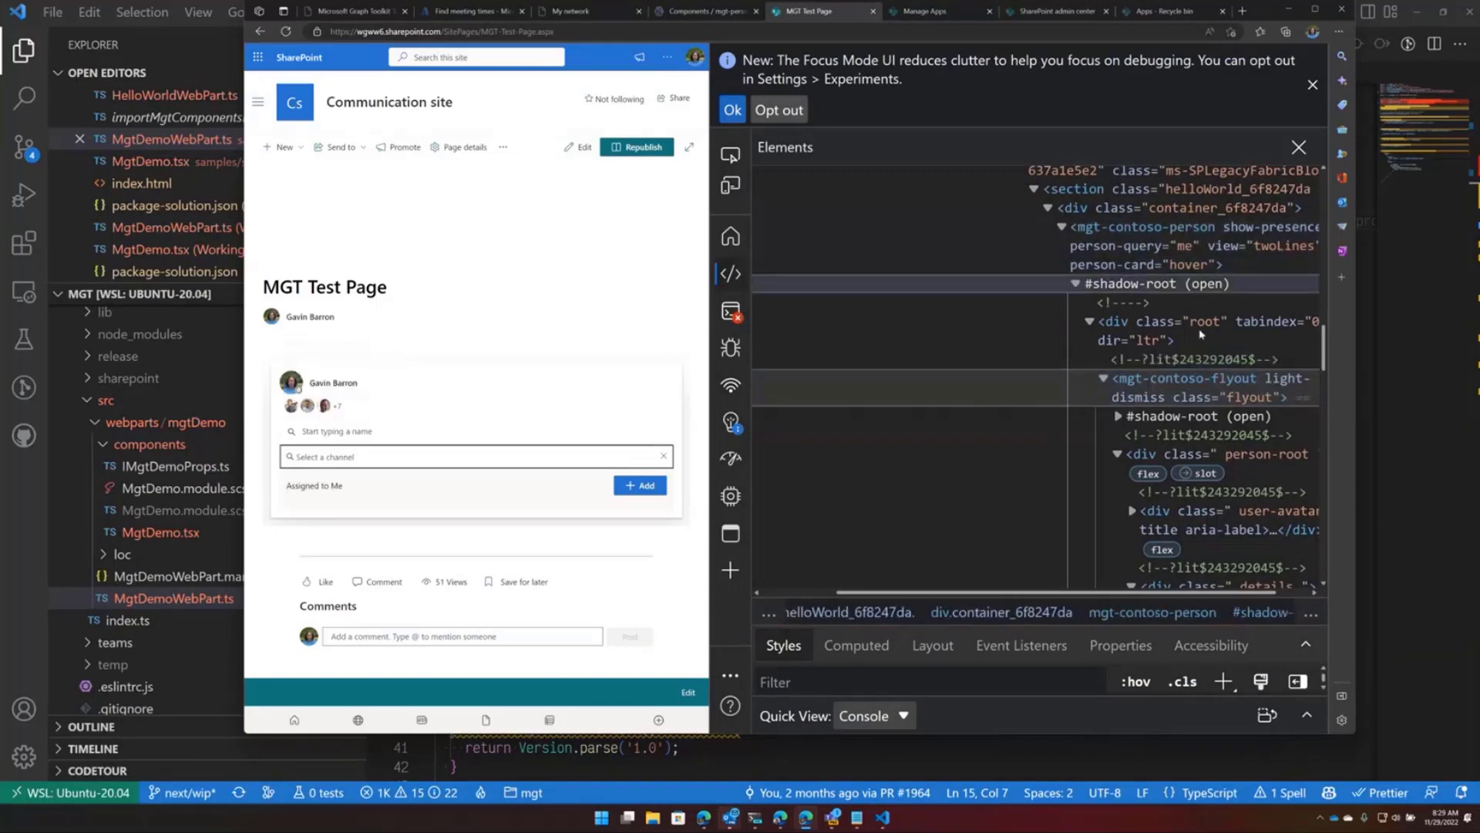
click(1187, 387)
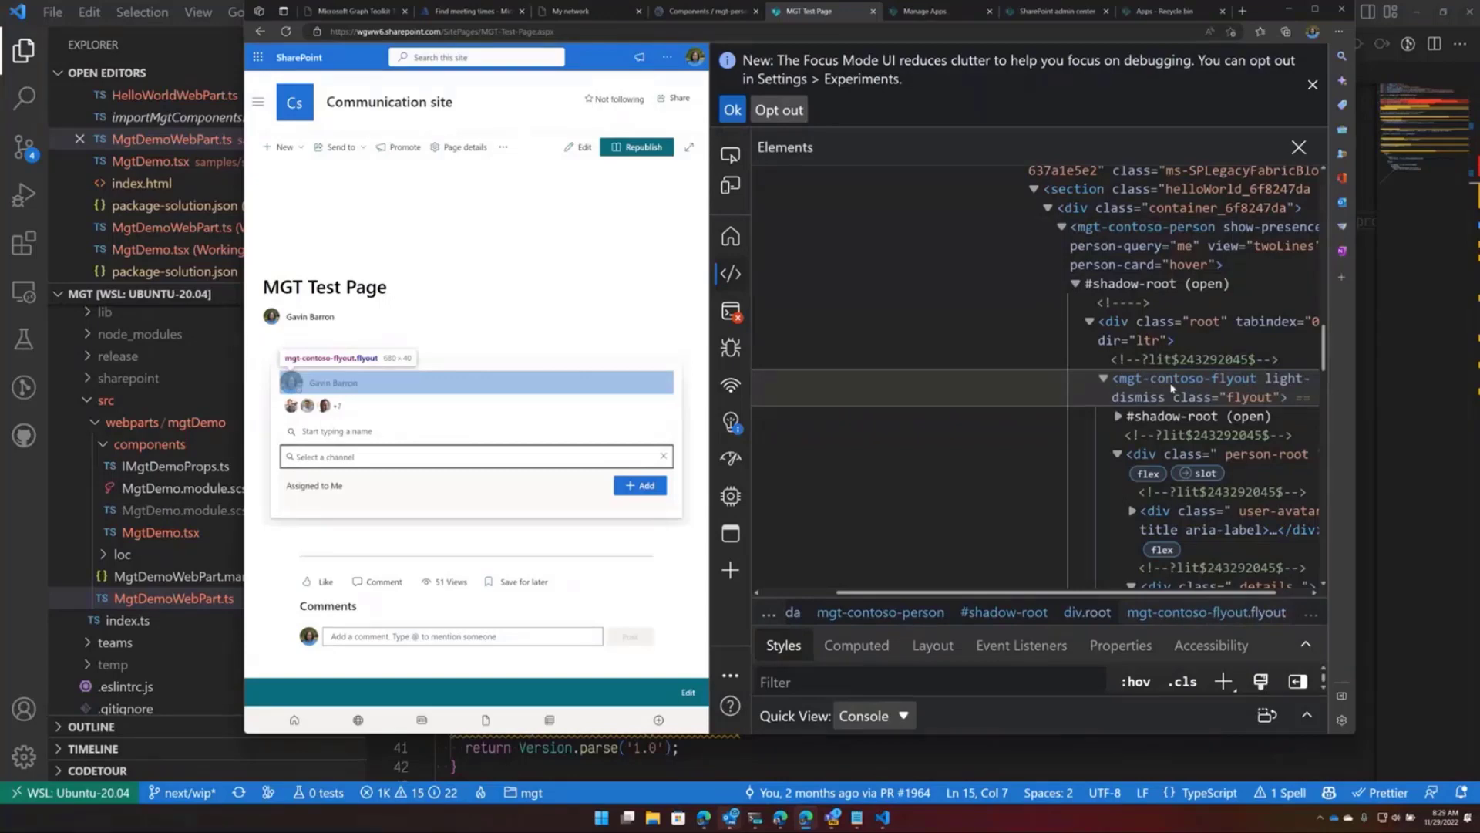
mouse_move(862, 401)
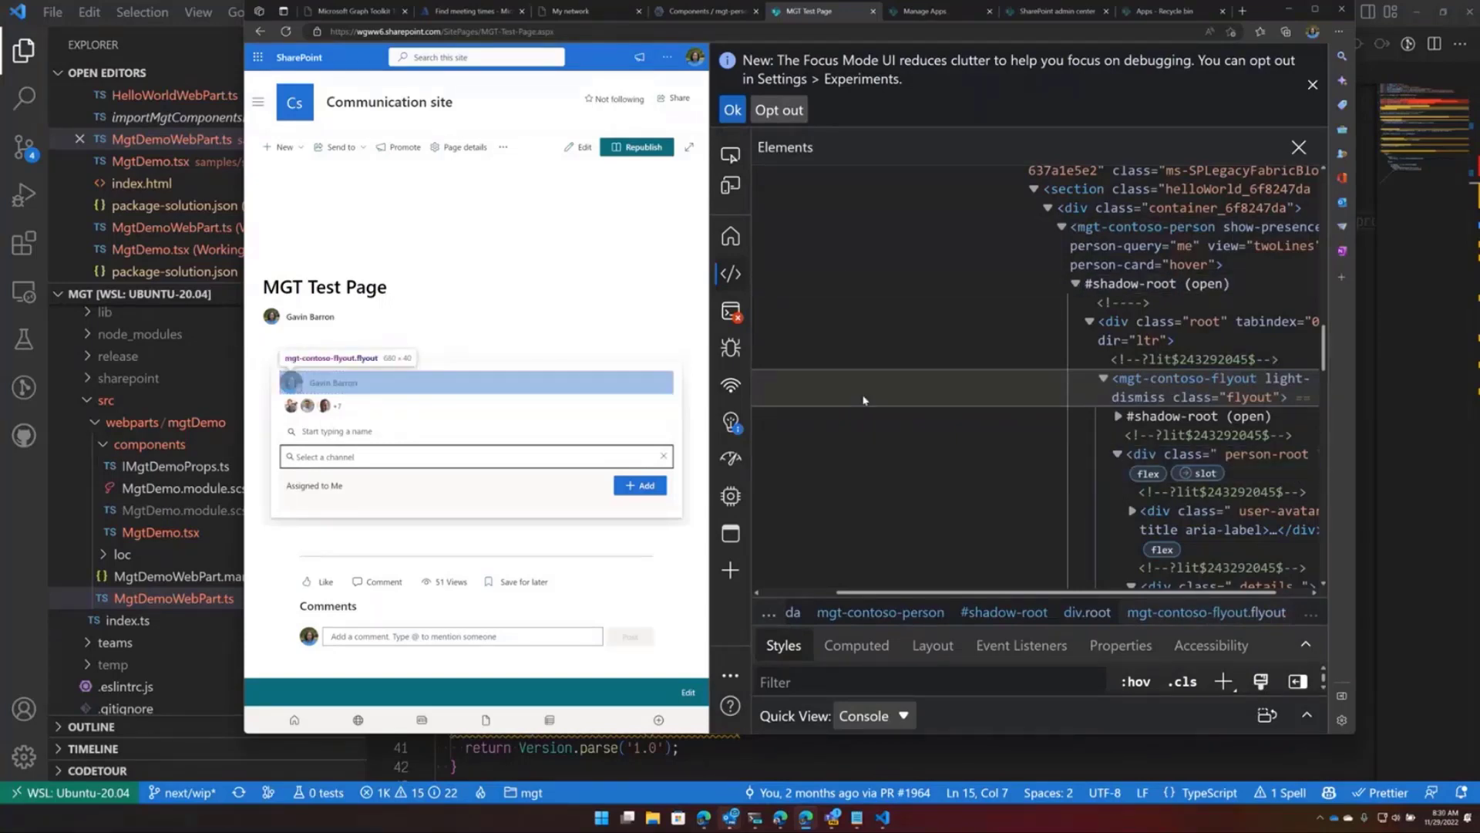